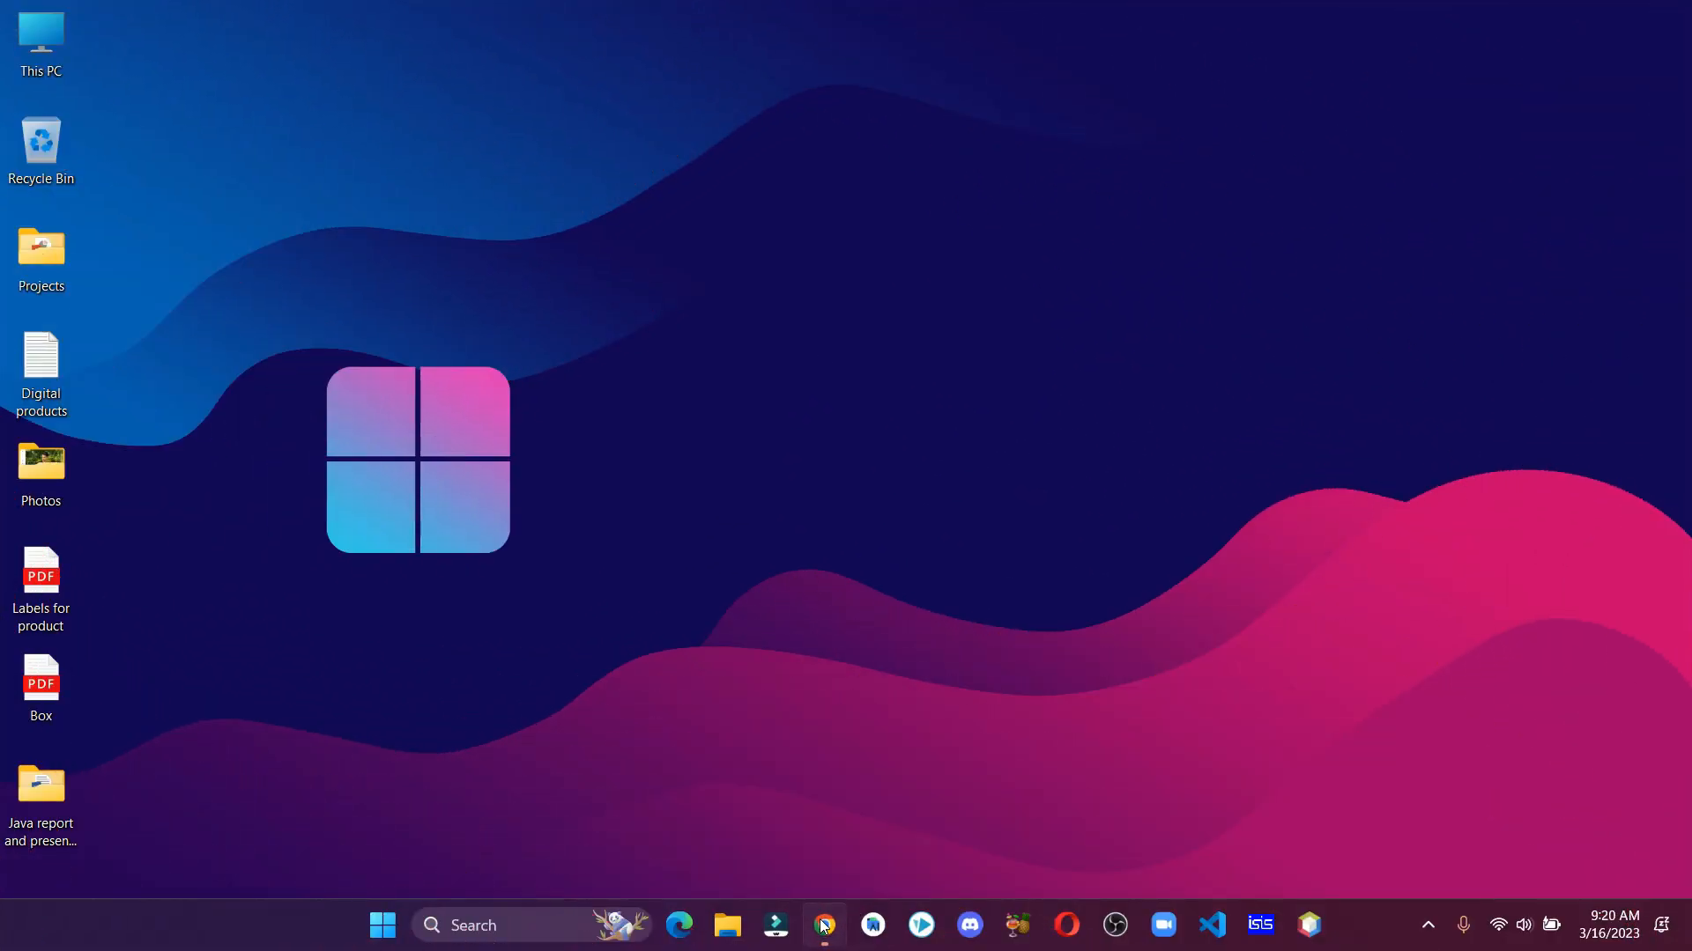
Bring up the Google Ads account Overview page in the browser
left_click(823, 925)
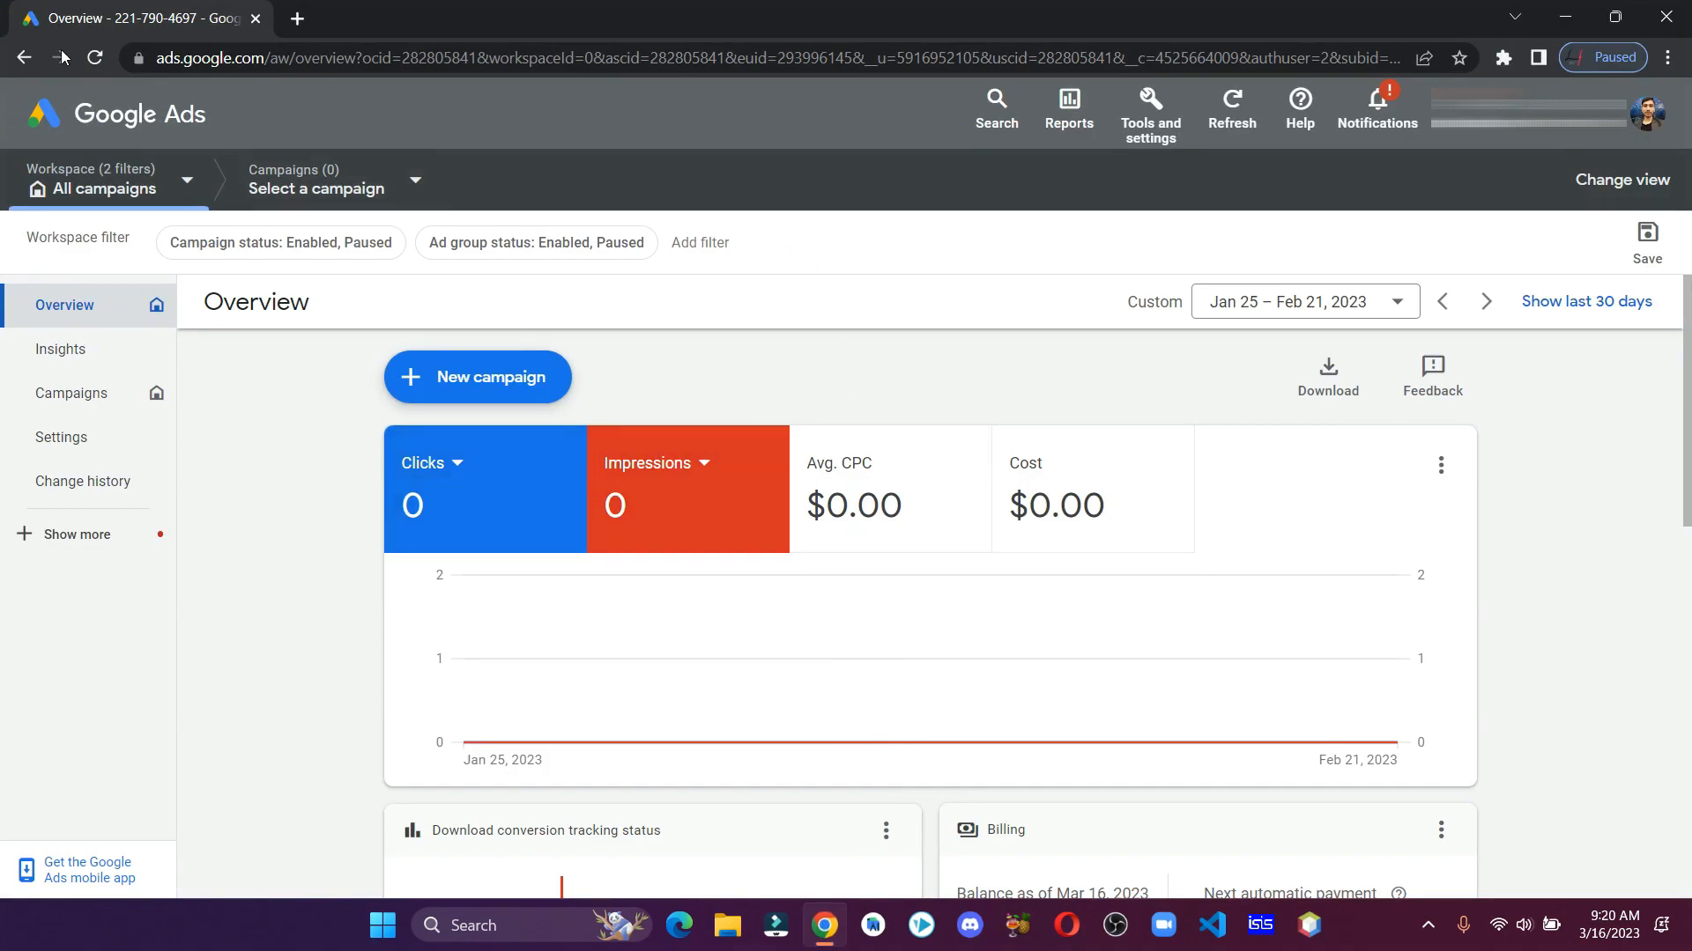
mouse_move(502, 386)
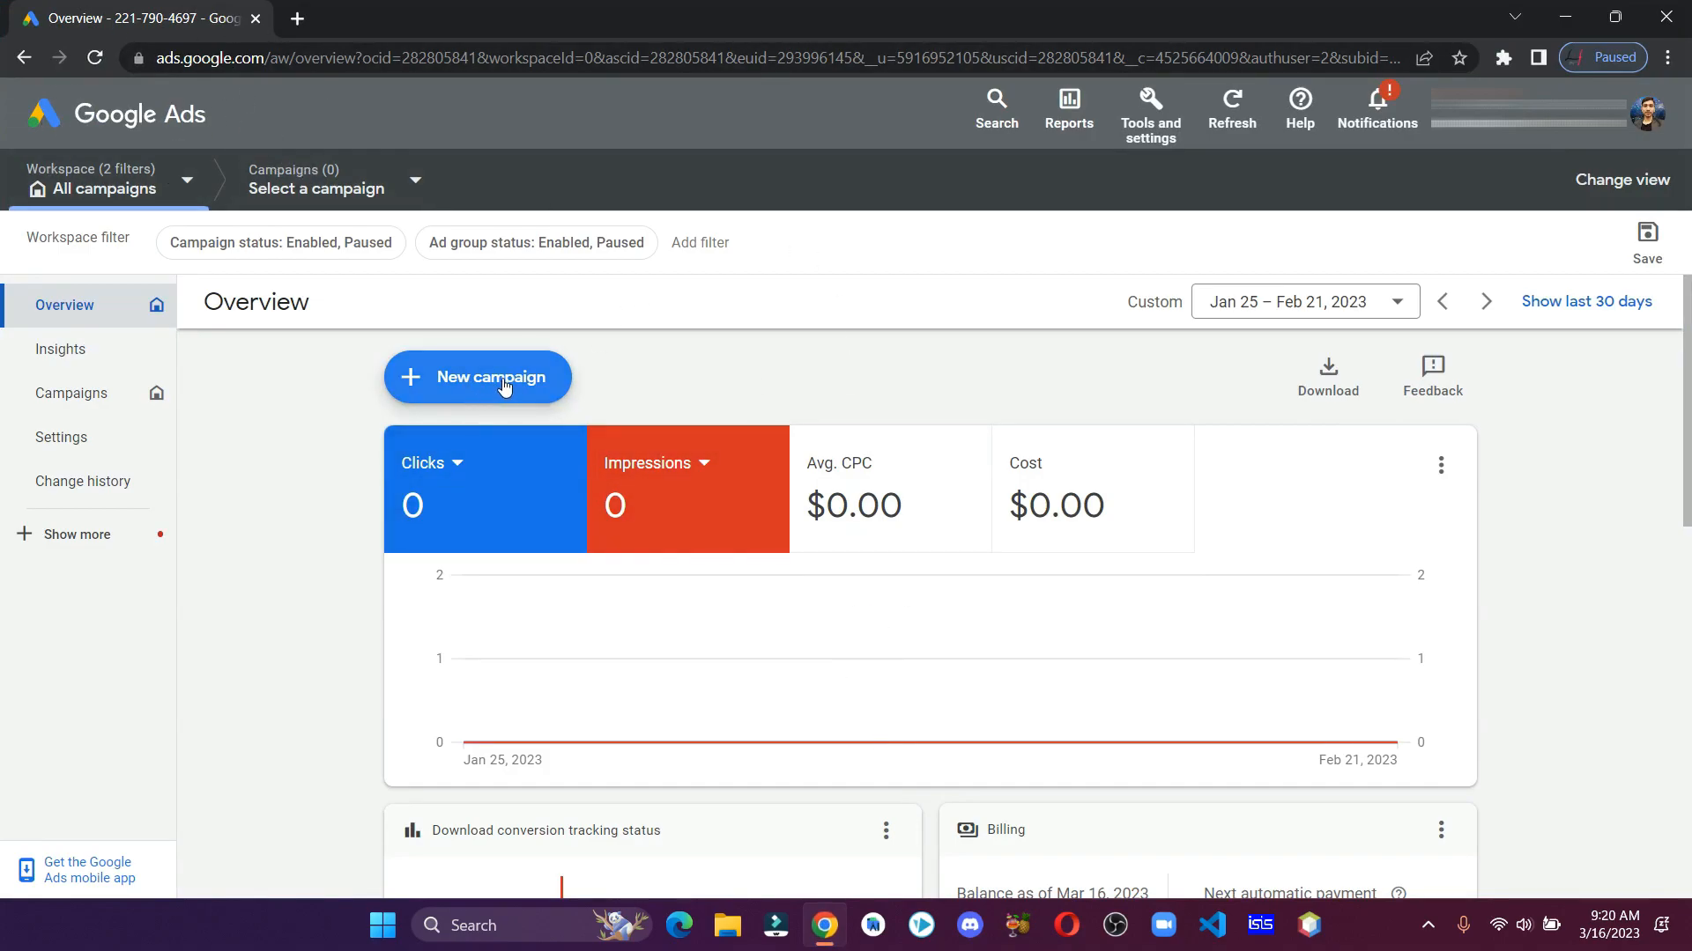
Start a new campaign built without a goal's guidance
left_click(477, 377)
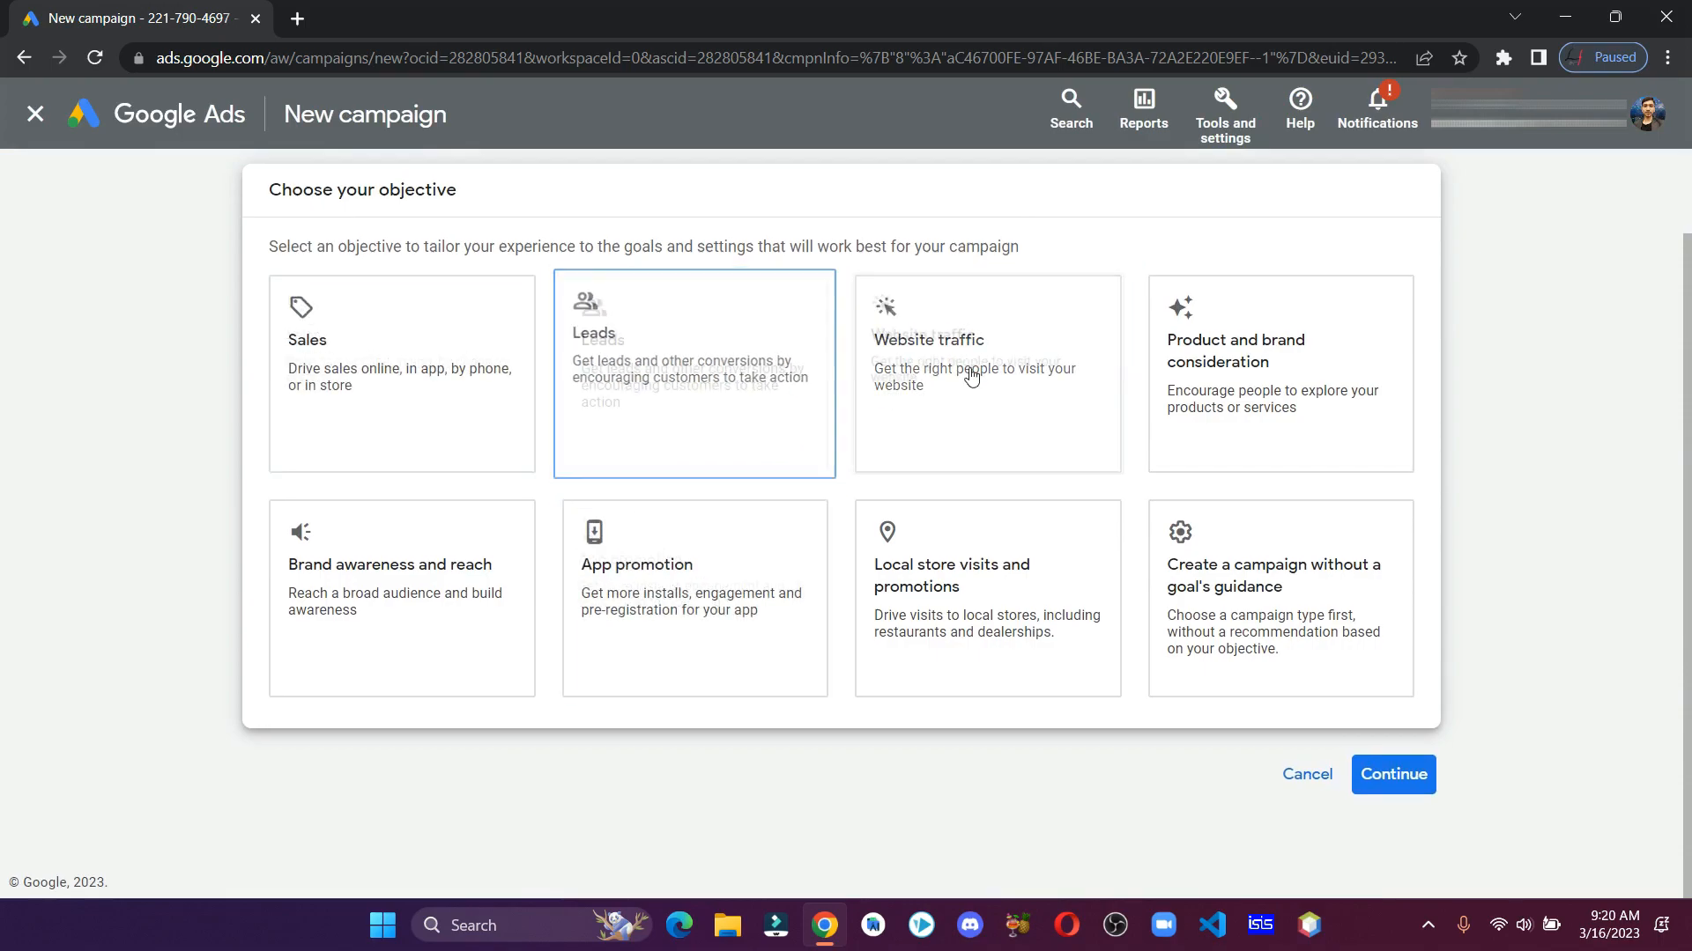
left_click(1279, 599)
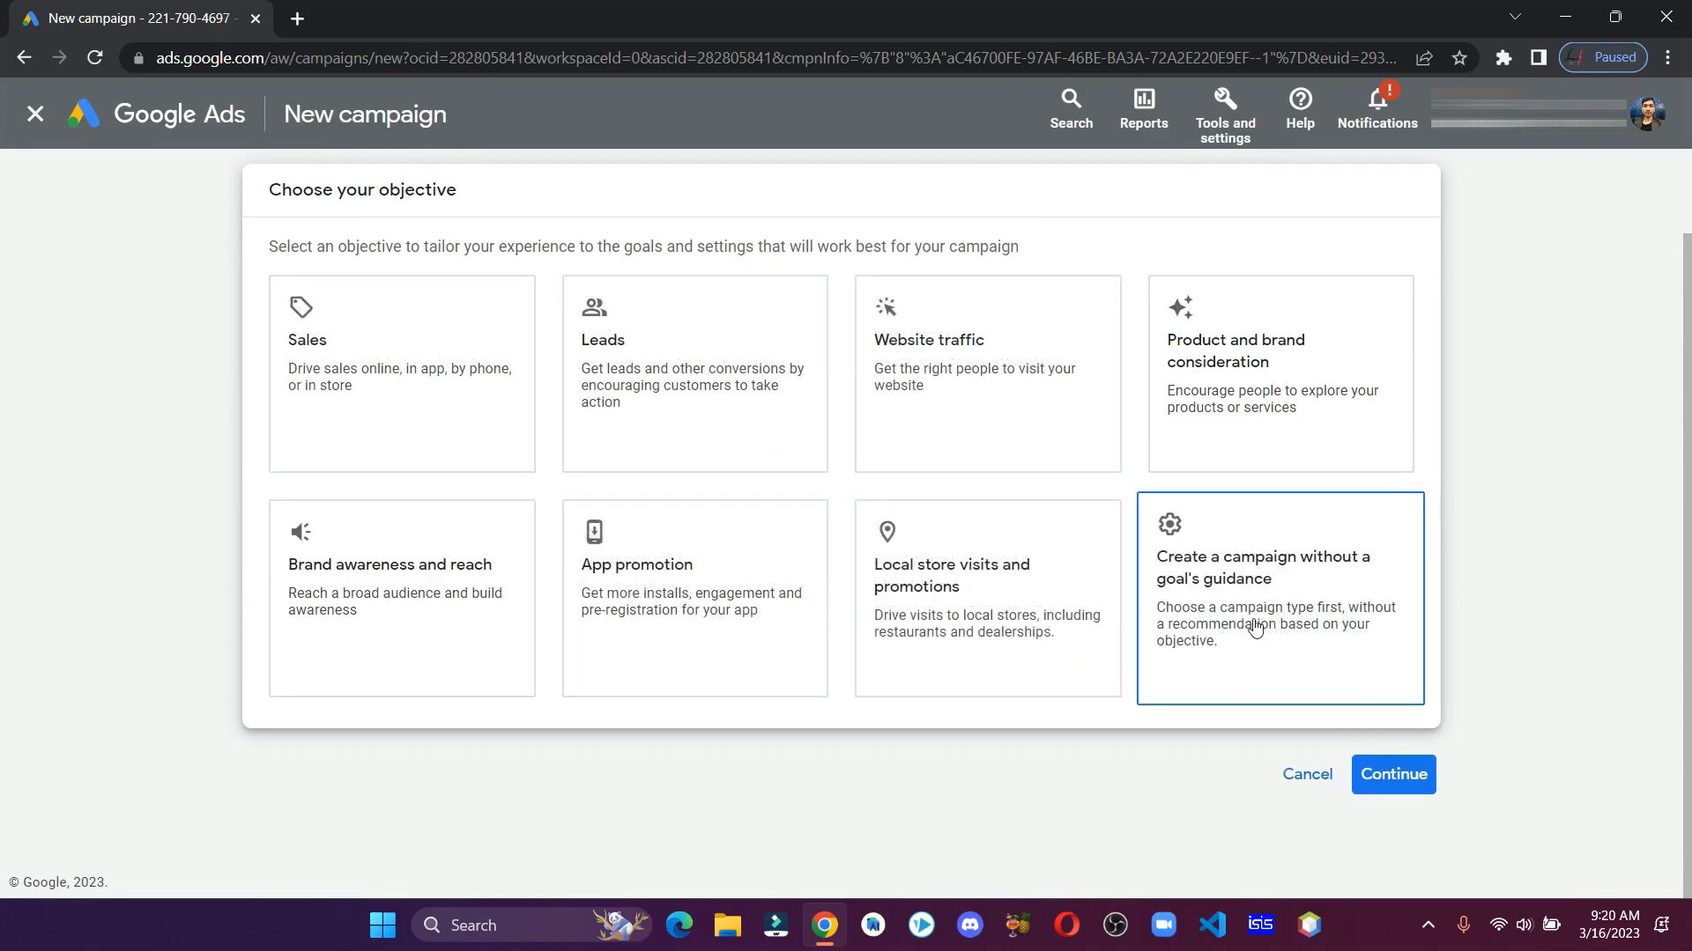
mouse_move(1339, 627)
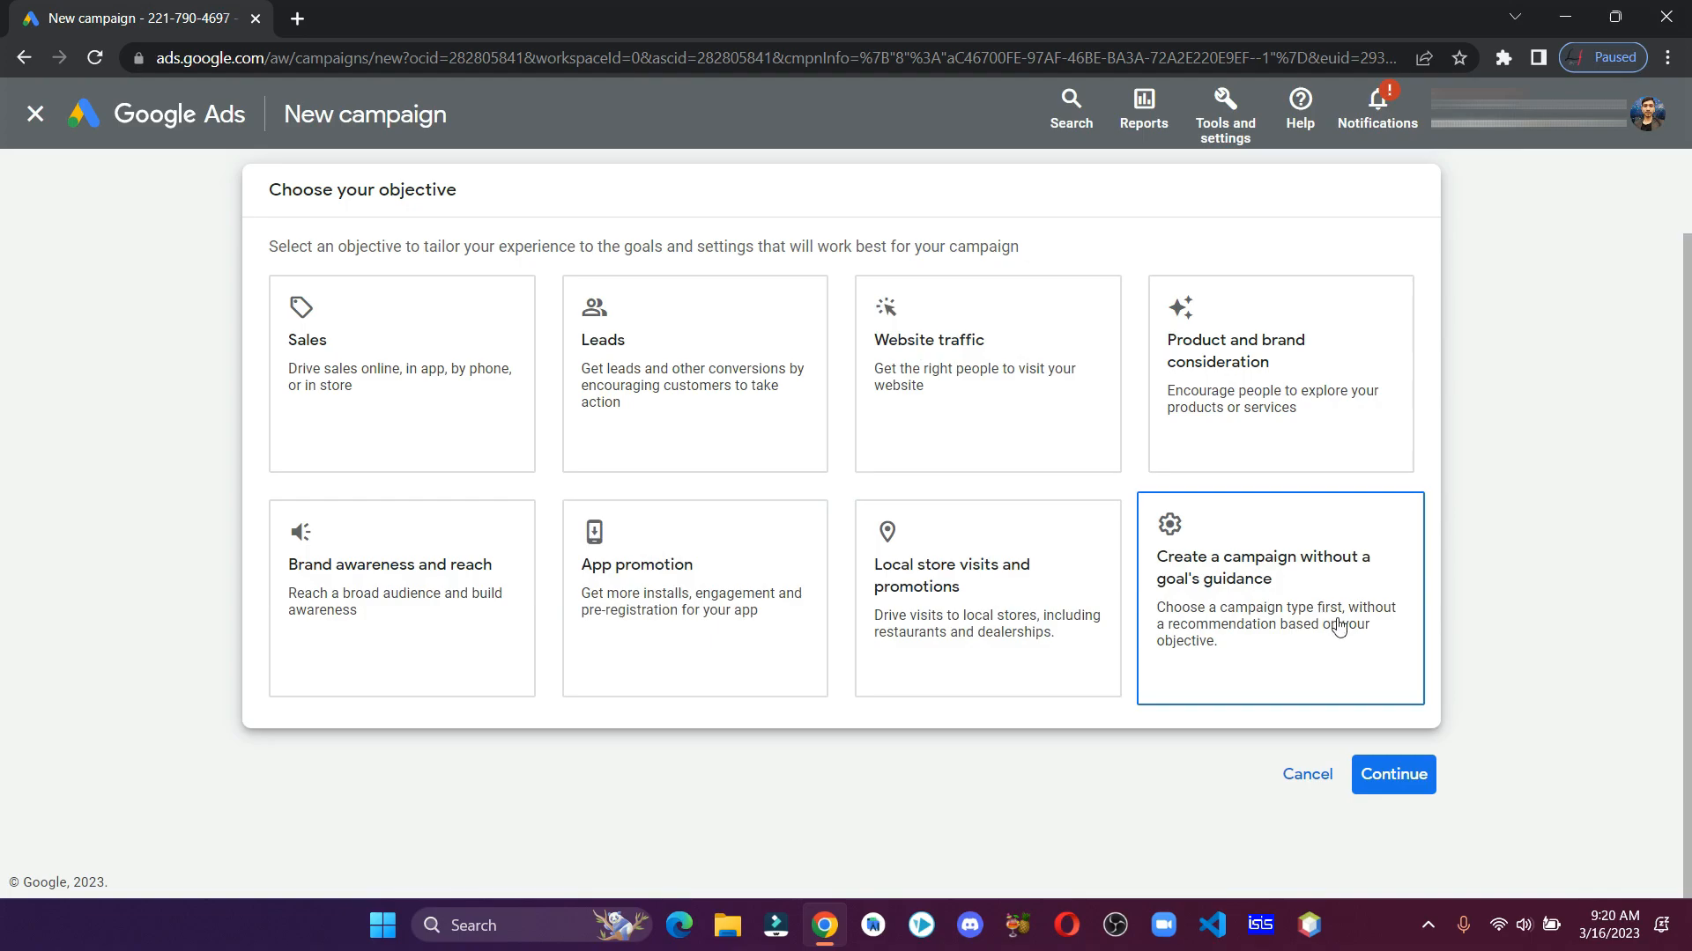
Choose Video as the campaign type with the Custom video campaign subtype and continue to settings
left_click(1392, 776)
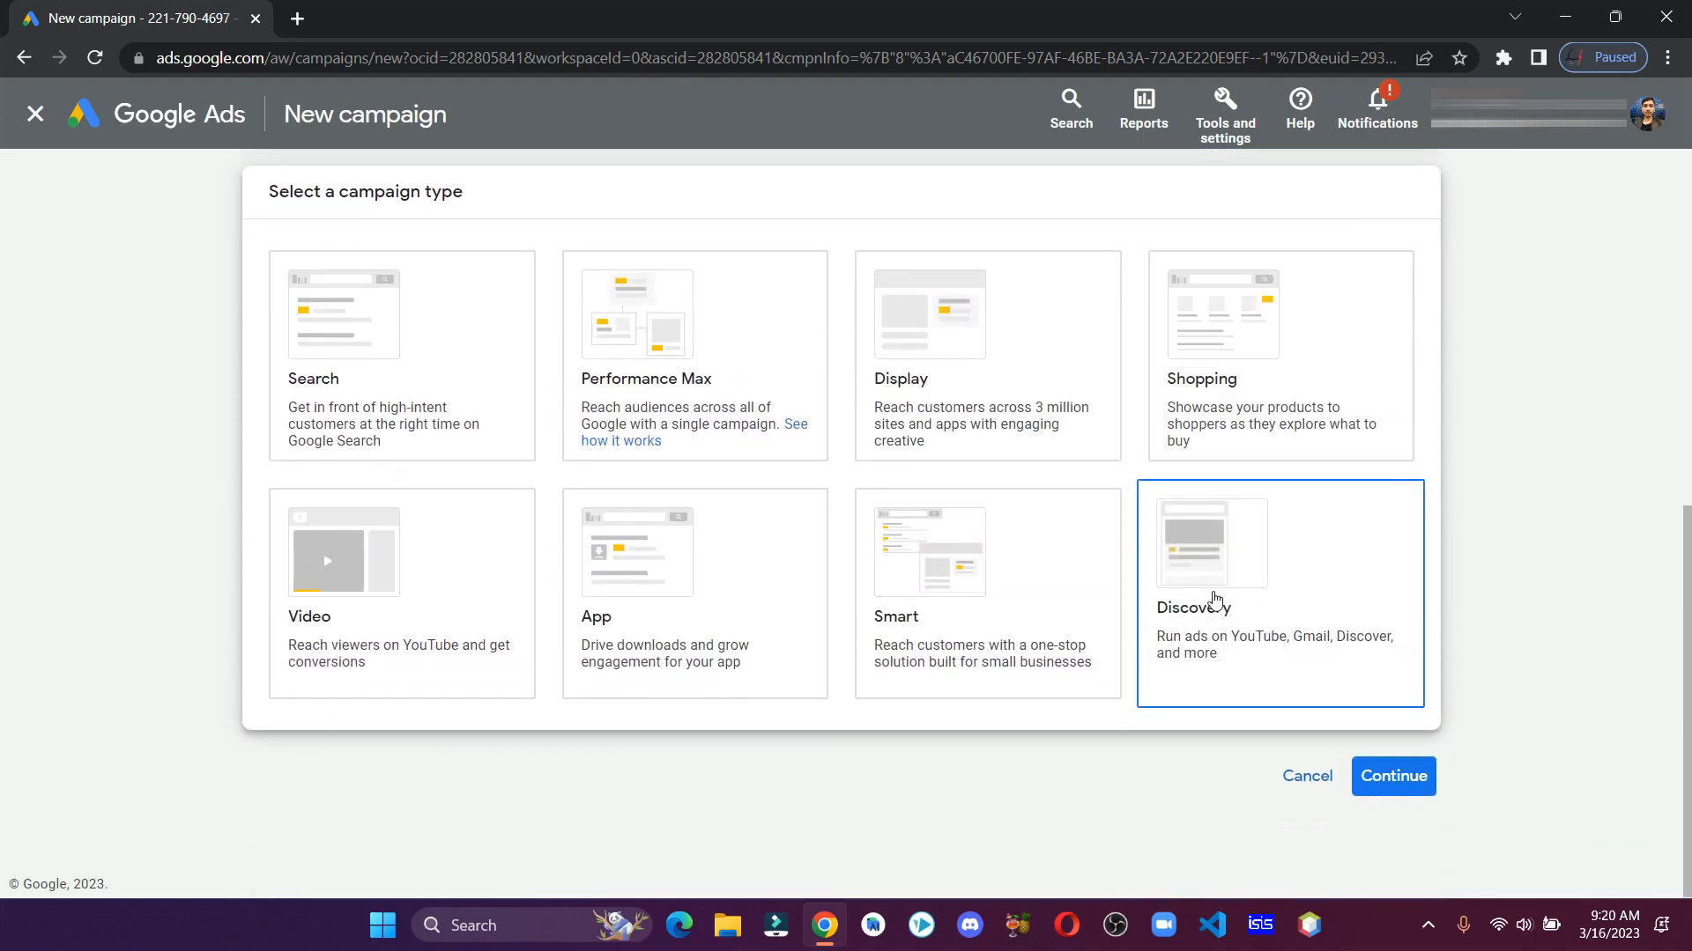
left_click(1279, 356)
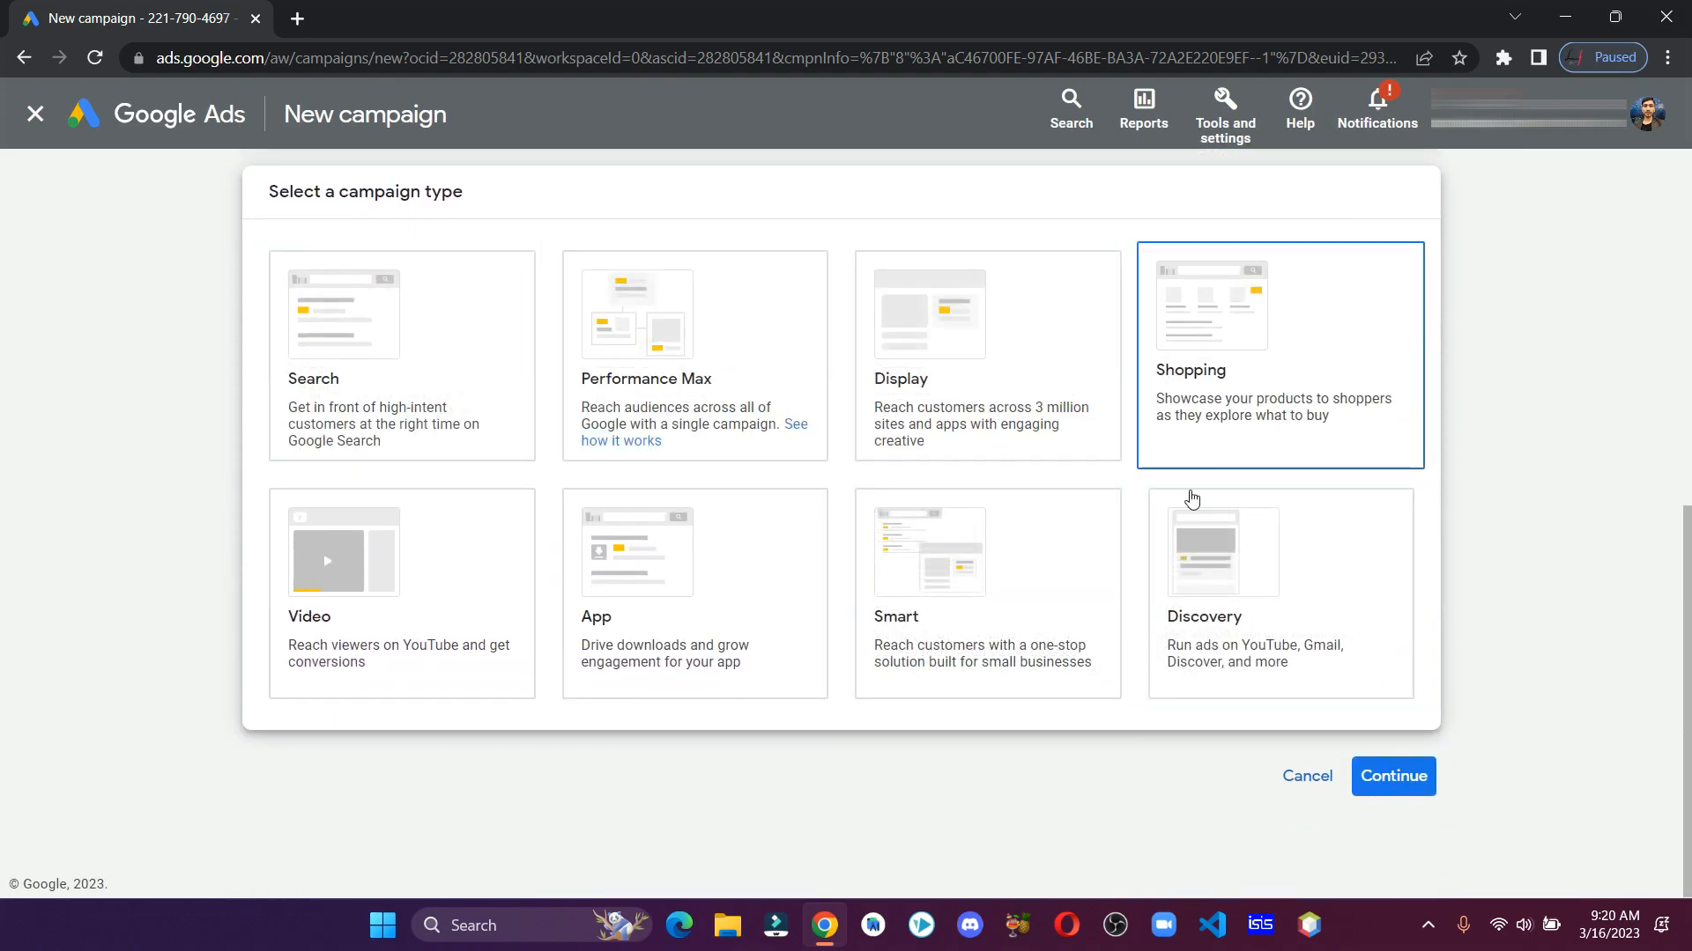
left_click(694, 594)
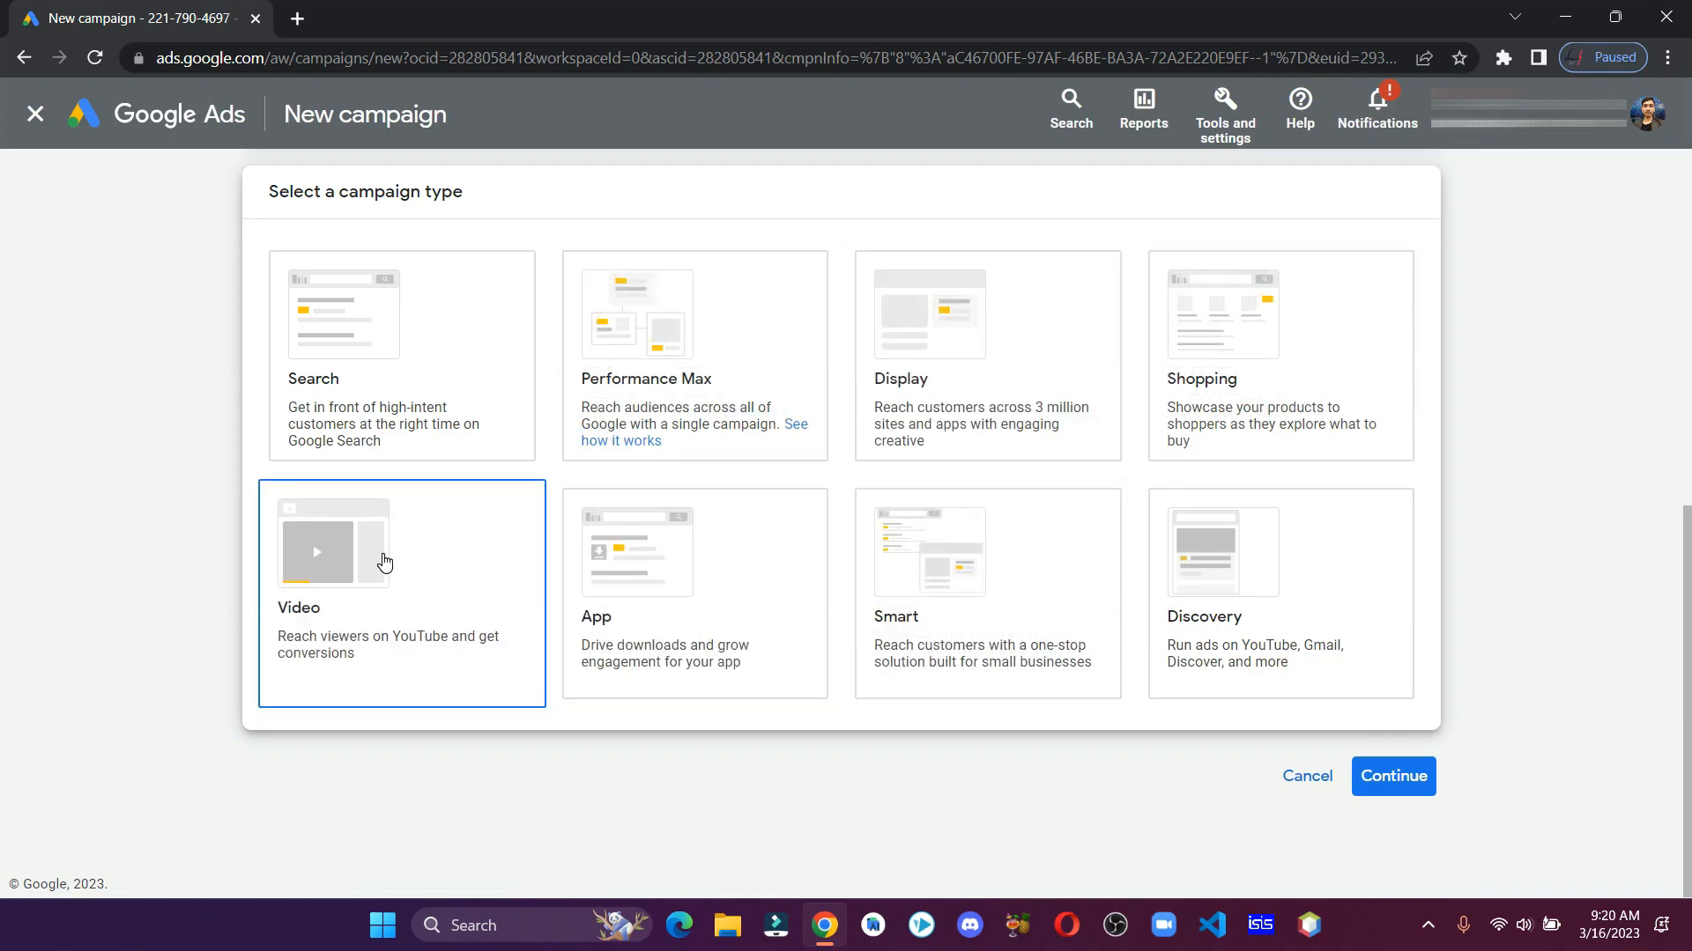
left_click(1392, 775)
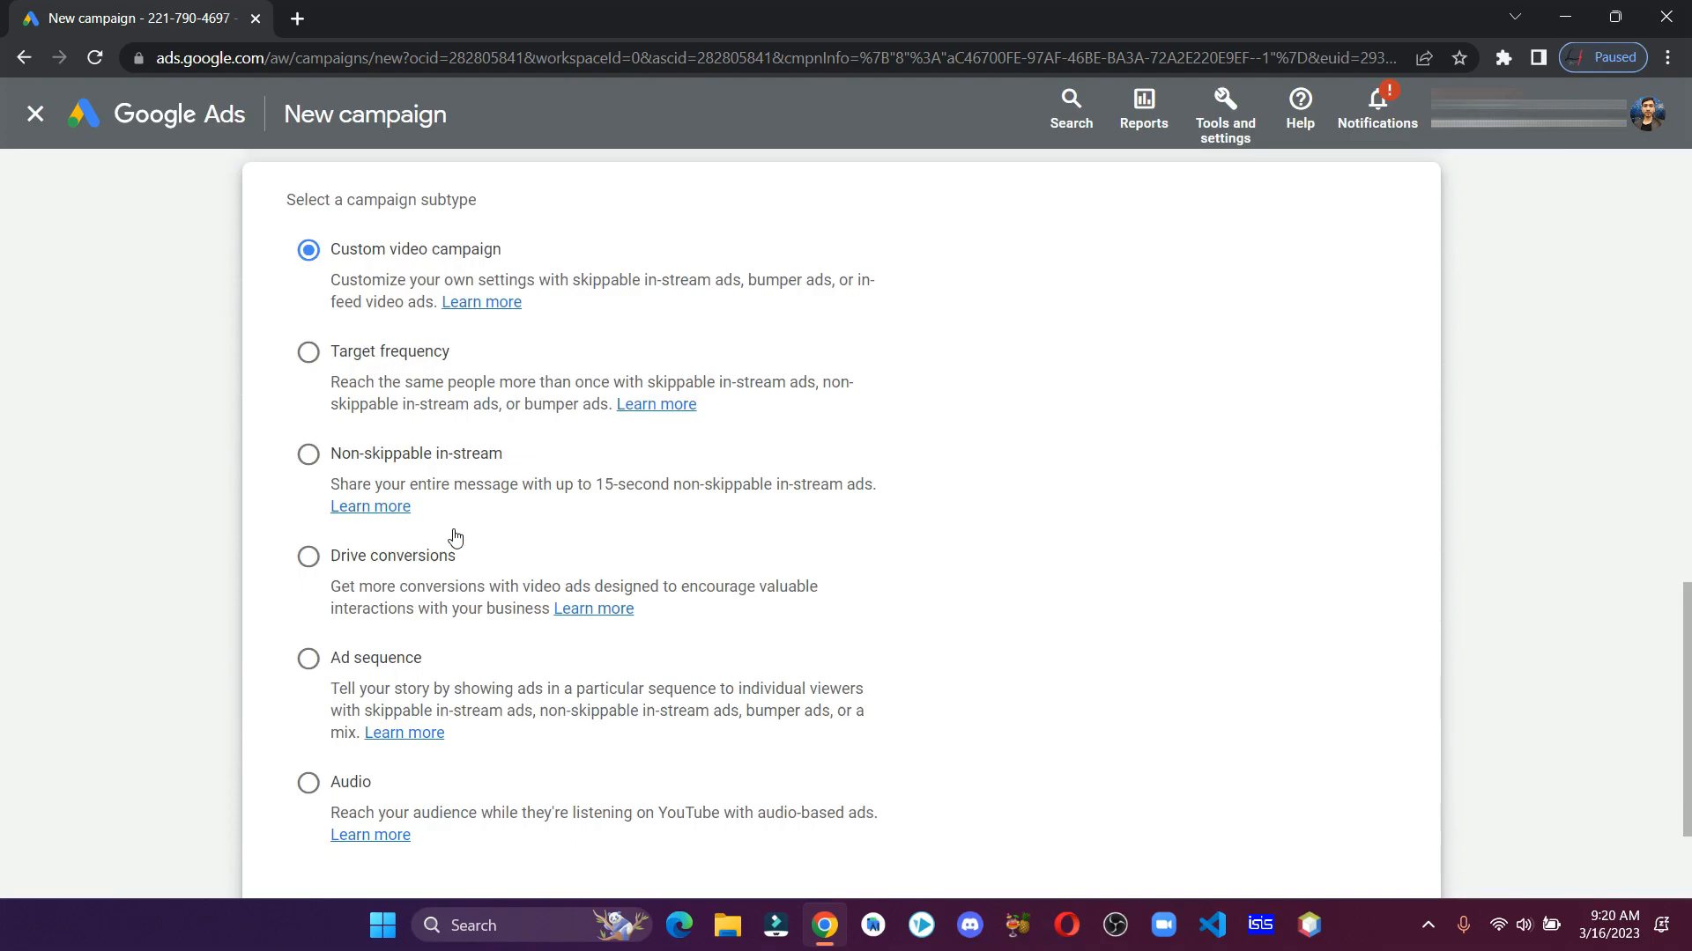
mouse_move(477, 261)
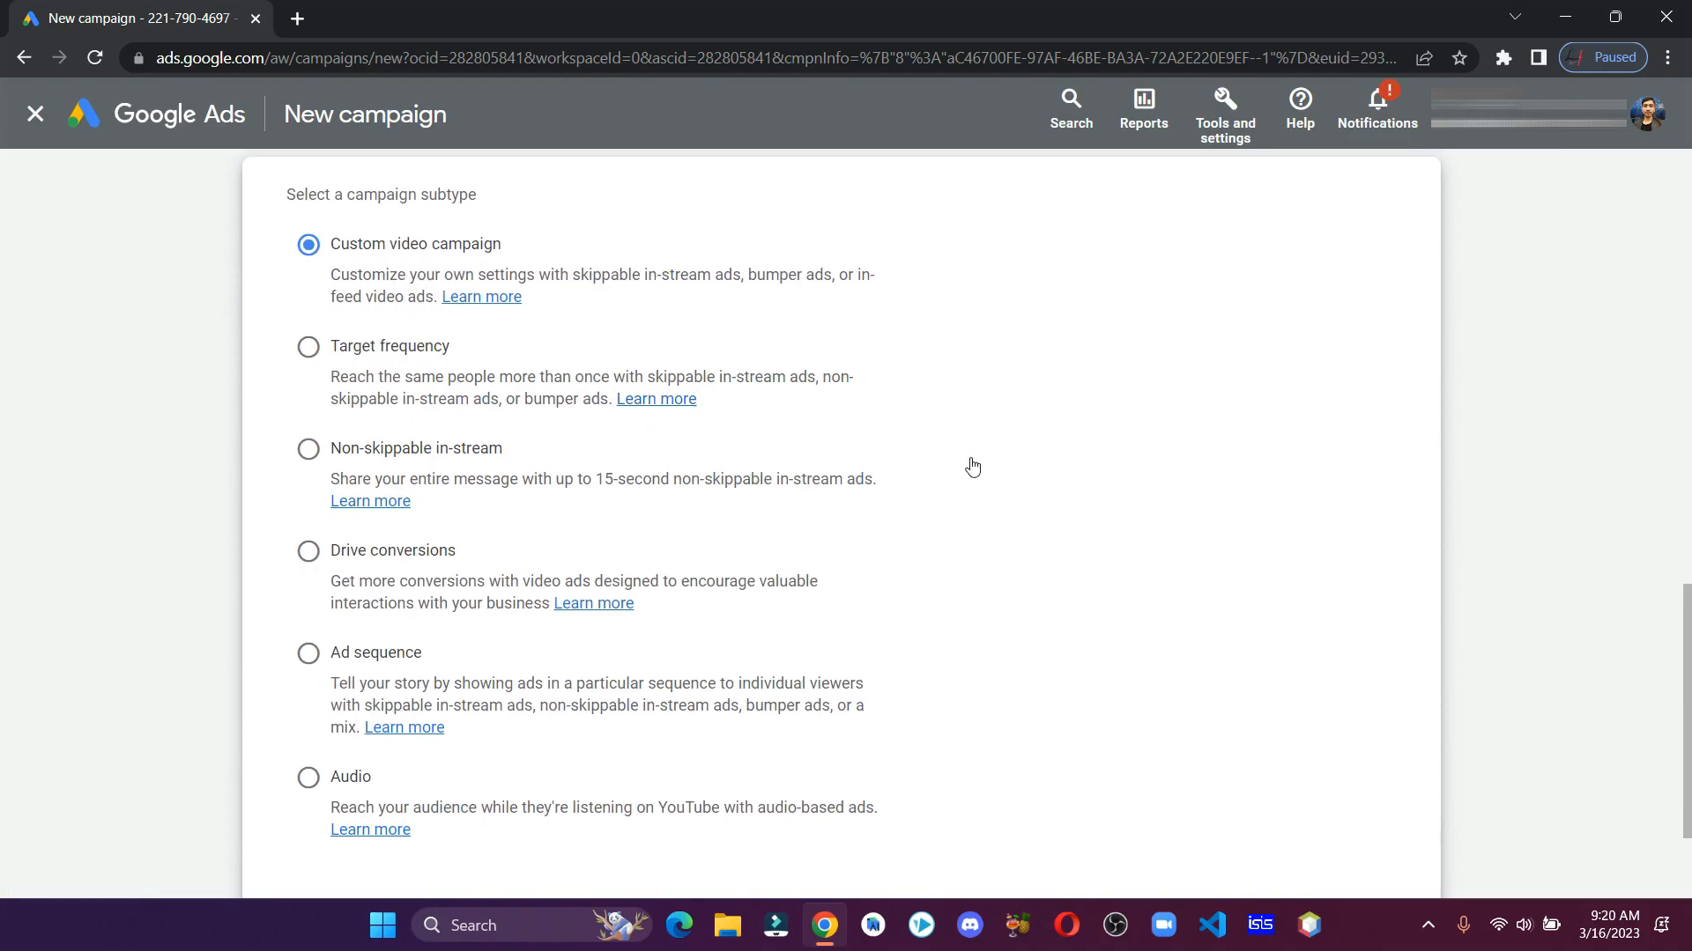
scroll("down", 3)
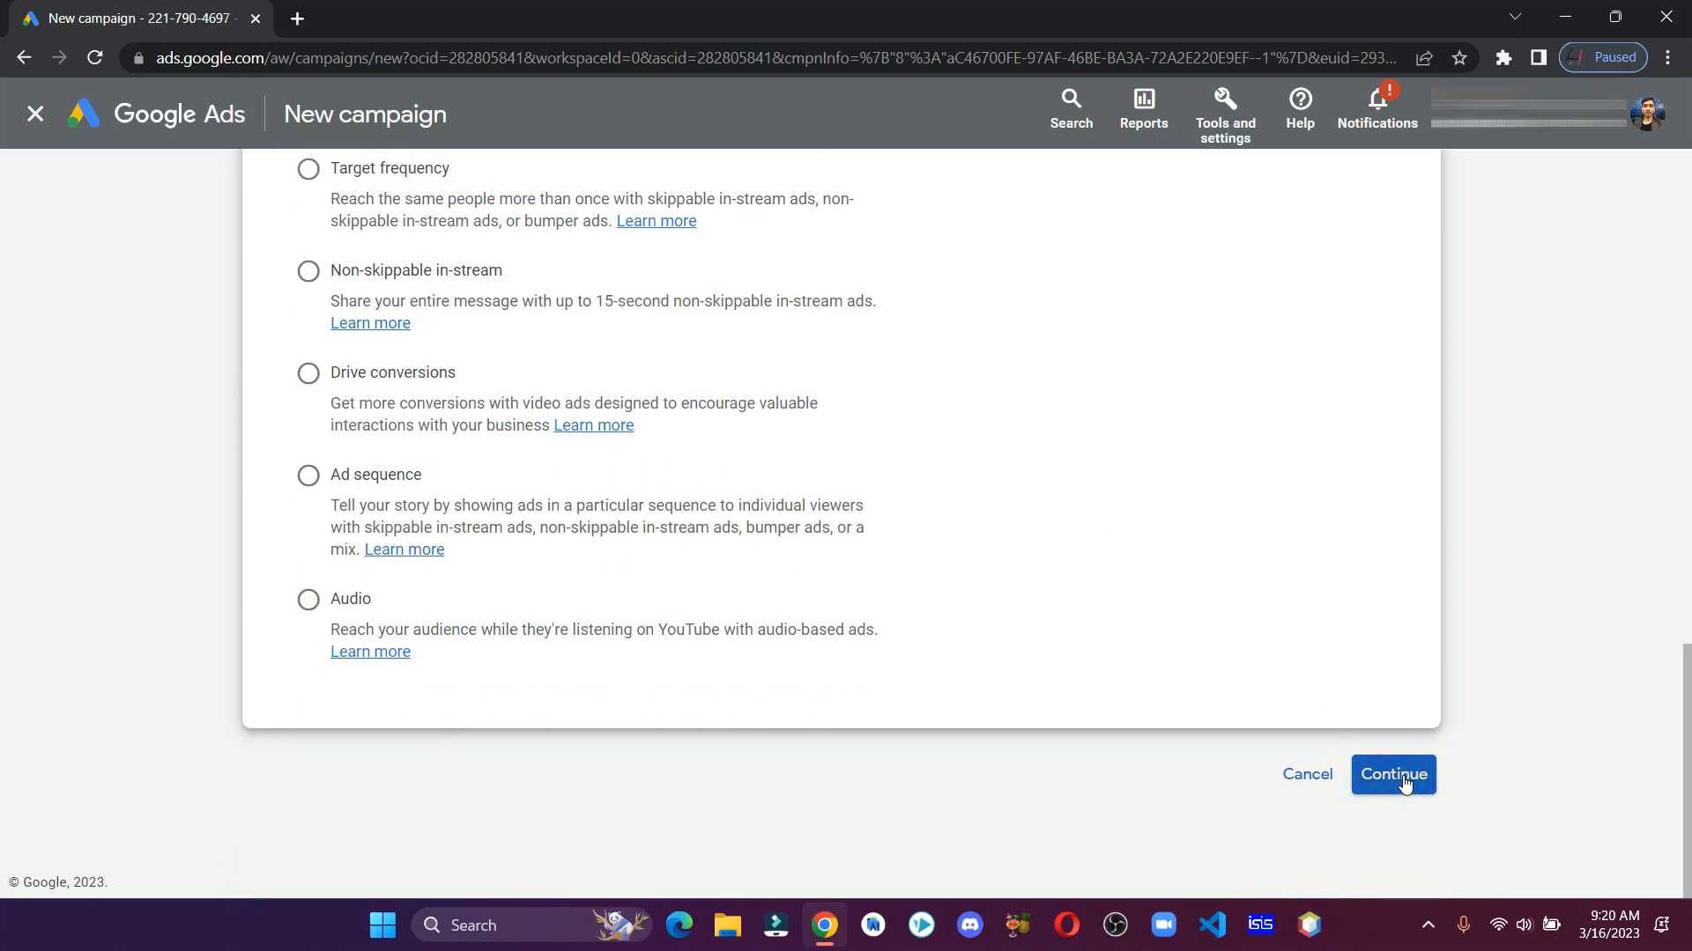
left_click(1392, 775)
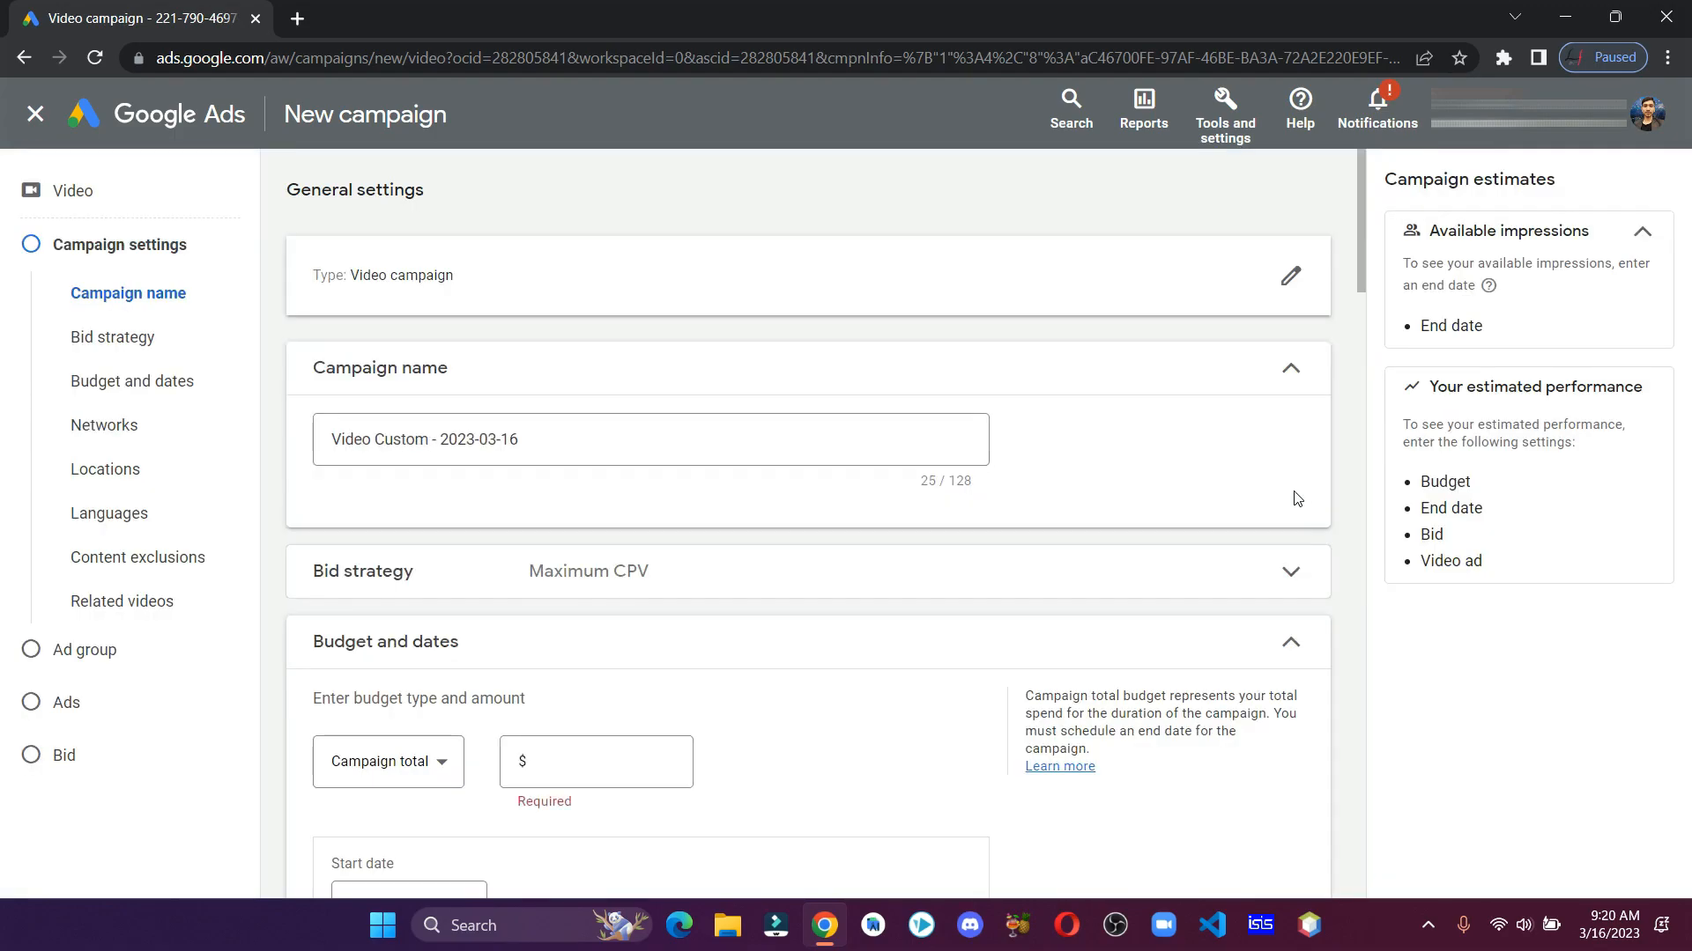
Name the campaign Camp-1, keeping Maximum CPV bidding
left_click(651, 439)
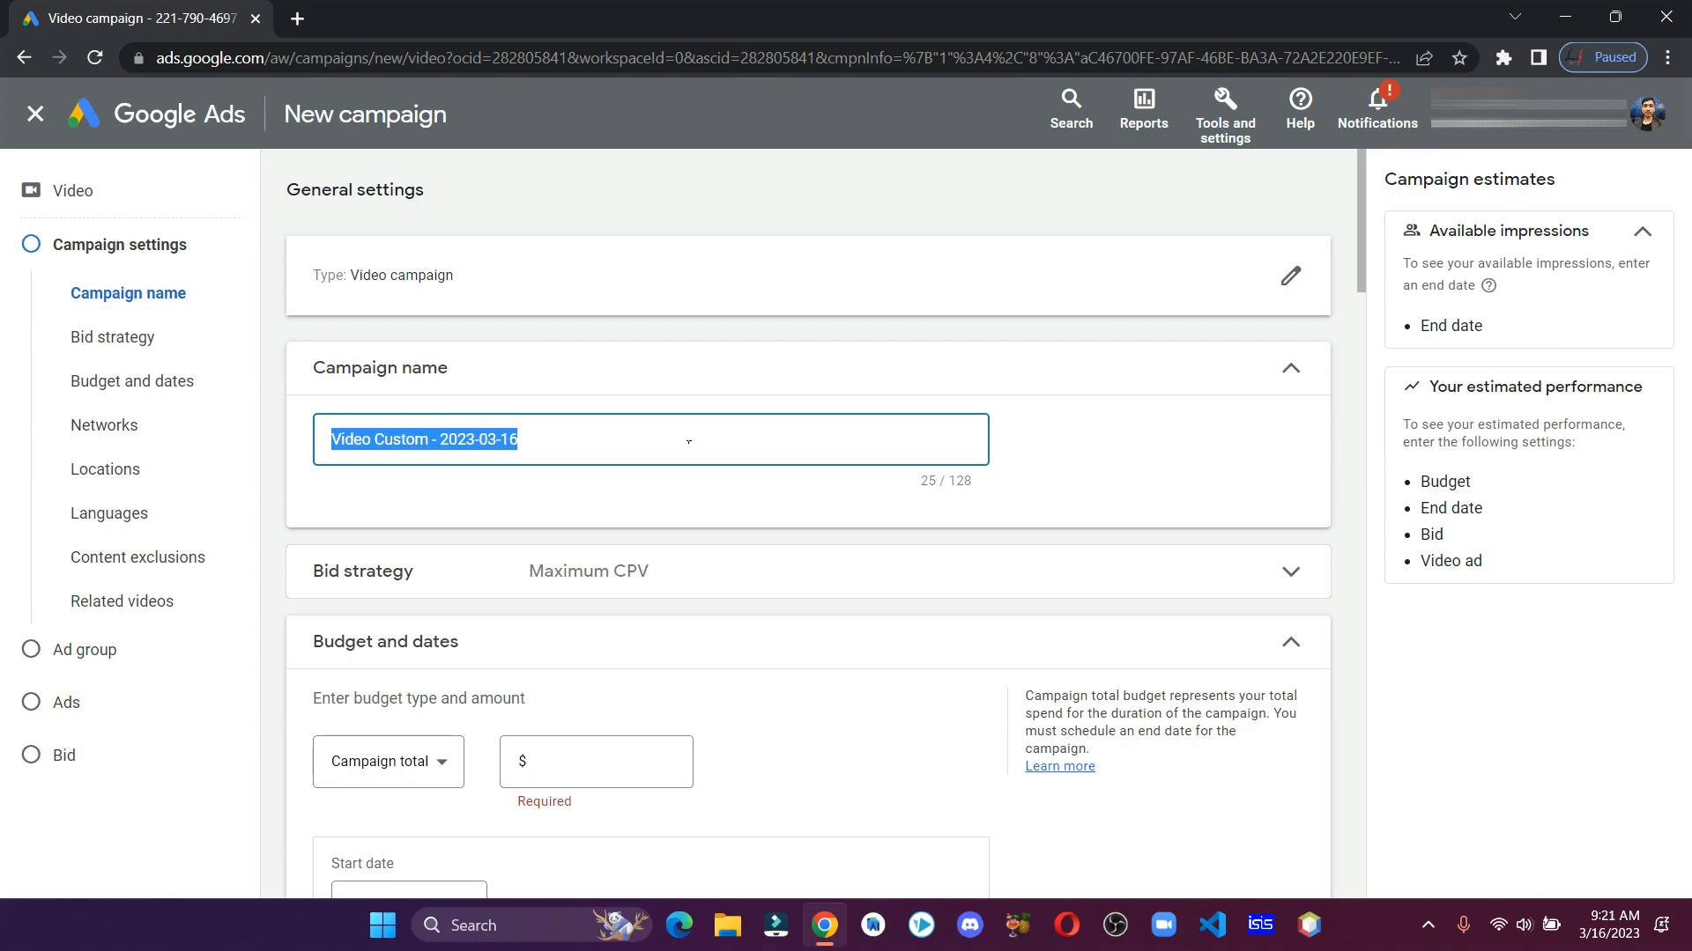
type("Camp-1")
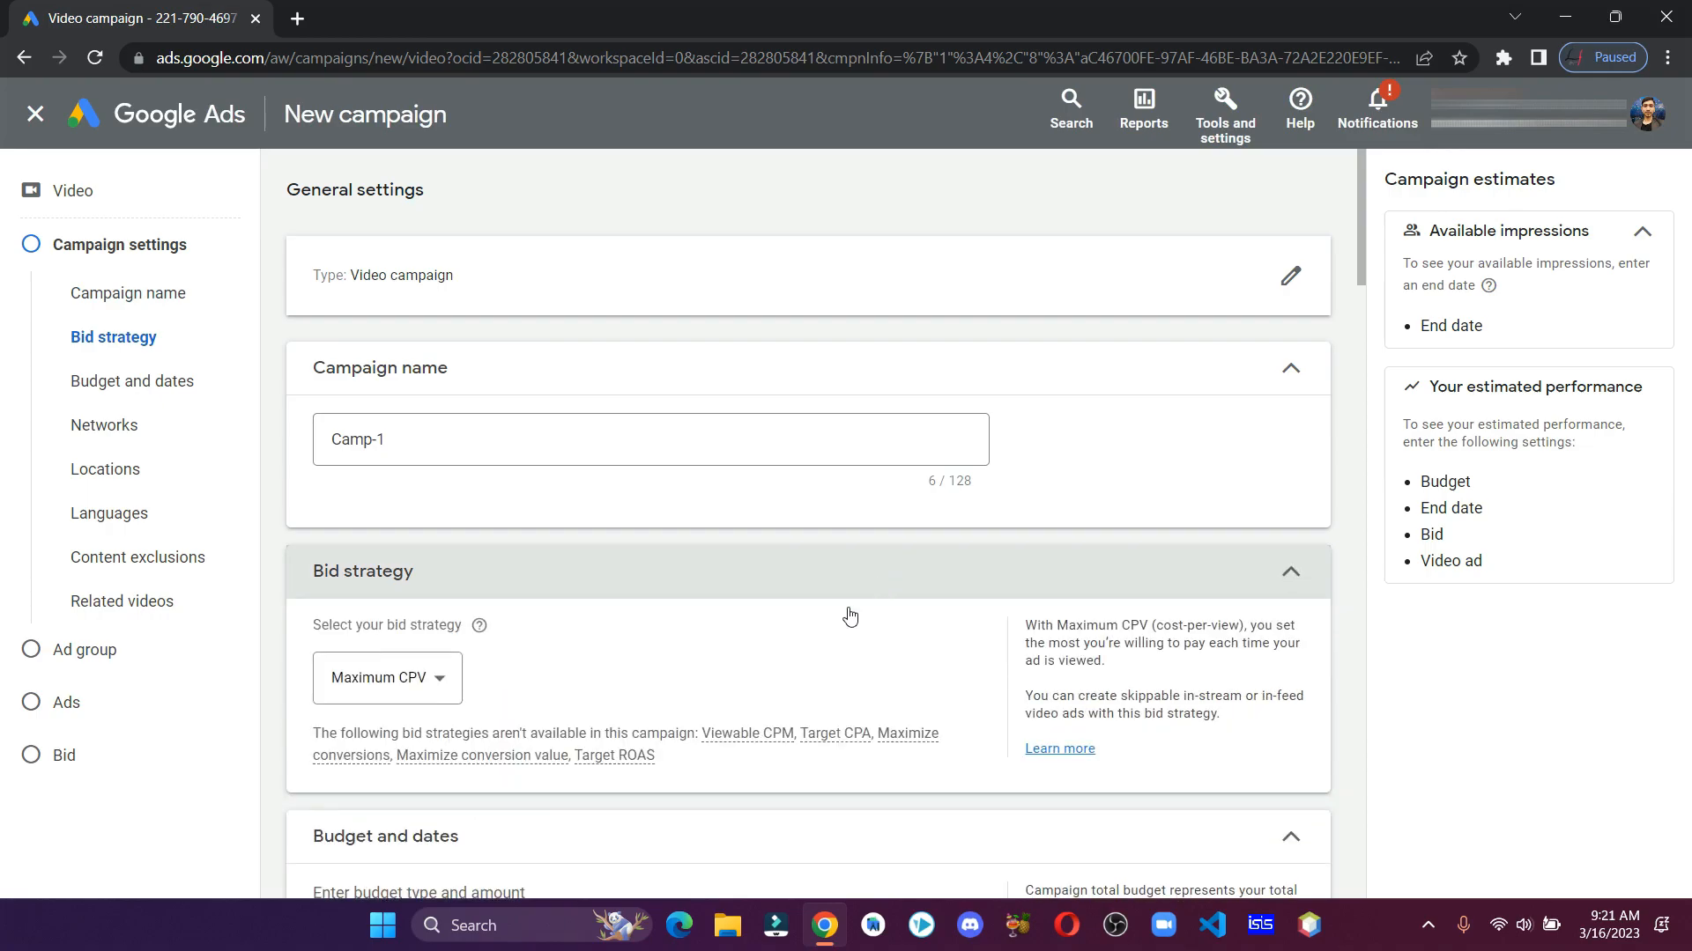
scroll("down", 3)
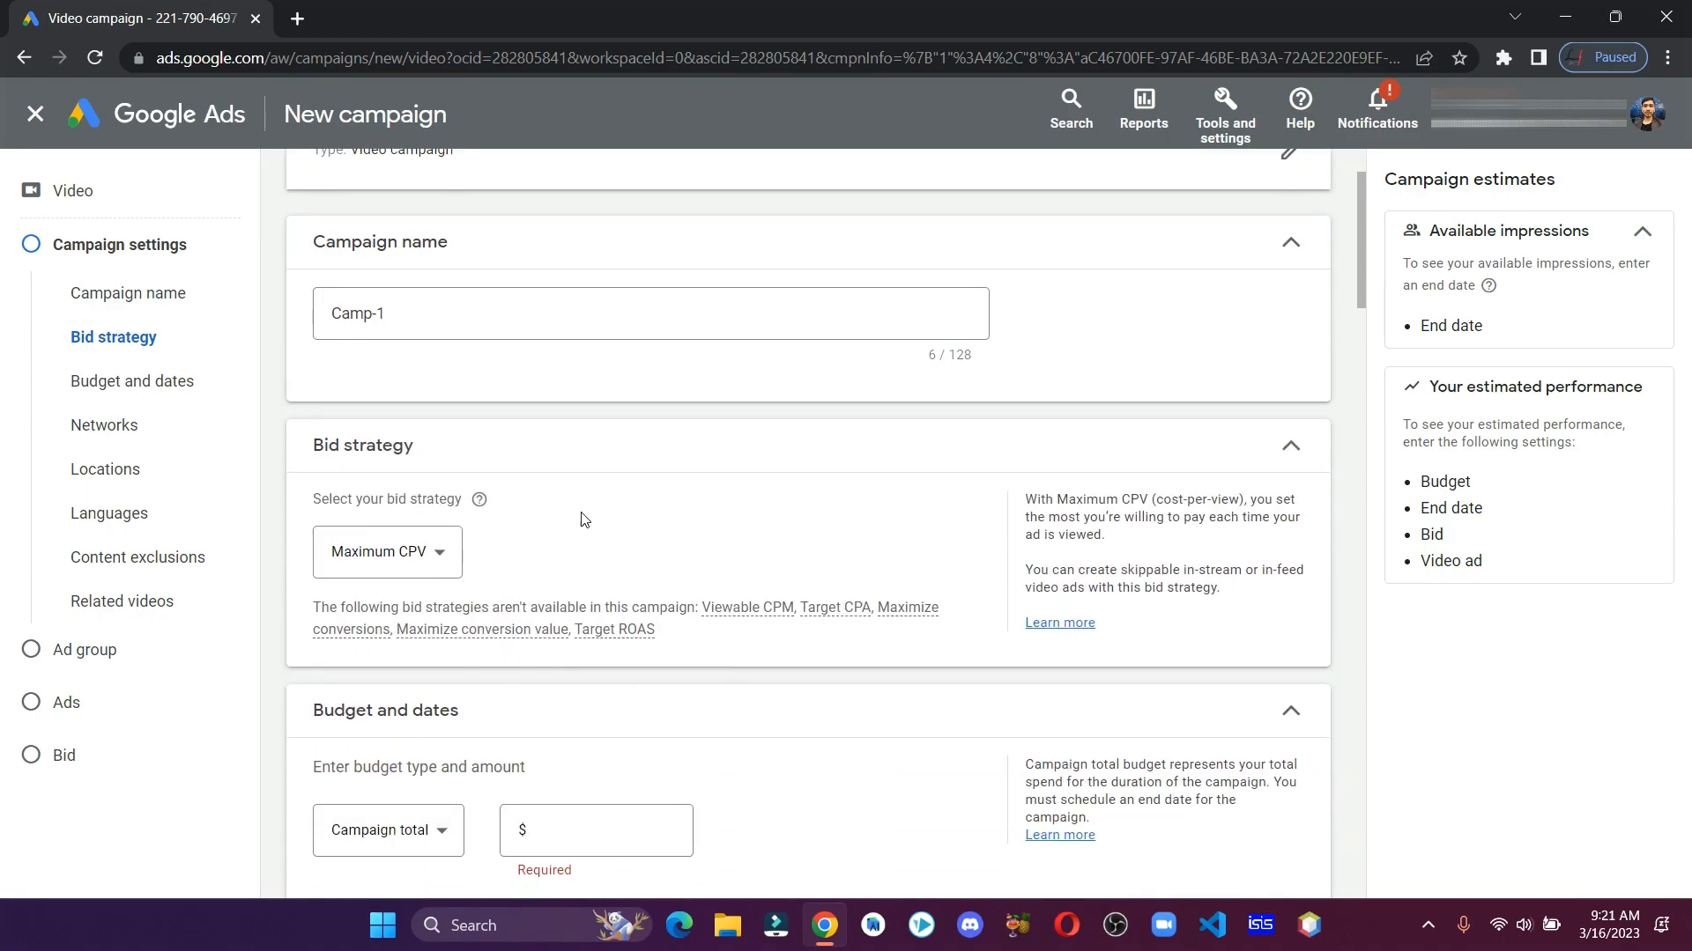
scroll("down", 3)
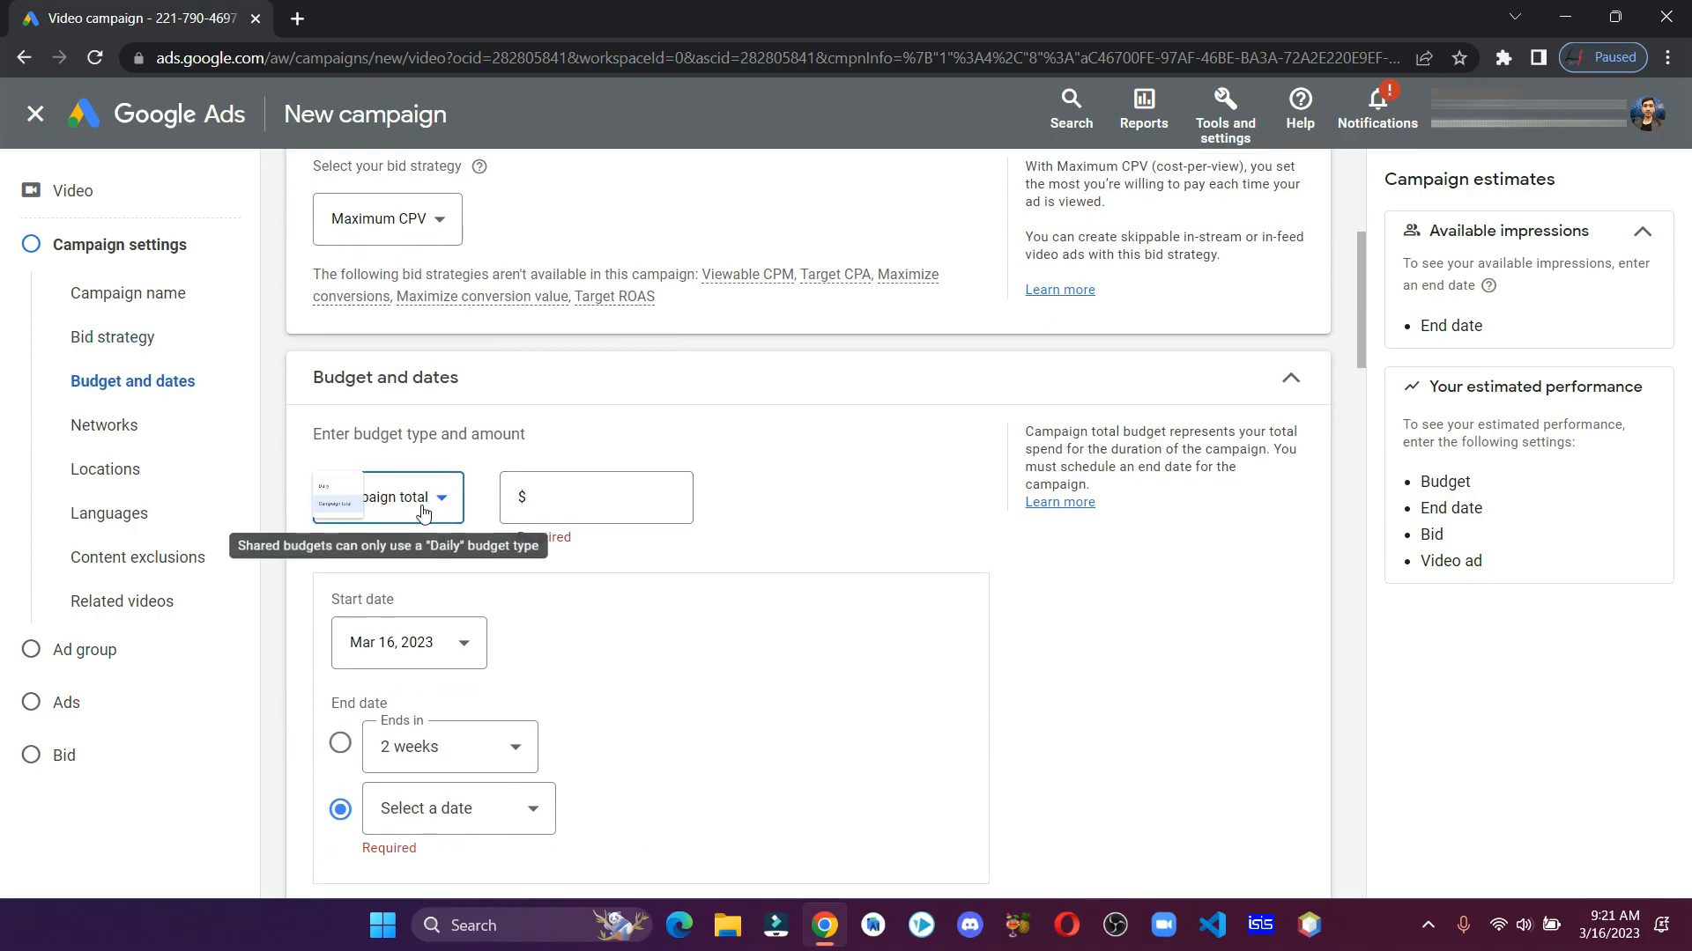
Set a daily budget of 1.00 and bring up the start and end date options
left_click(336, 491)
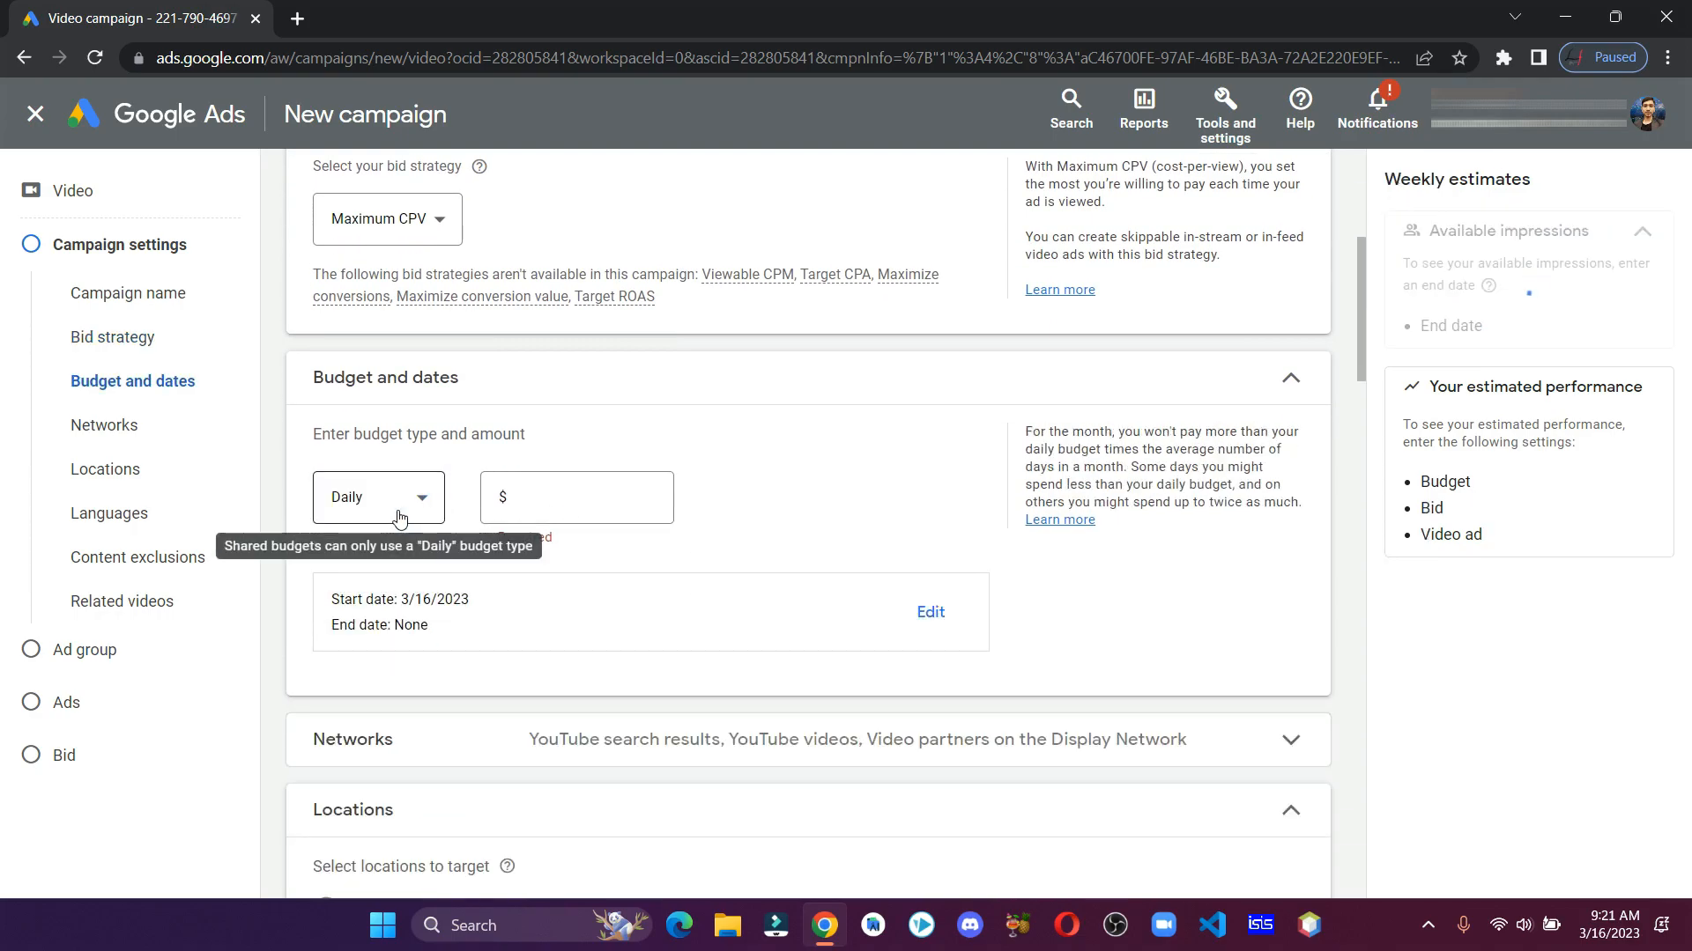
left_click(576, 497)
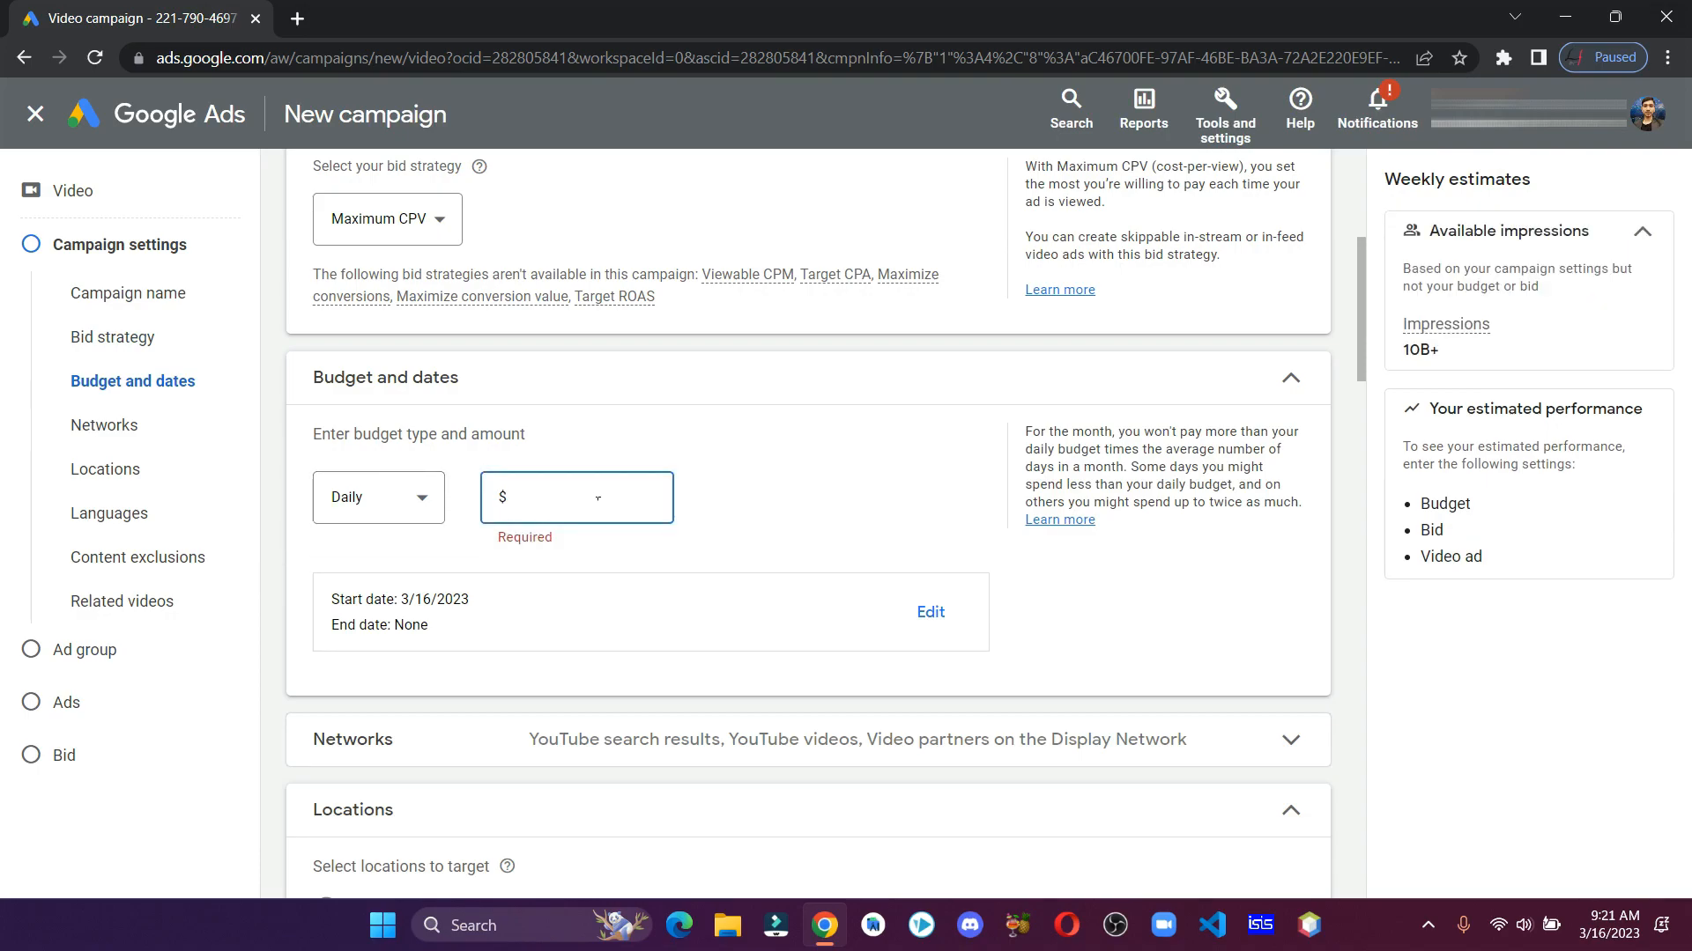
type("1.00")
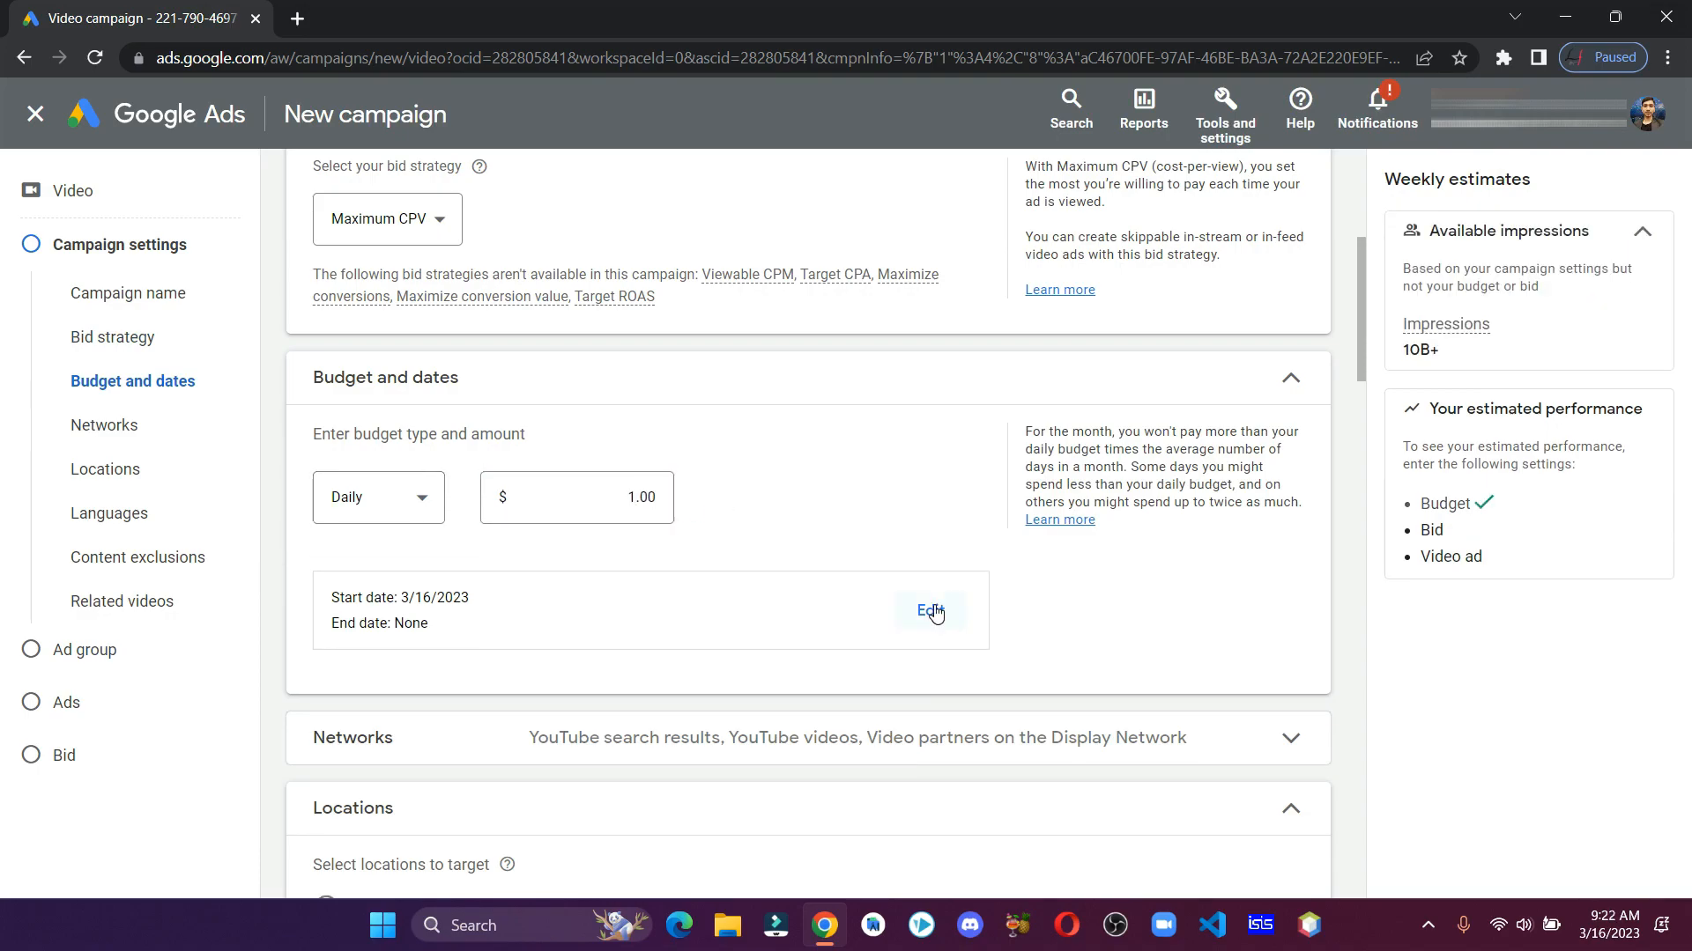
left_click(929, 611)
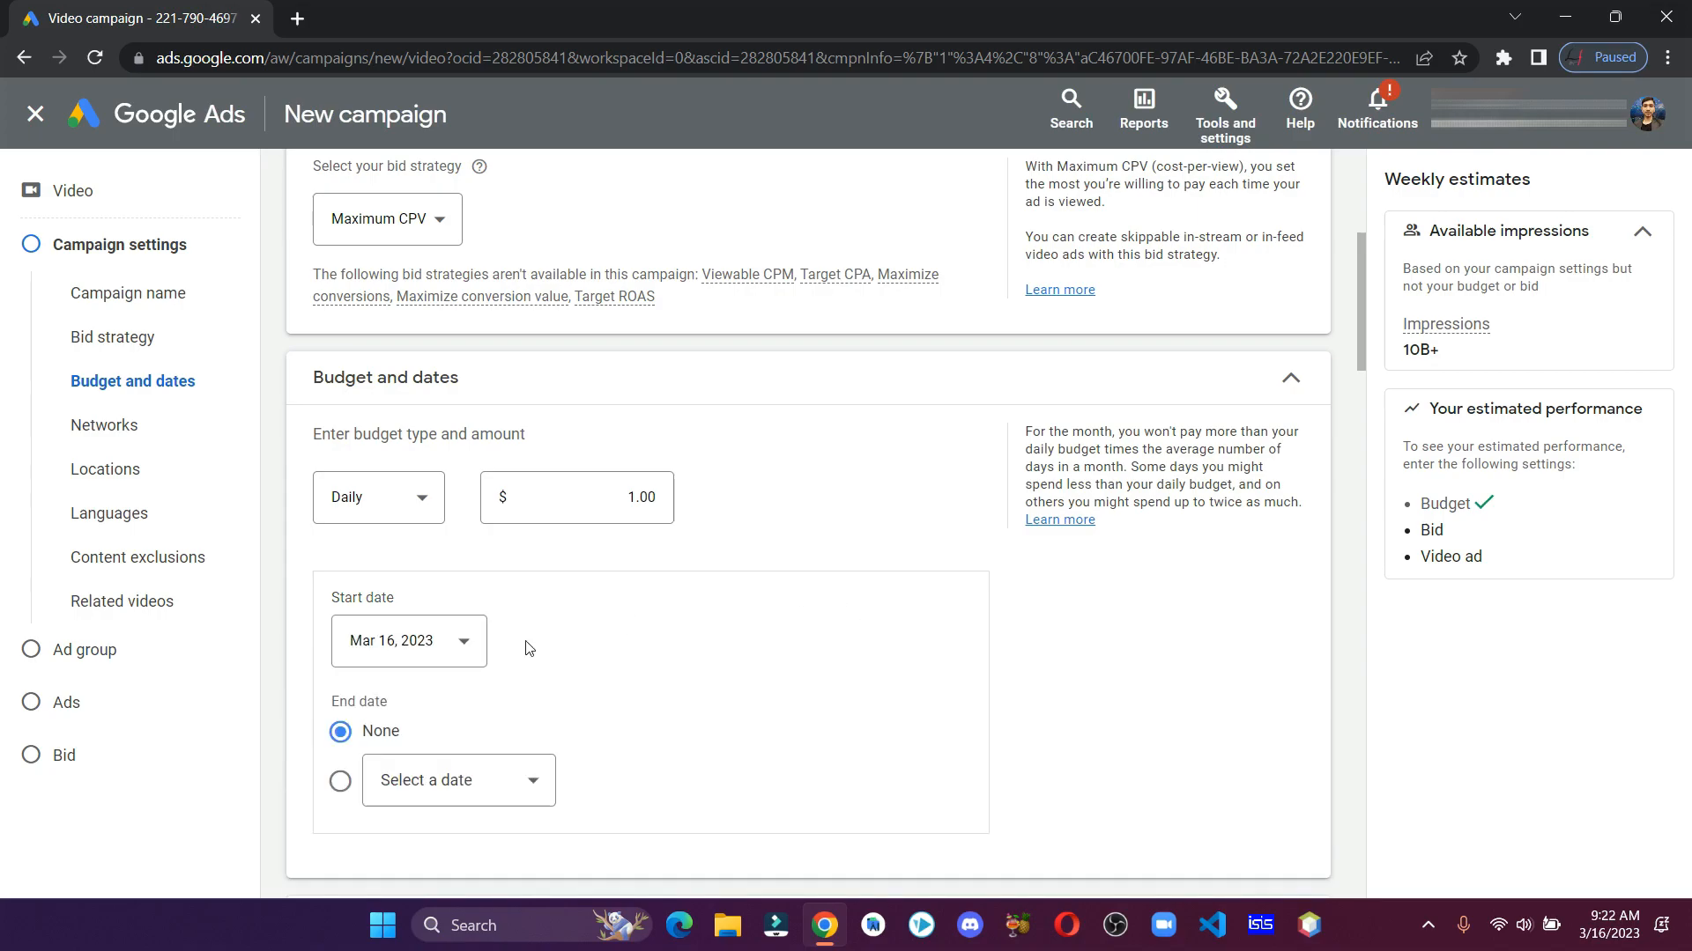
mouse_move(474, 636)
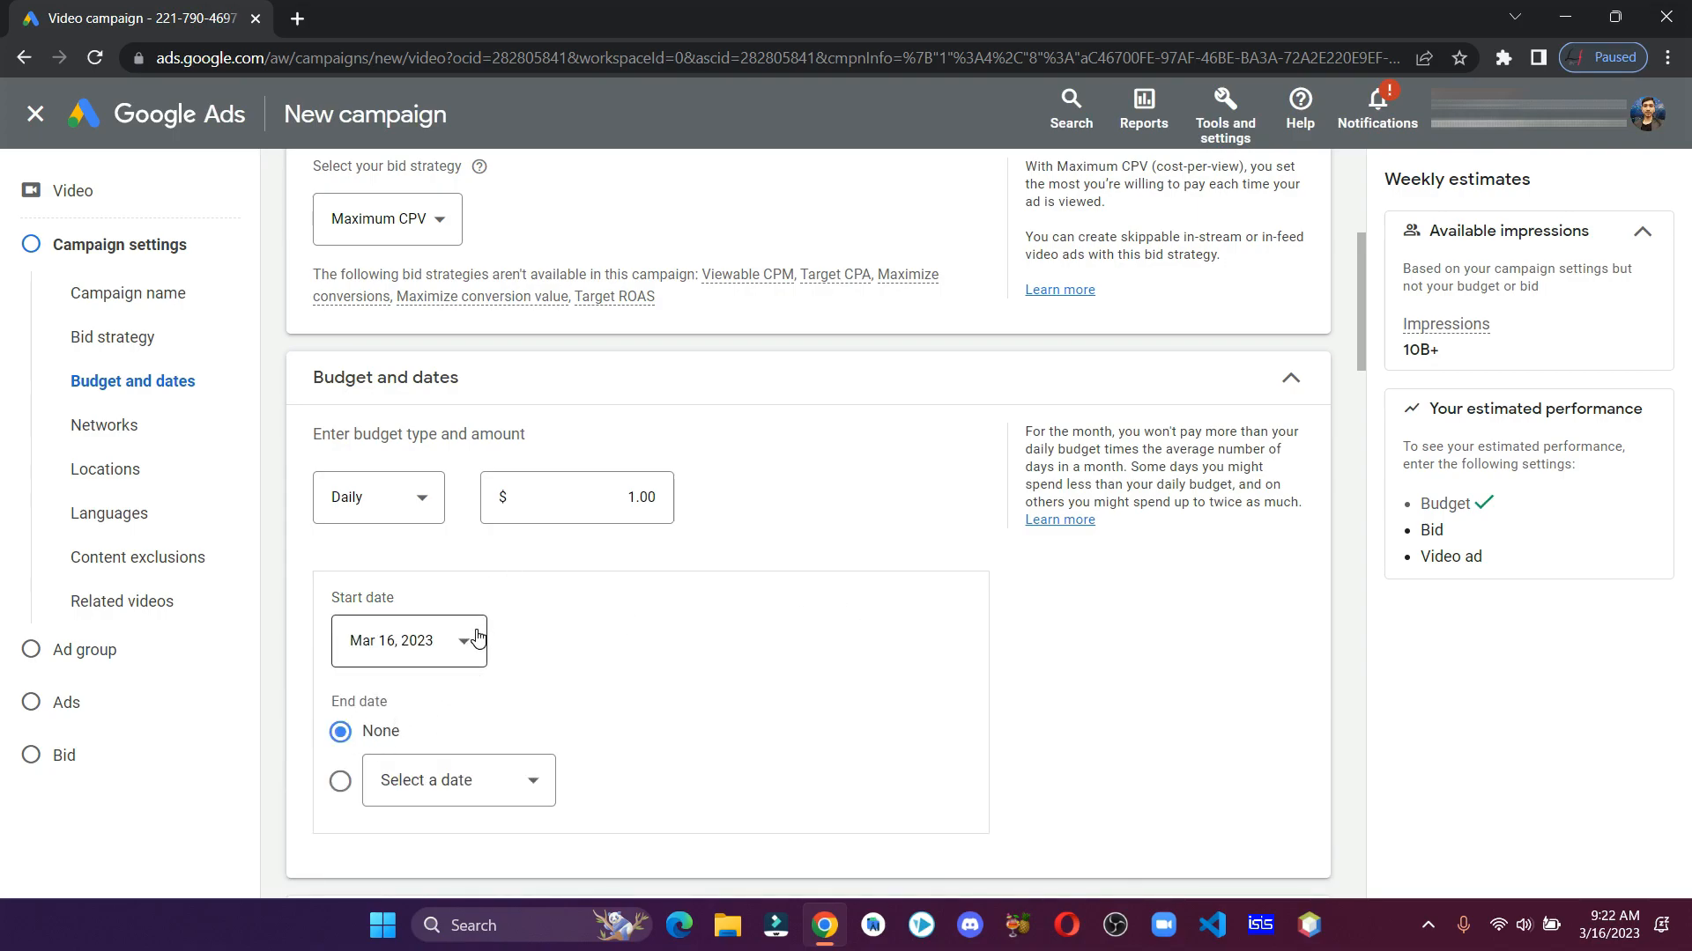
mouse_move(517, 672)
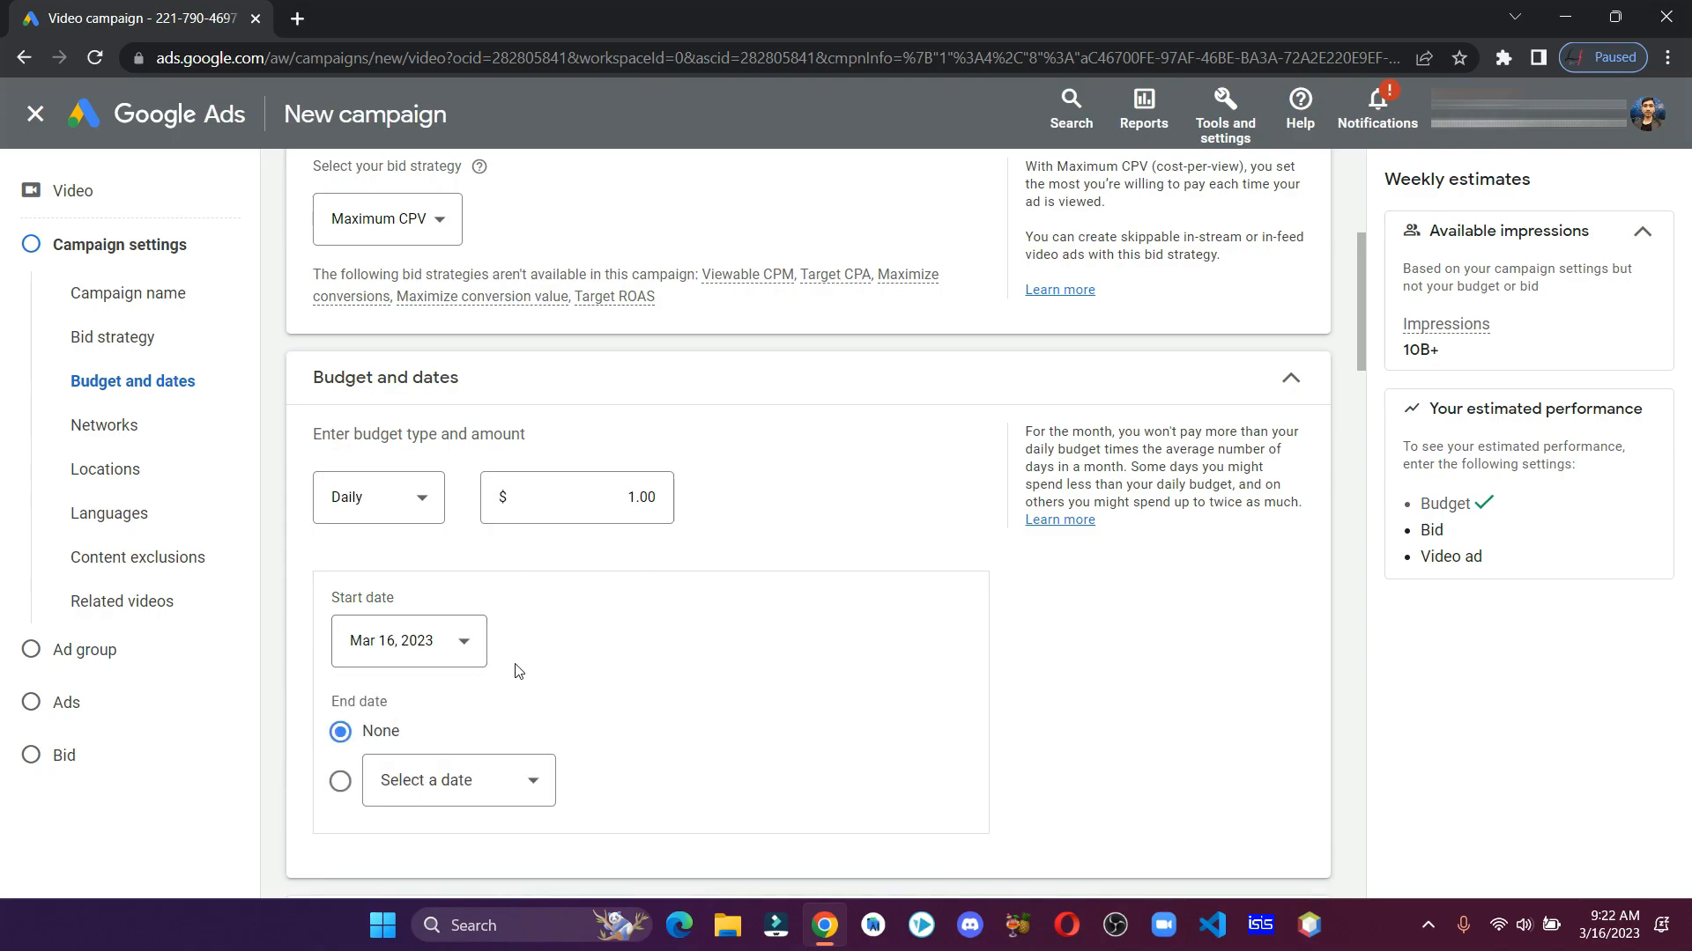
Exclude Display Network video partners, leaving YouTube search results and YouTube videos
scroll("down", 3)
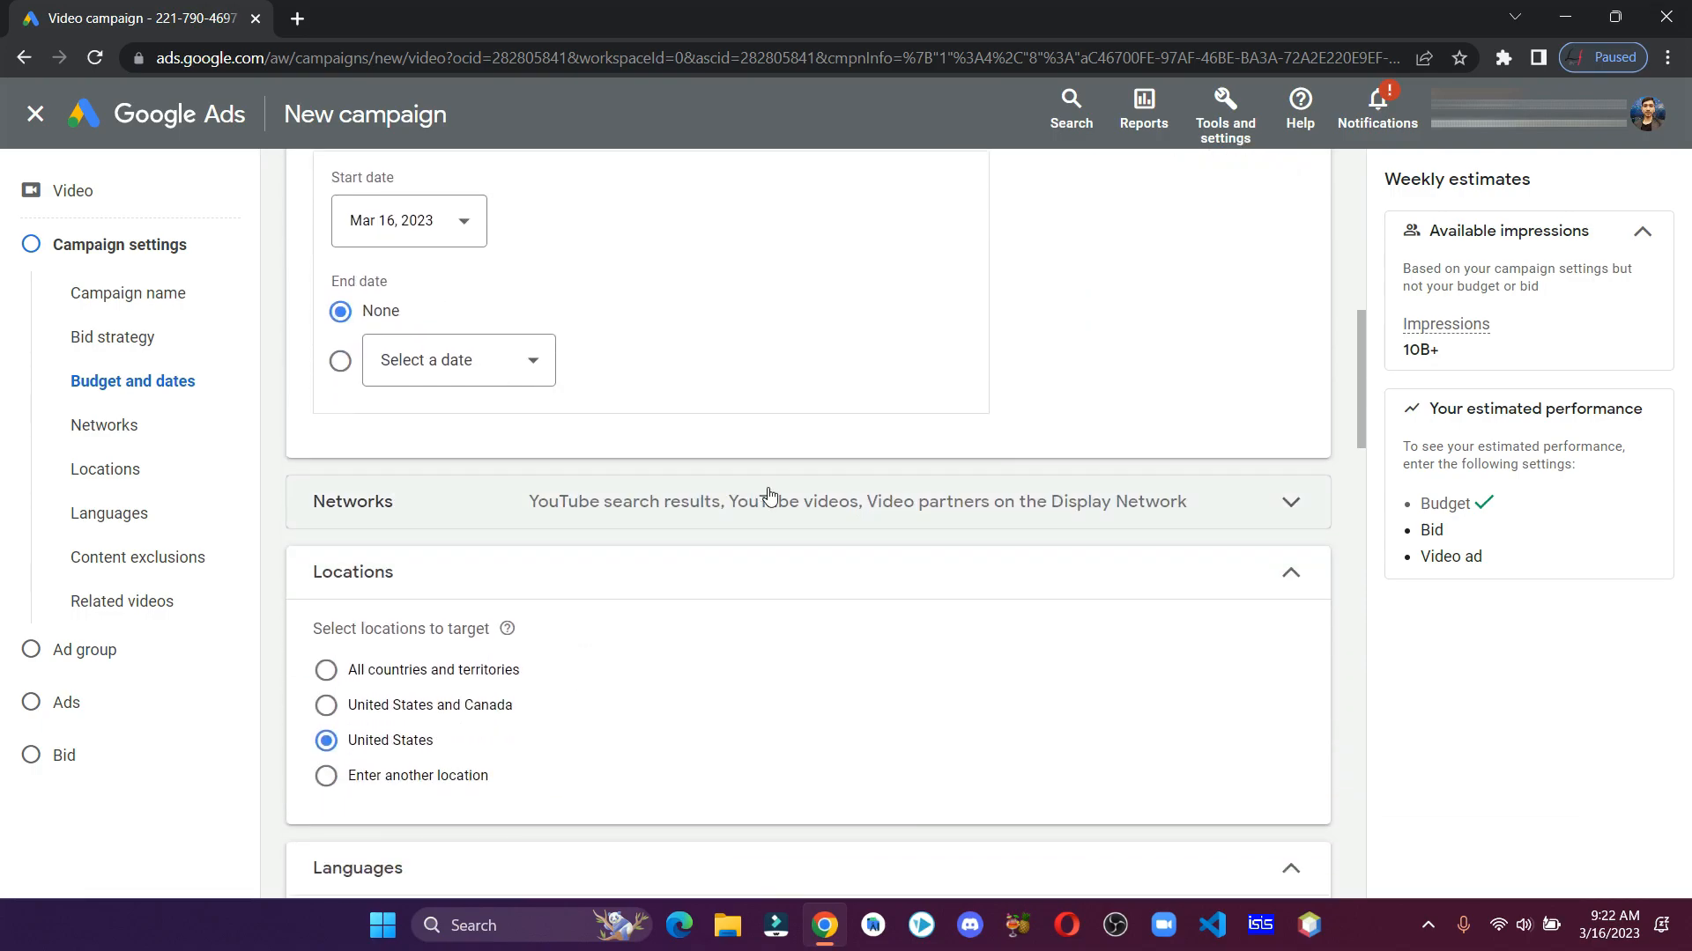
left_click(1288, 500)
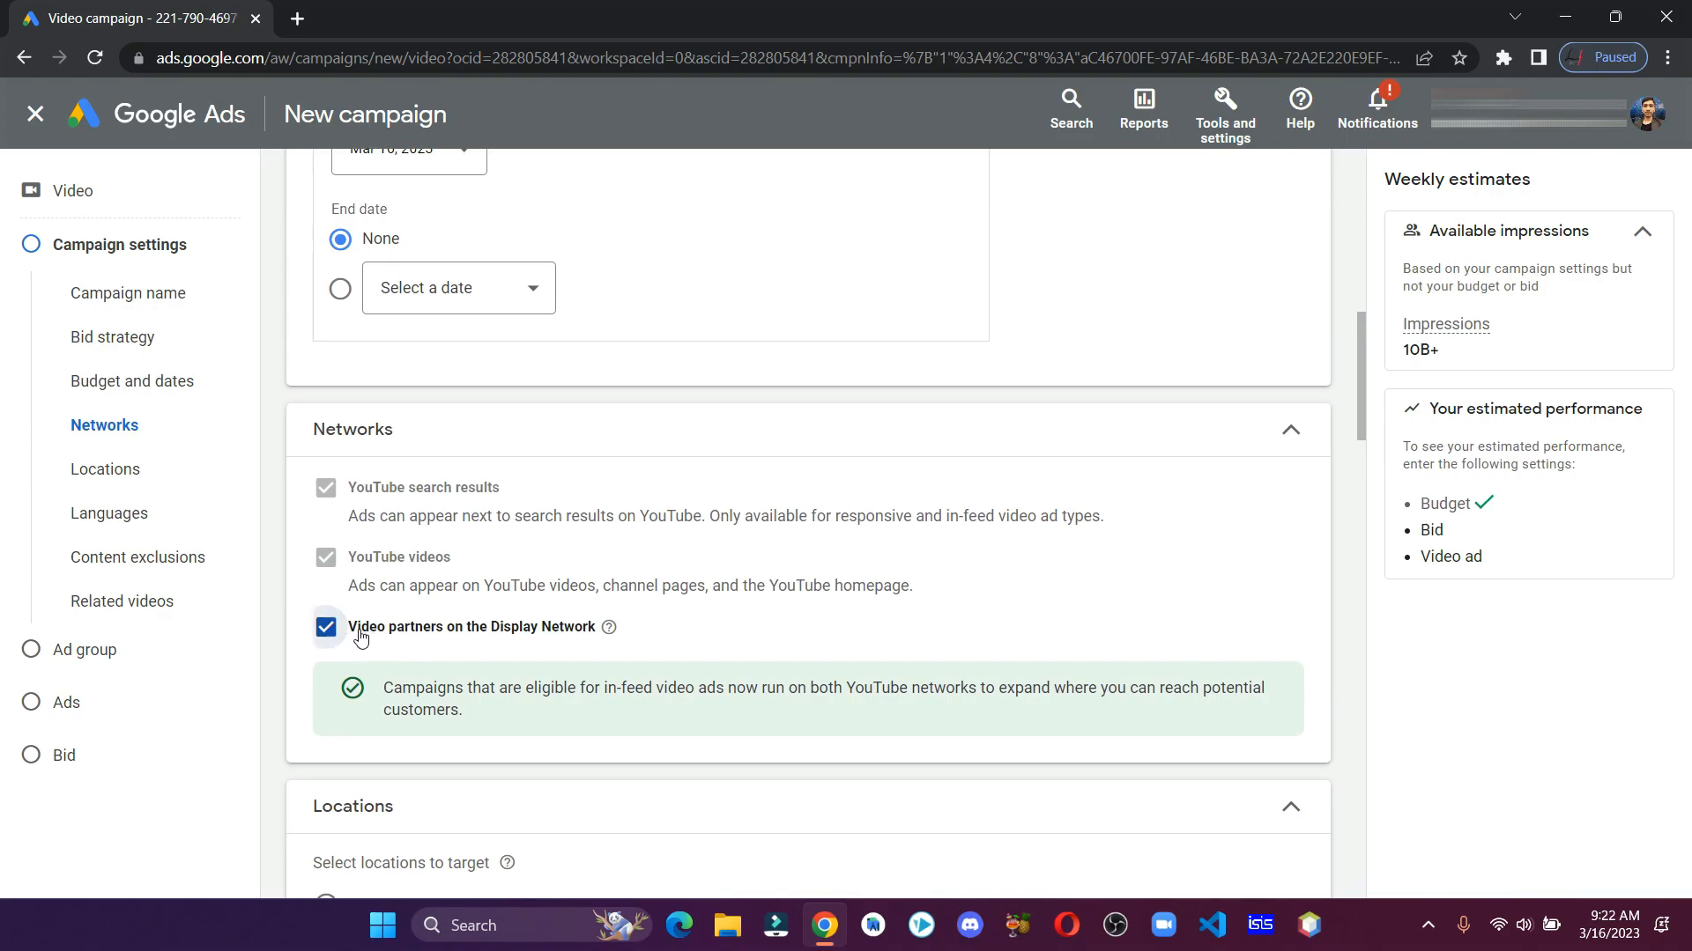
left_click(326, 627)
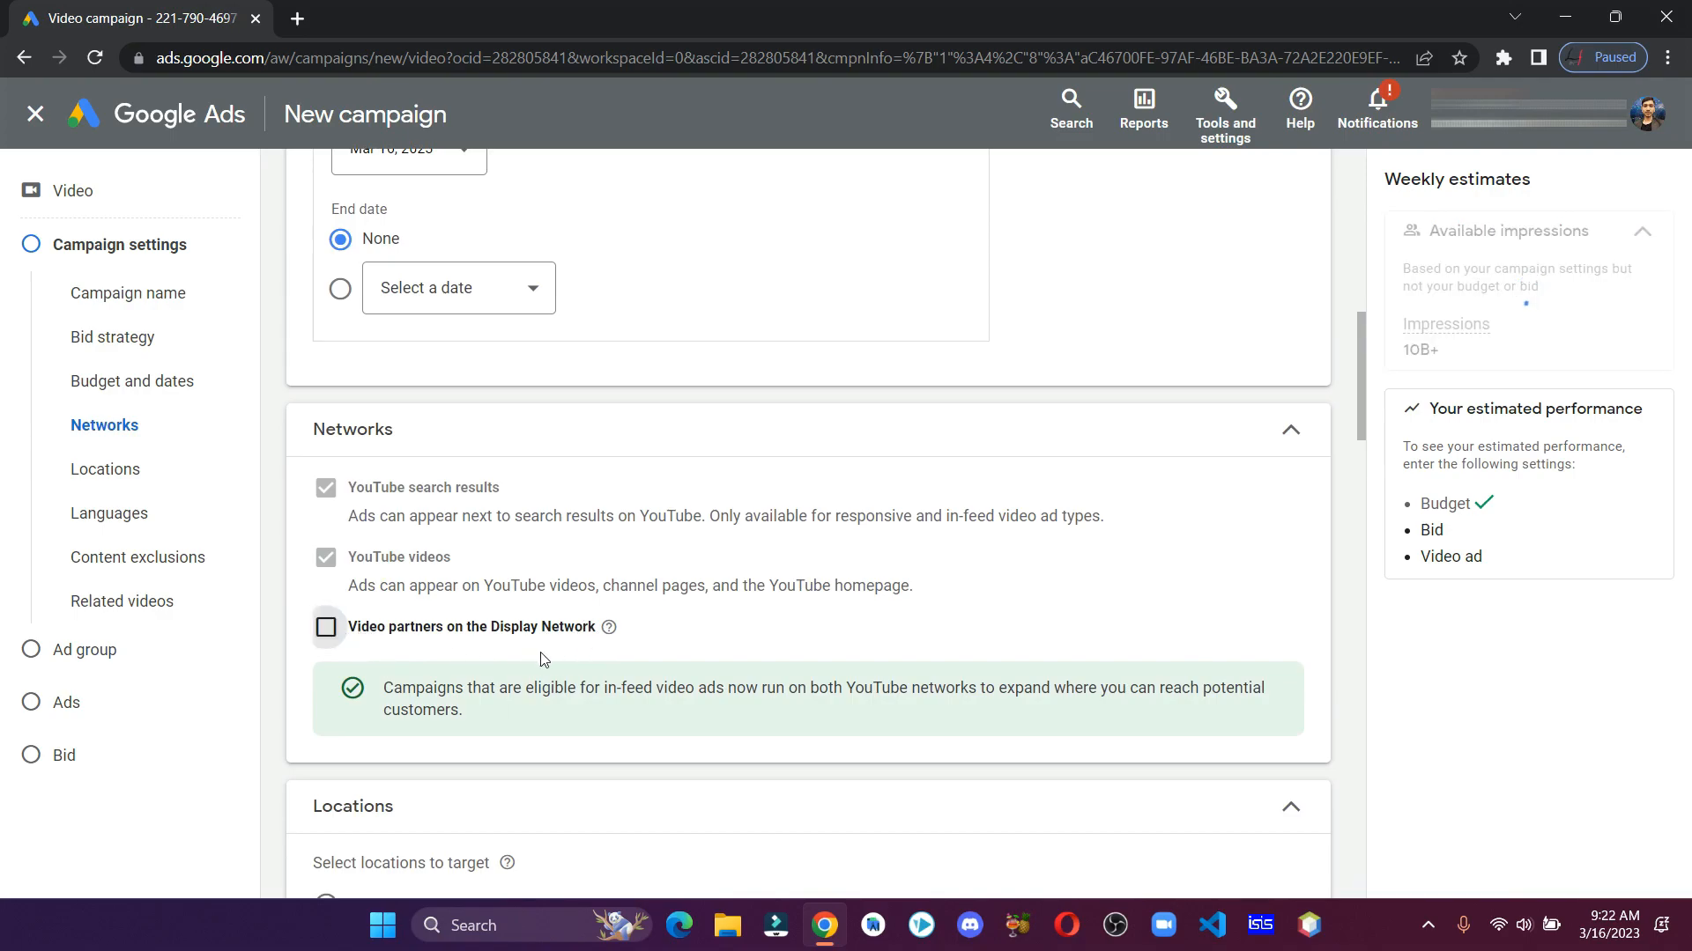
scroll("down", 3)
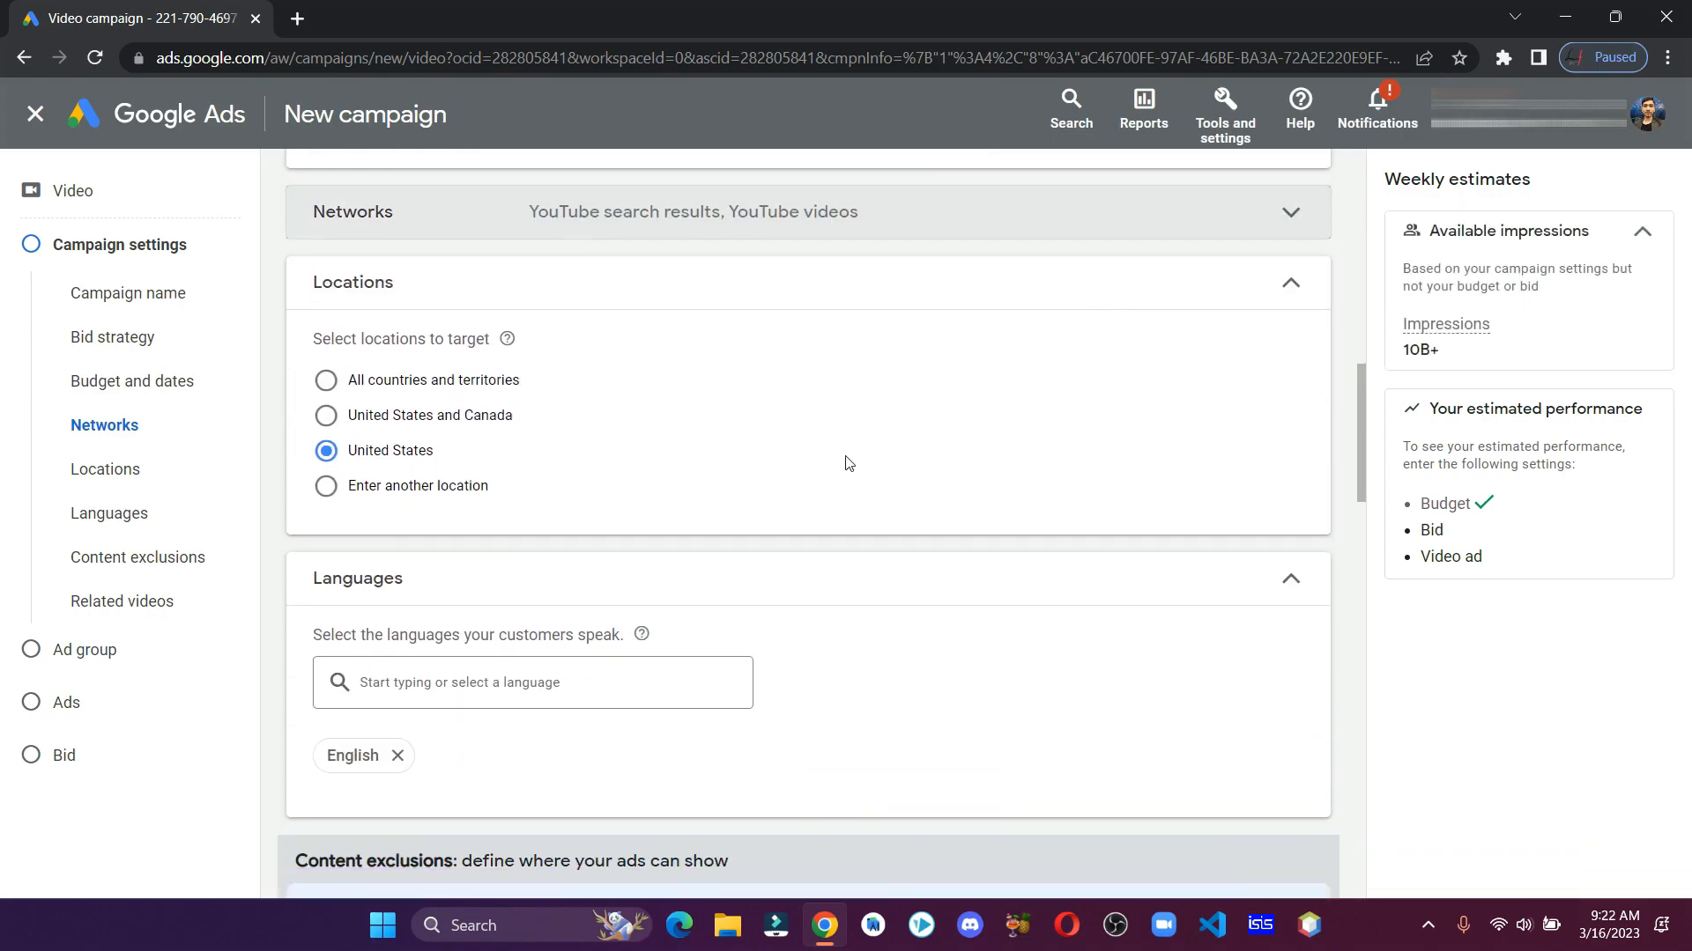
Target a custom location by searching 'in' and selecting India (country)
scroll("up", 3)
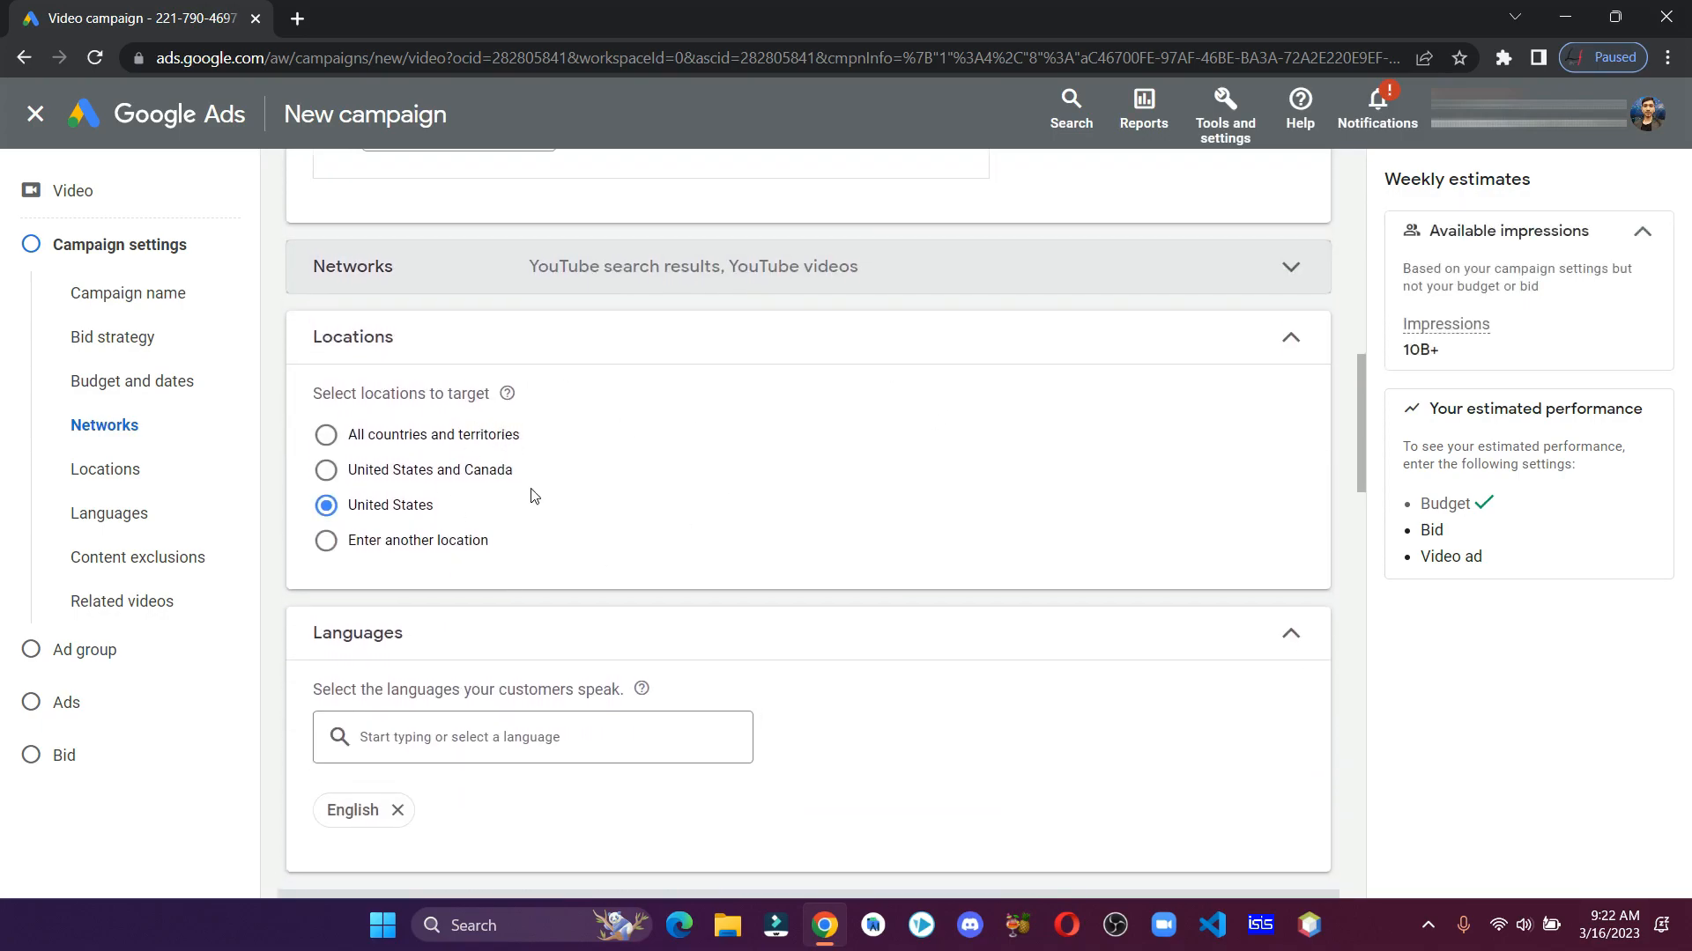
left_click(325, 541)
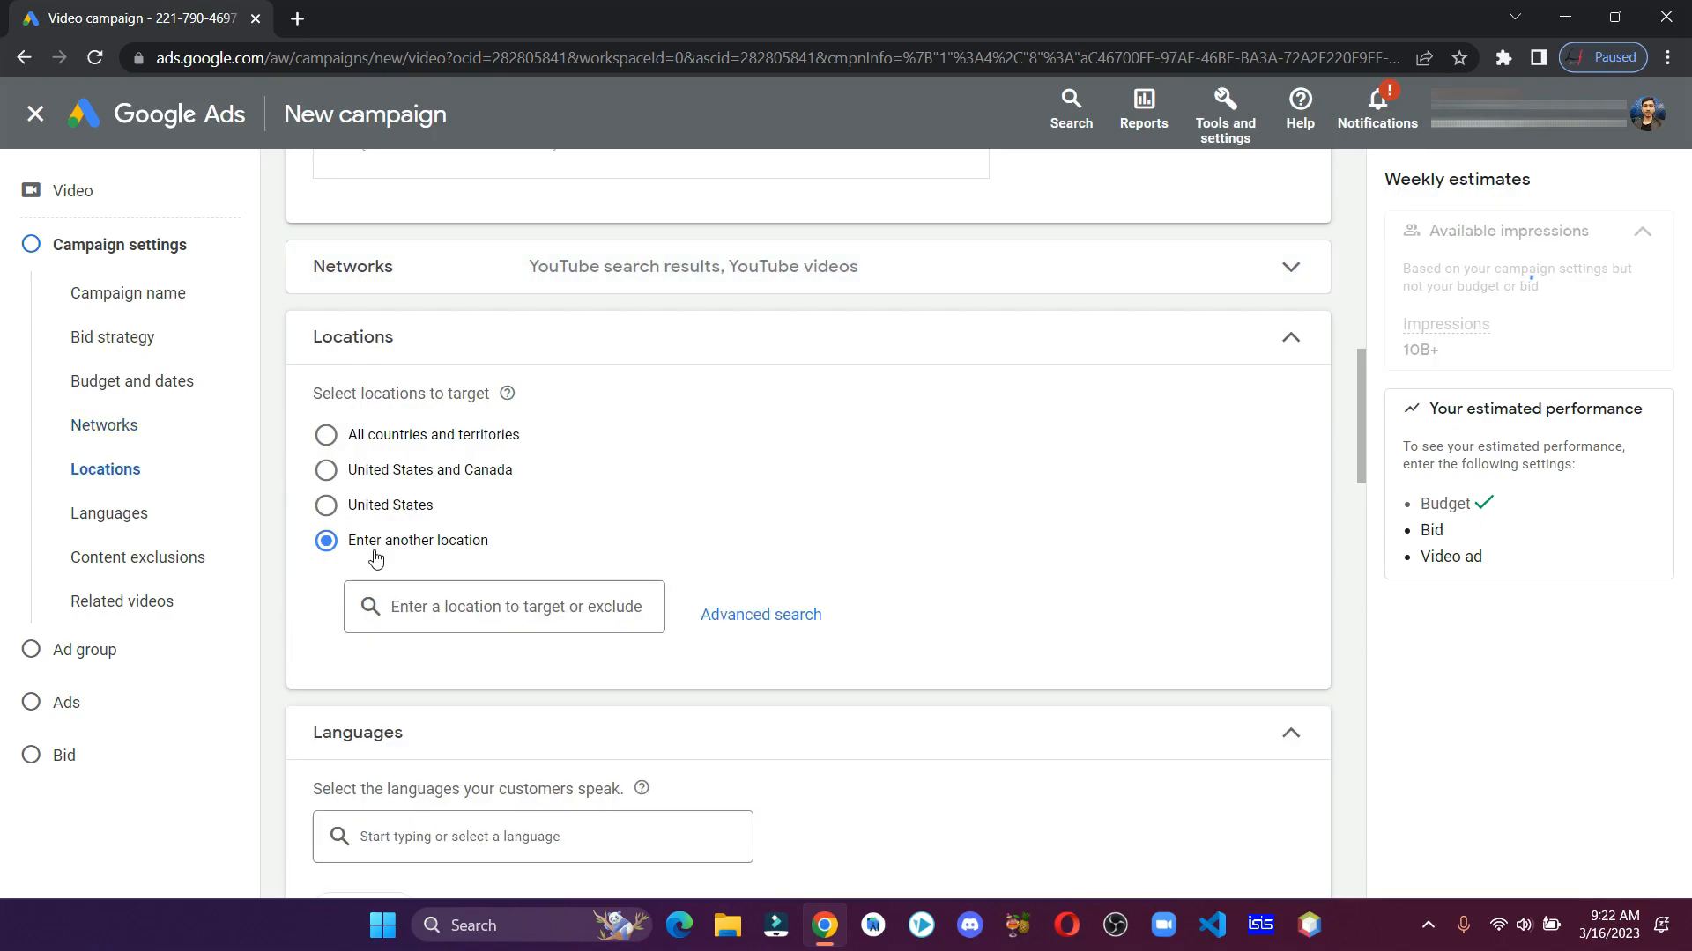
left_click(502, 606)
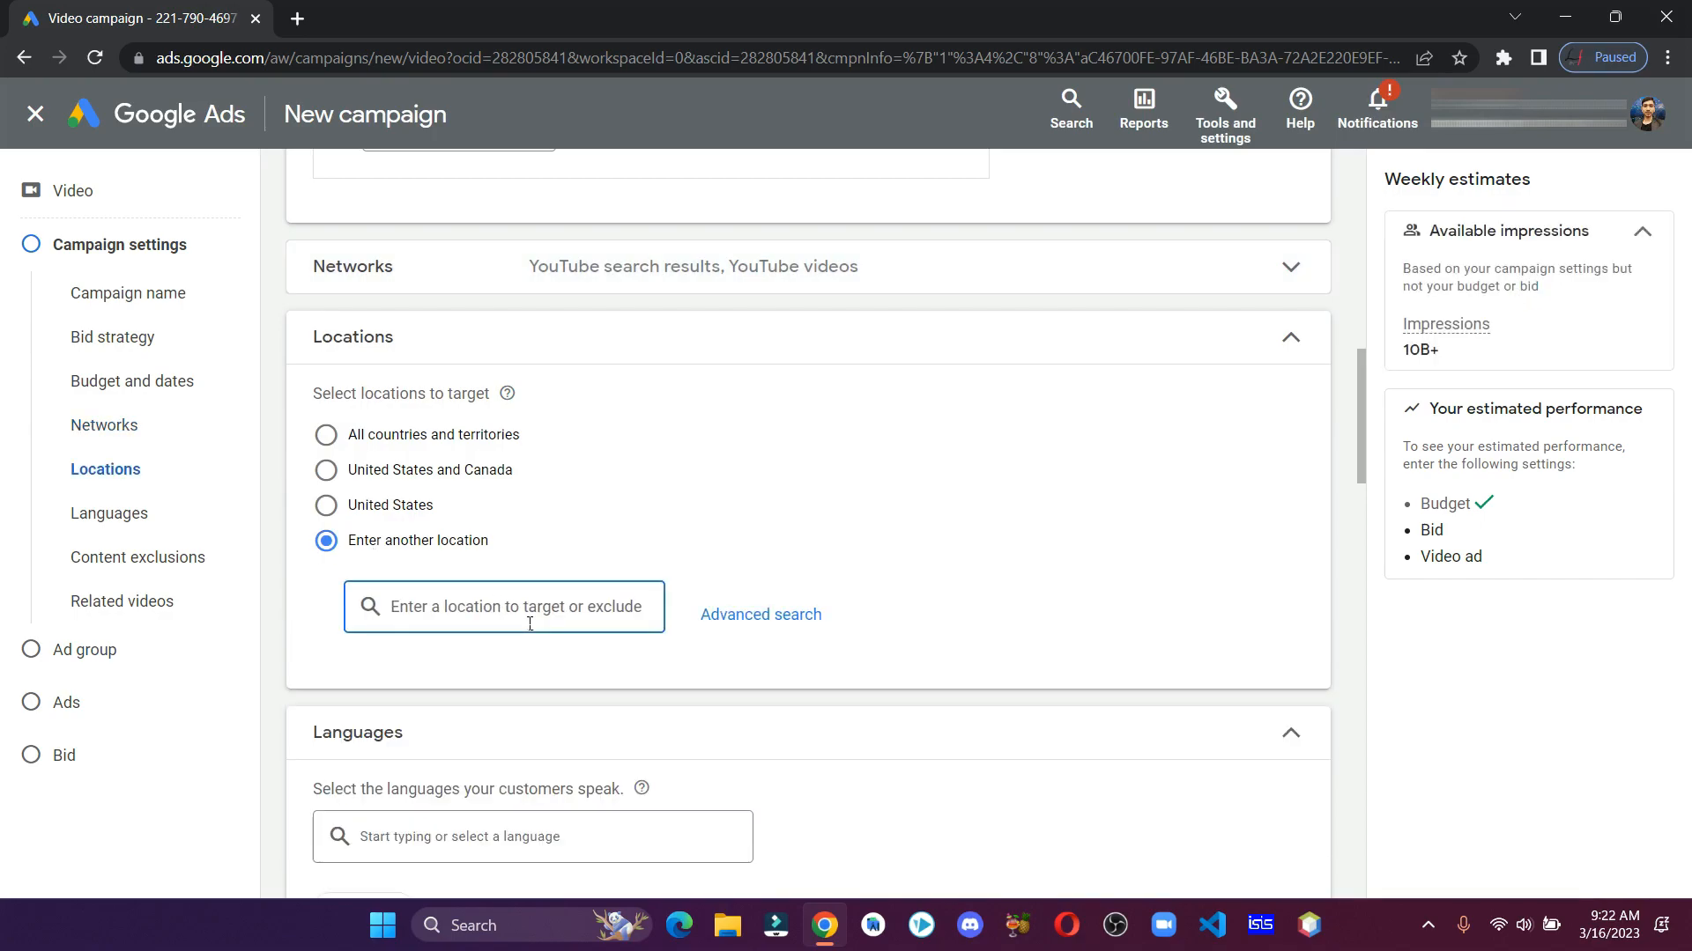
type("in")
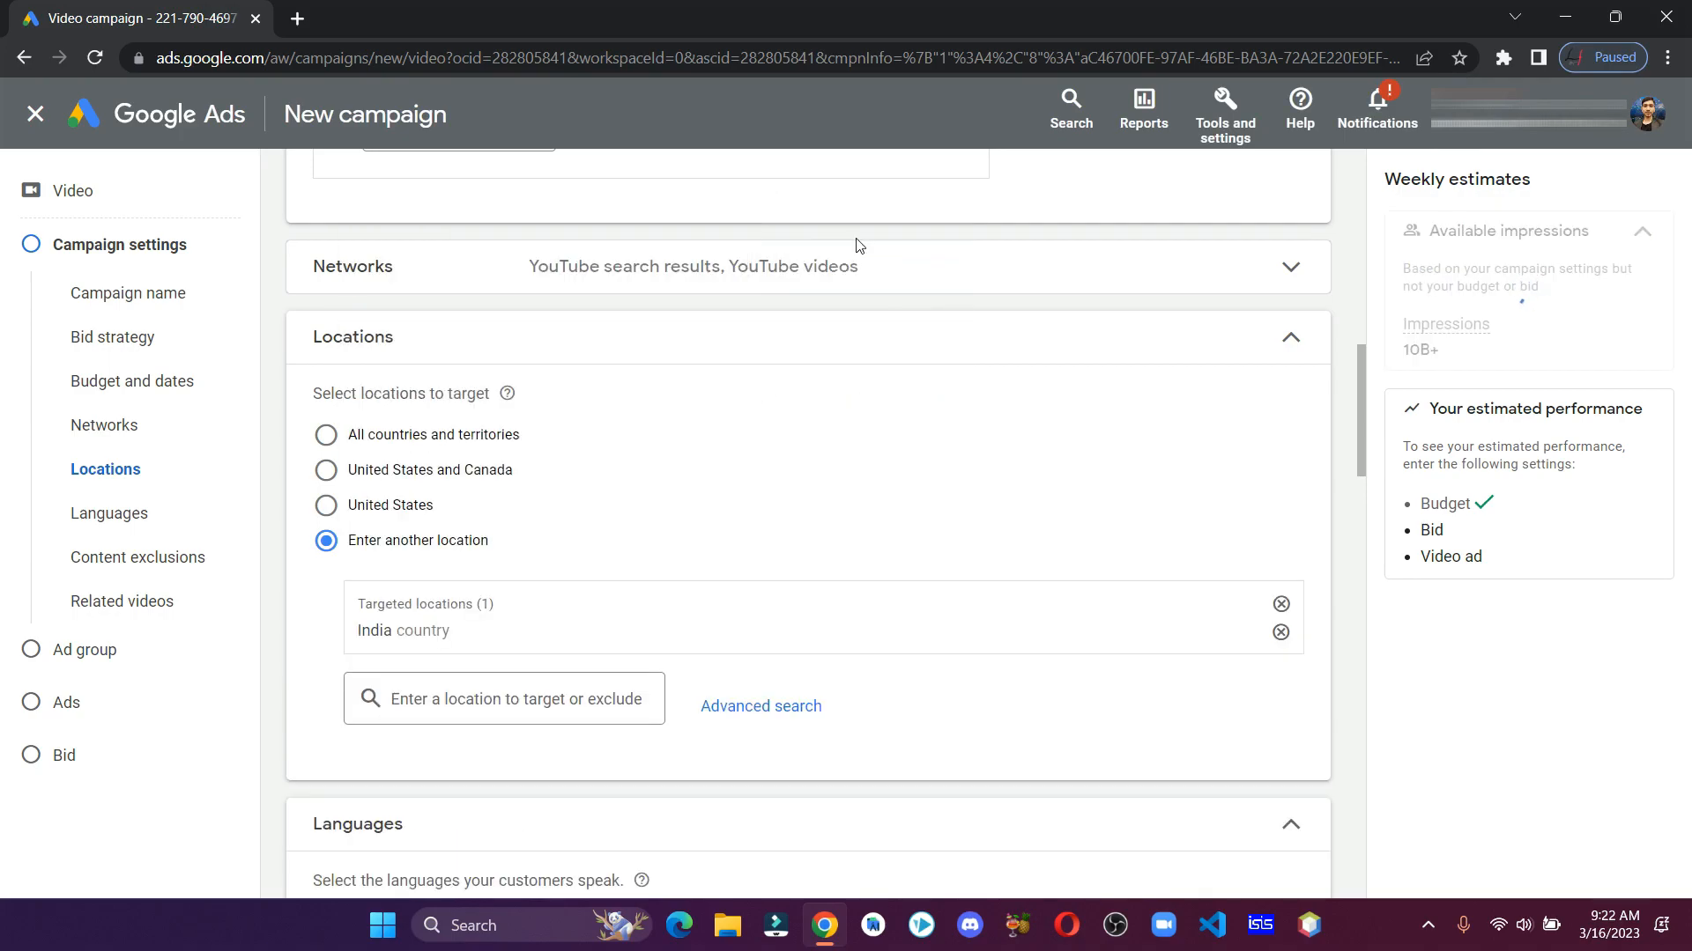
mouse_move(550, 605)
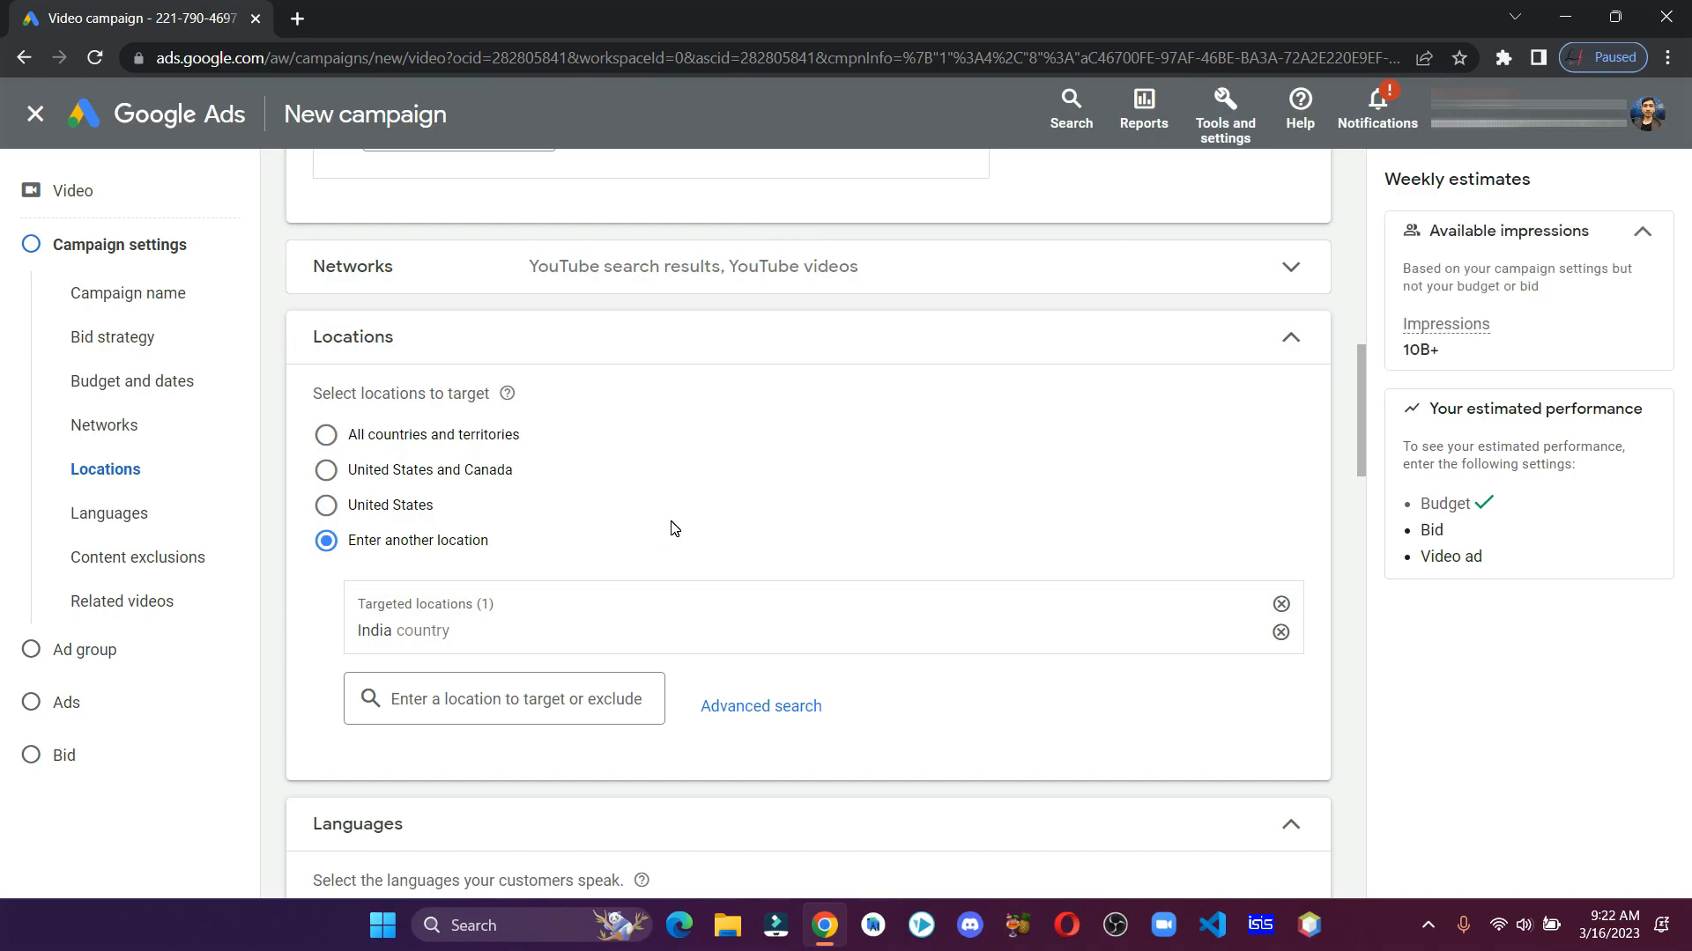
scroll("down", 3)
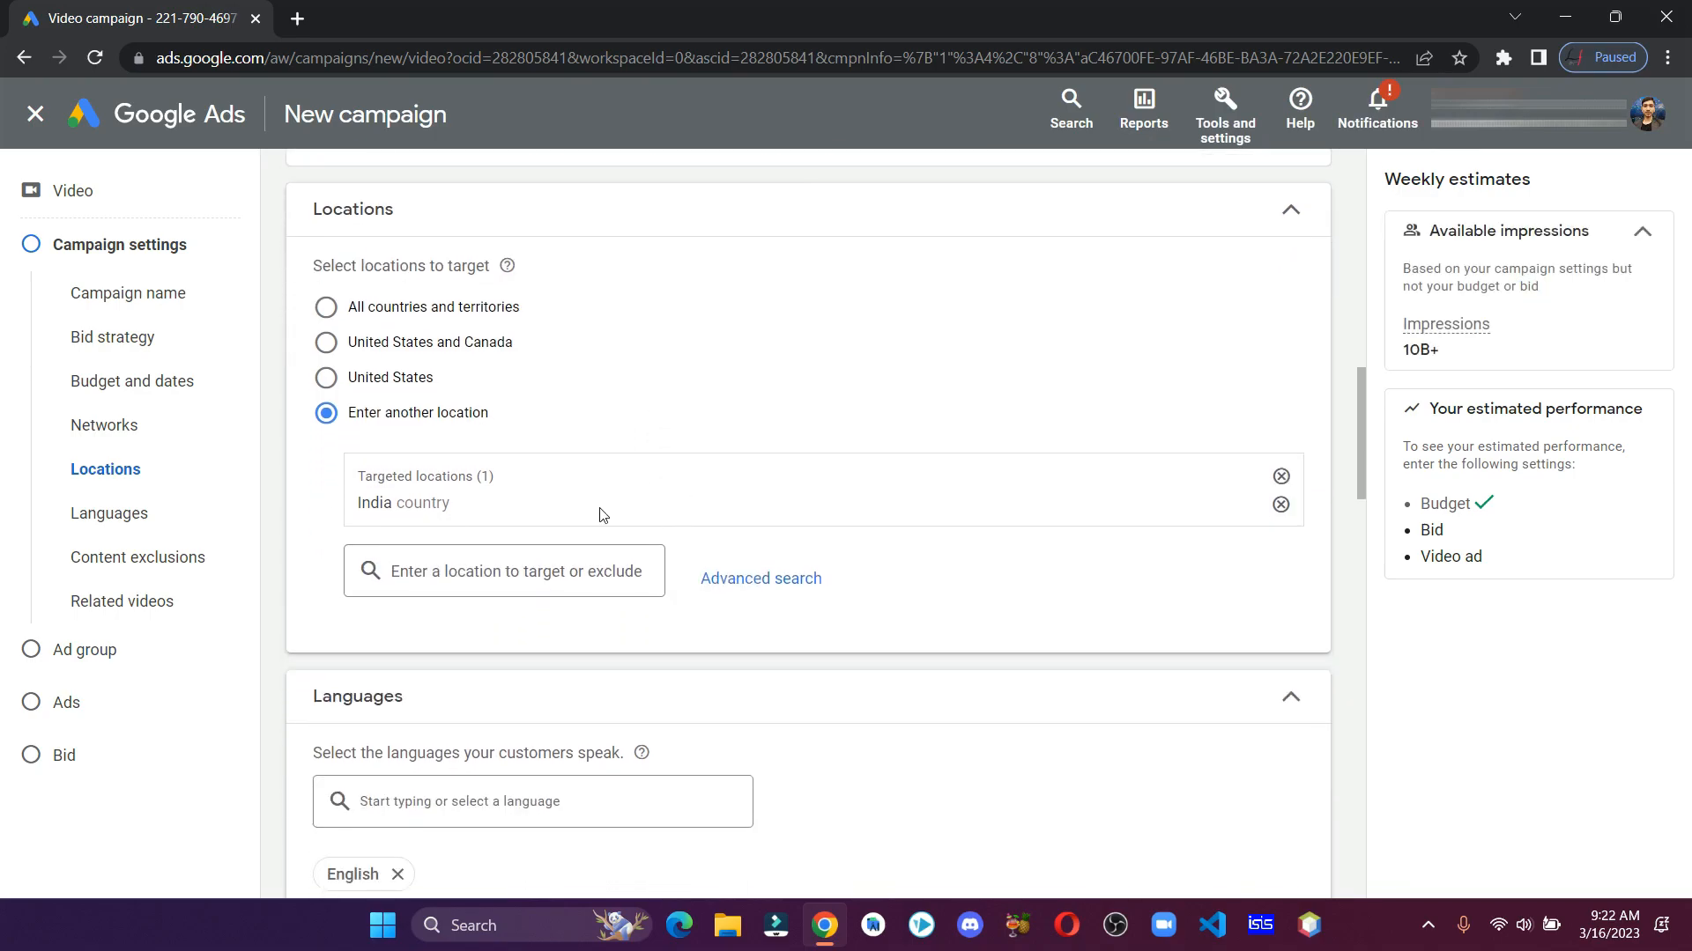
scroll("down", 3)
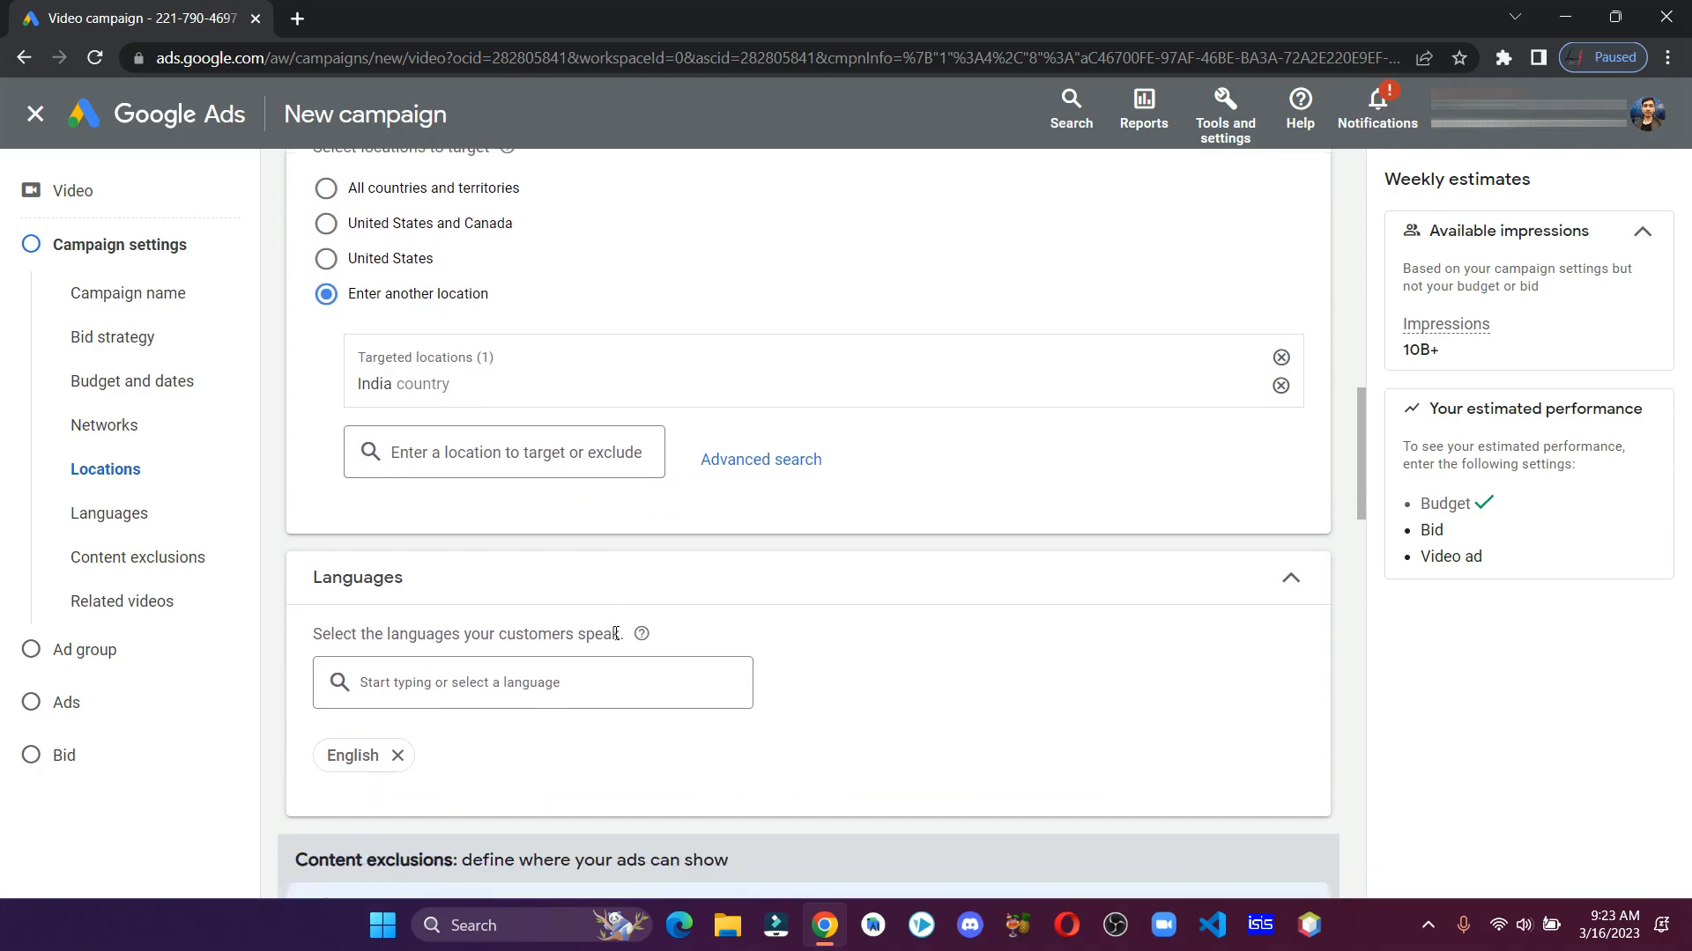
Add Hindi as a targeted language alongside English
scroll("down", 3)
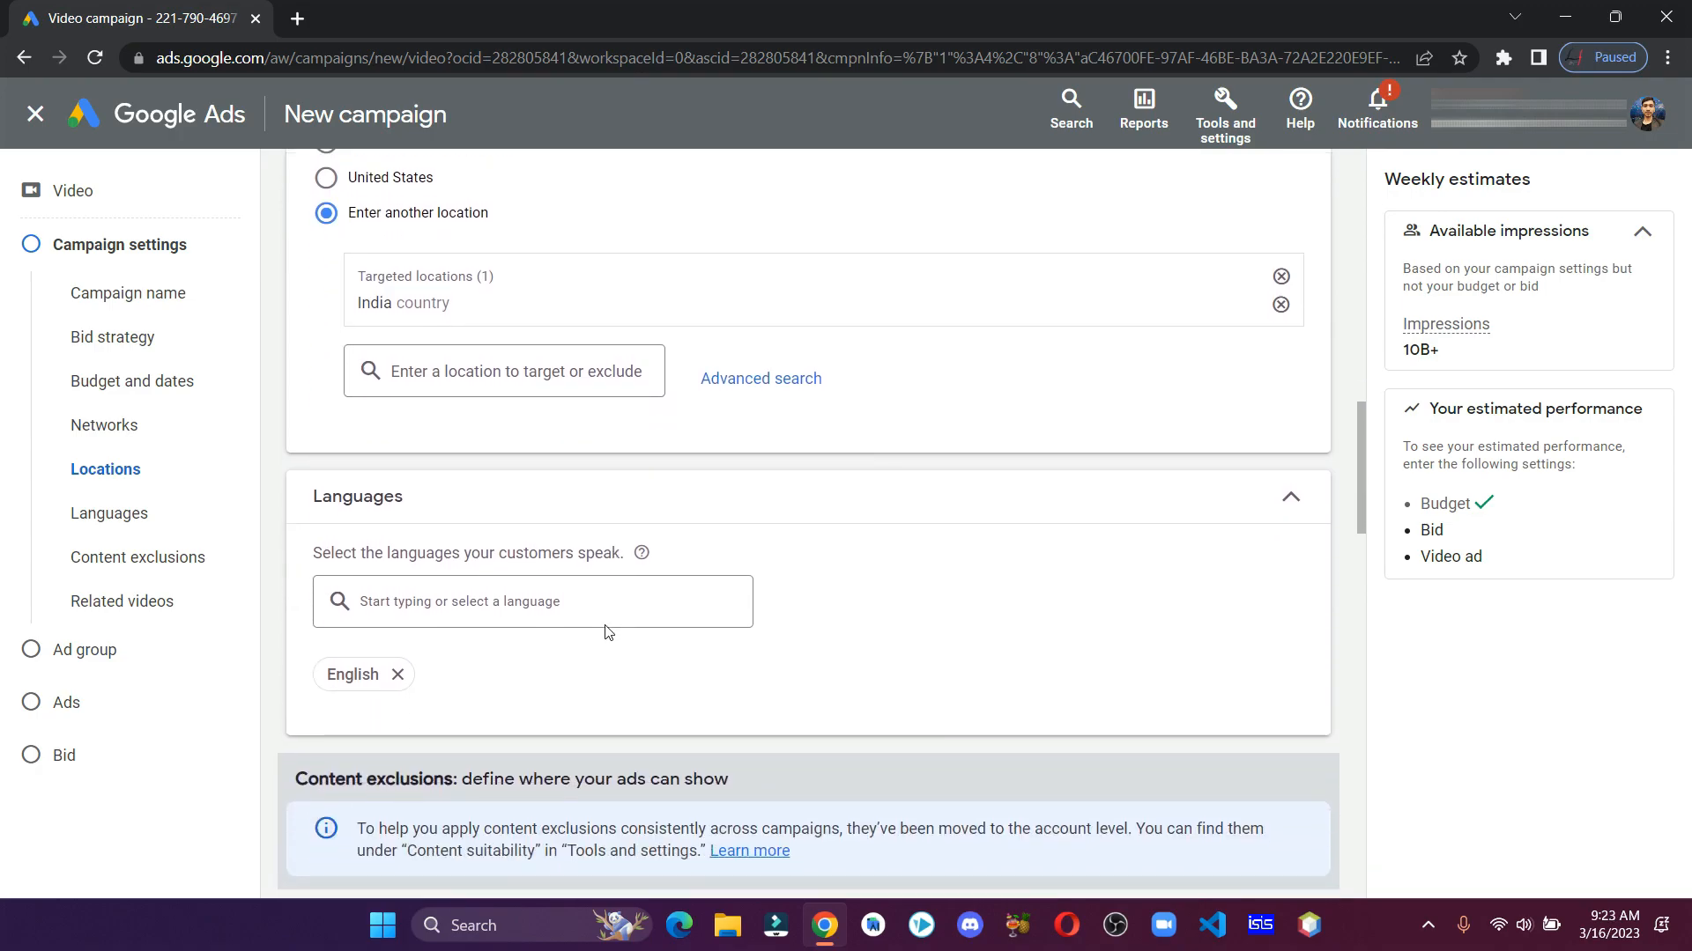
left_click(531, 601)
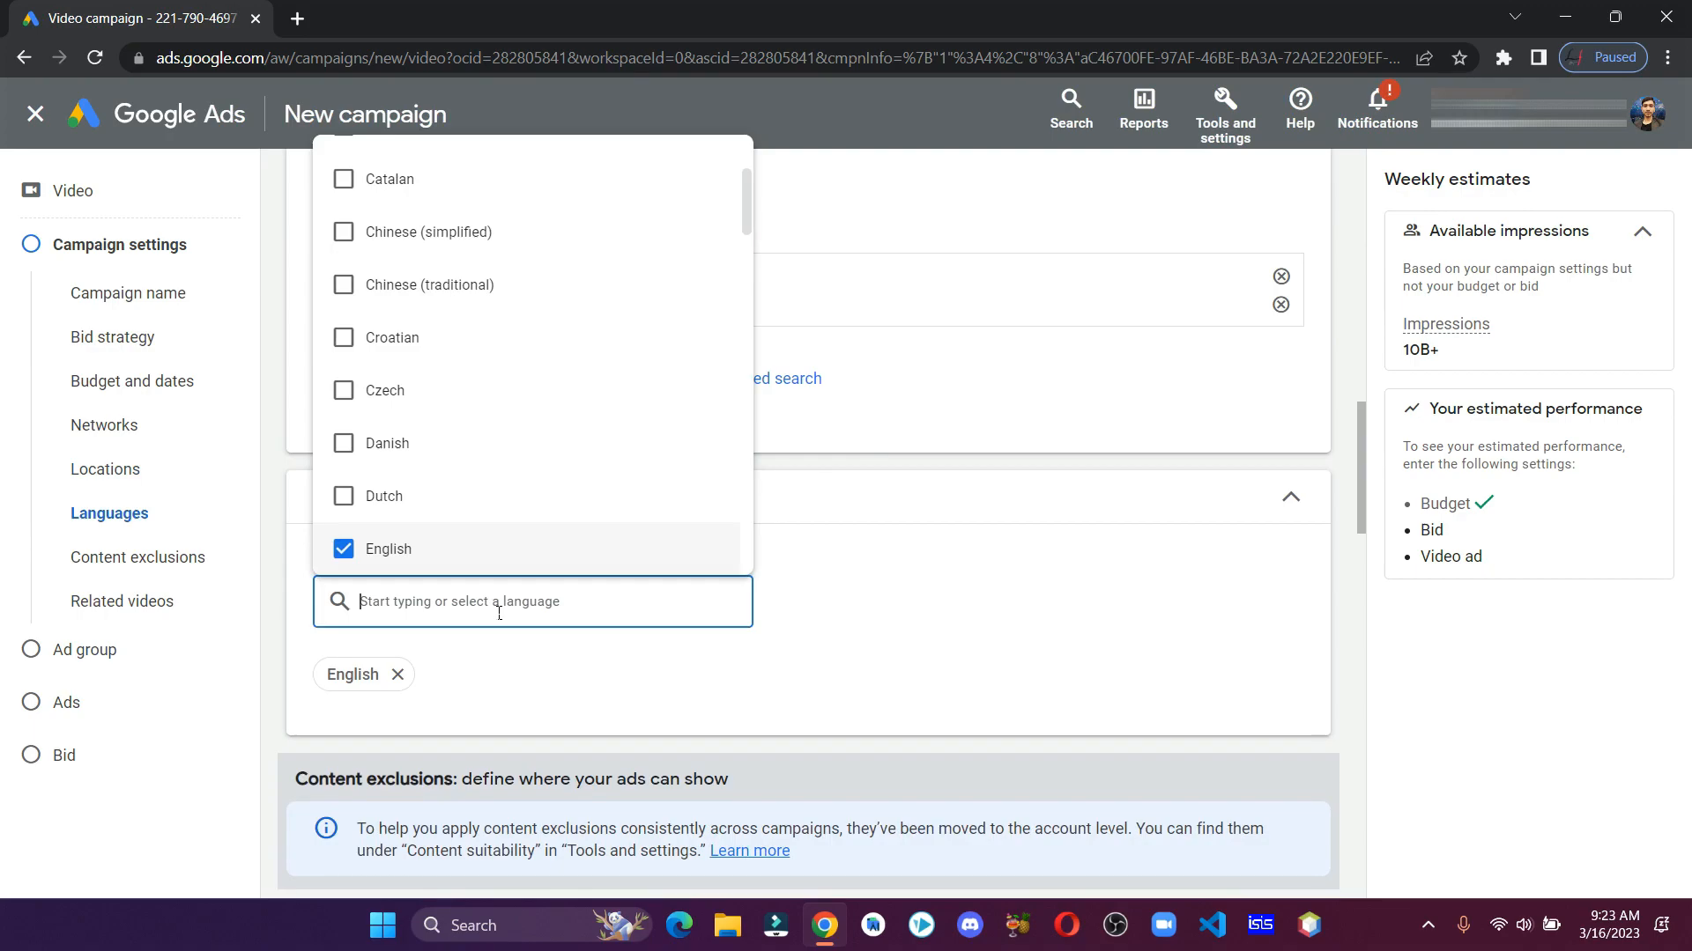
type("hin")
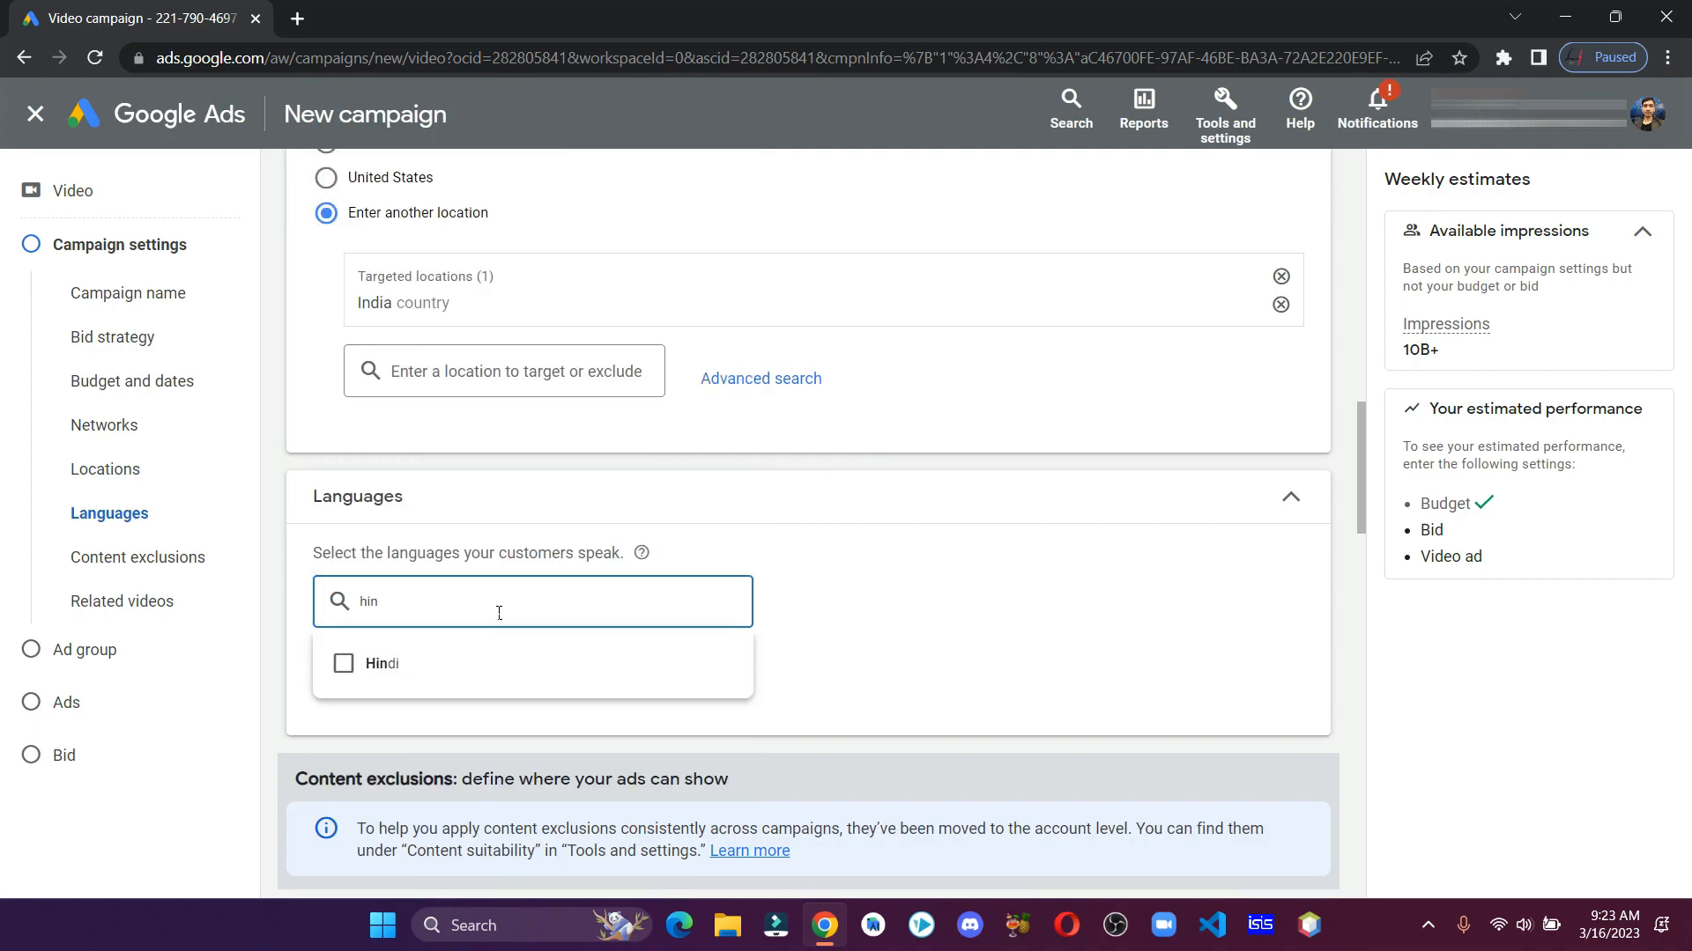
left_click(344, 664)
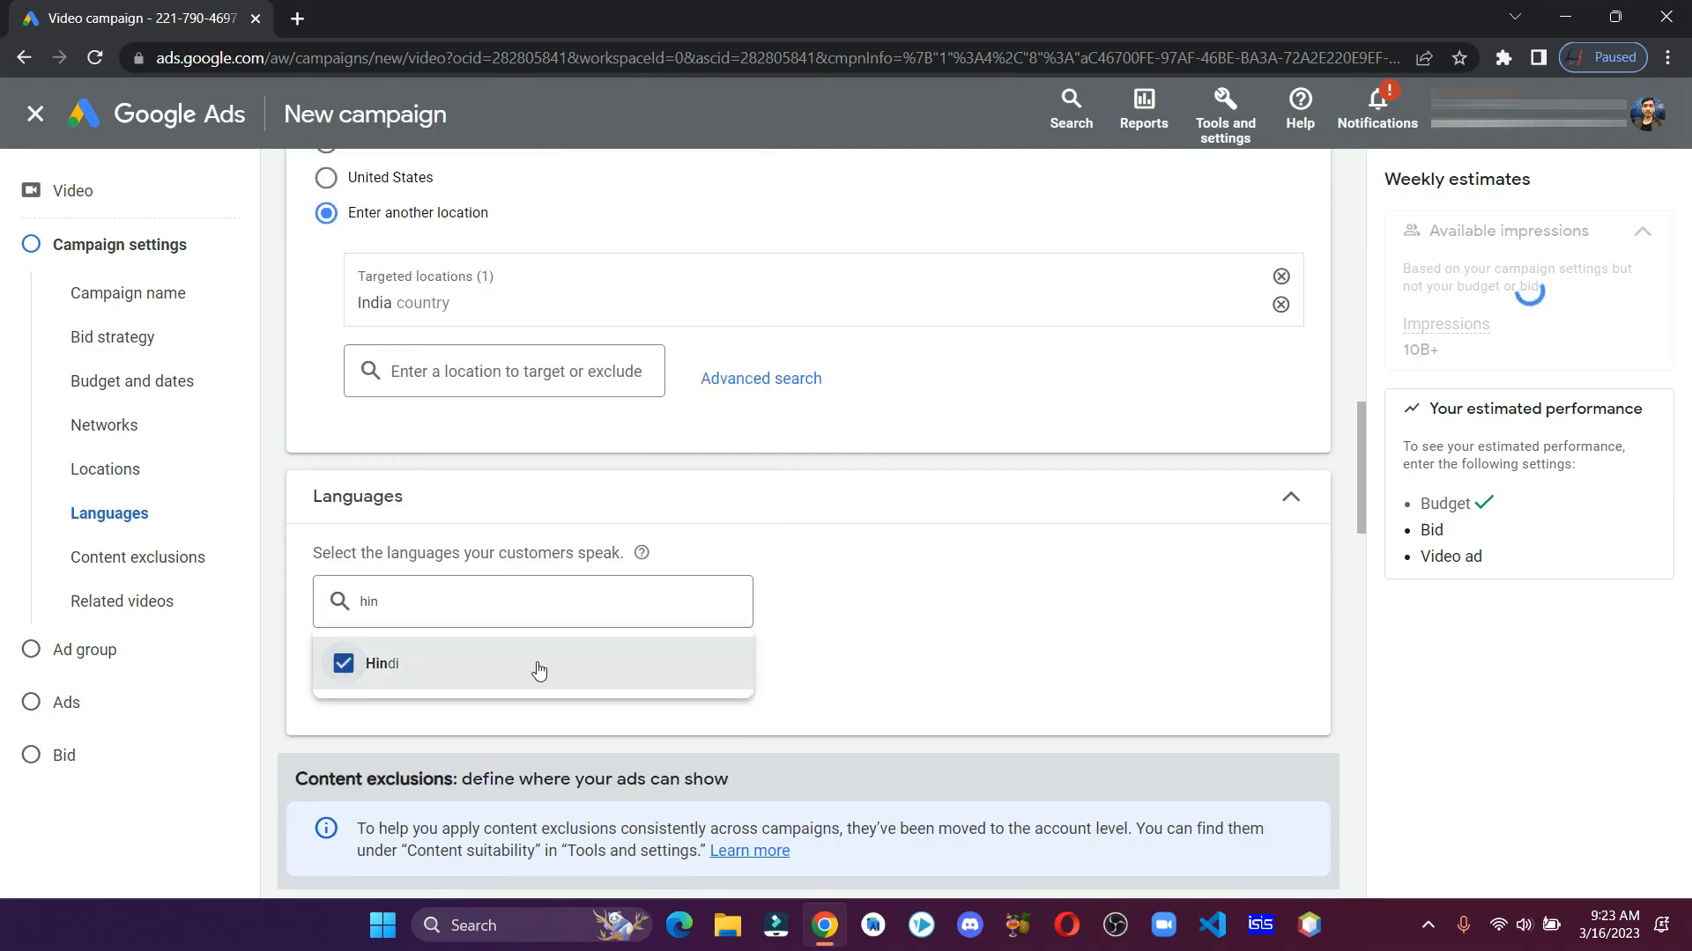
left_click(381, 664)
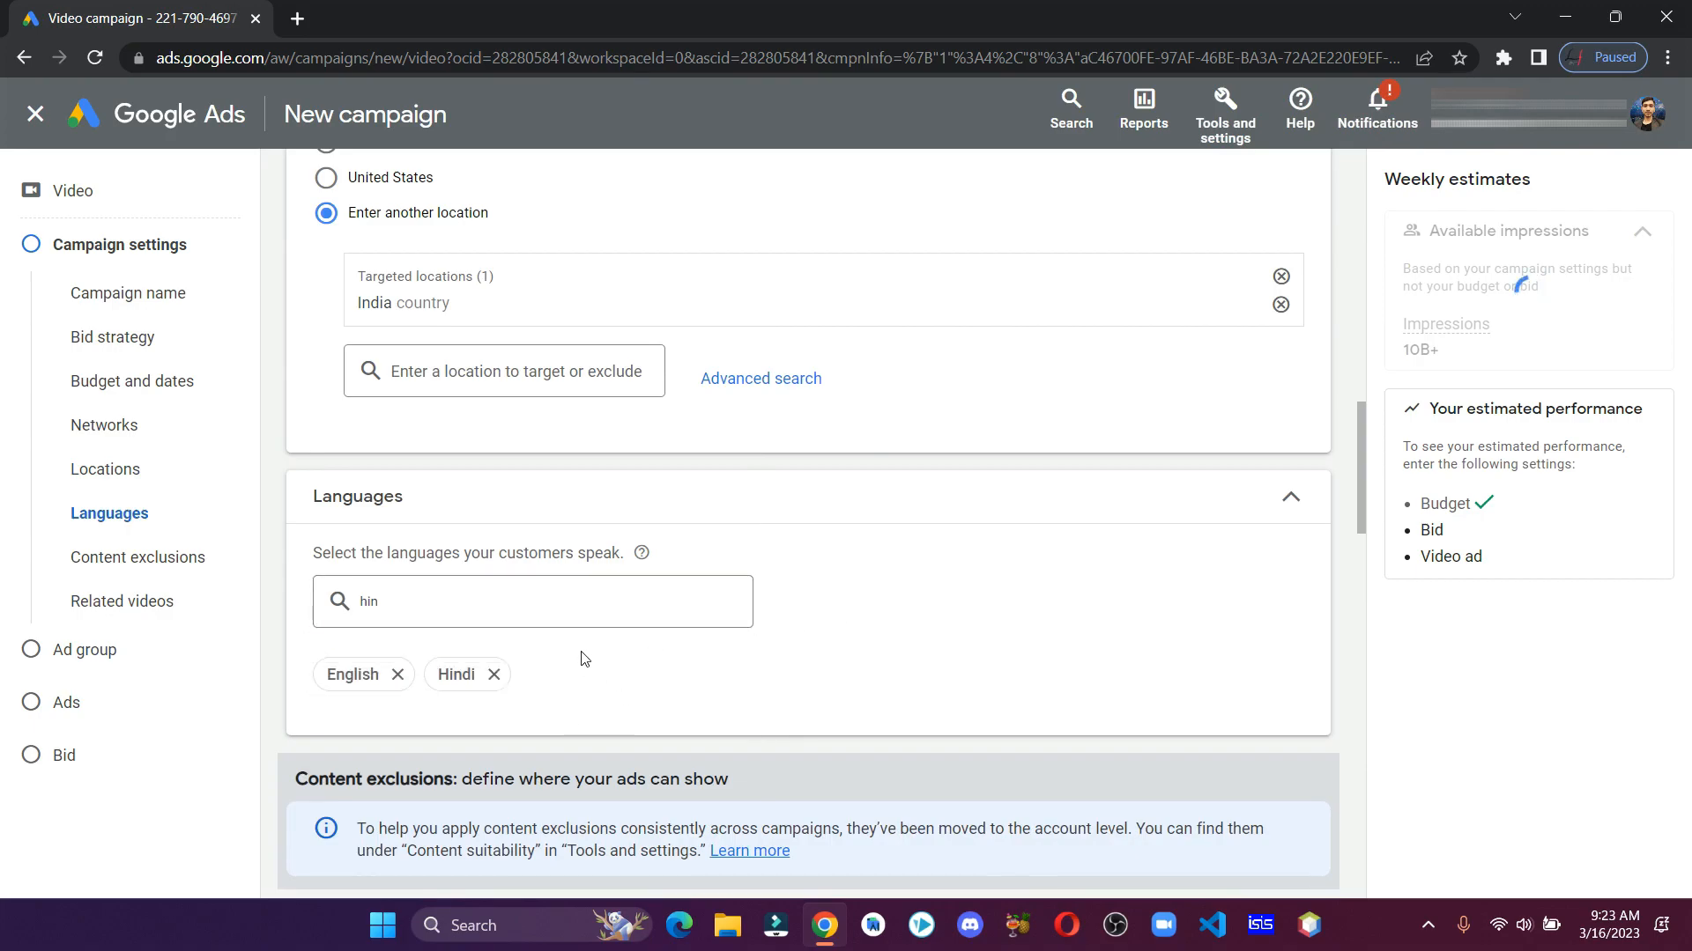
Review the Related videos section and move down to the ad group settings
scroll("down", 3)
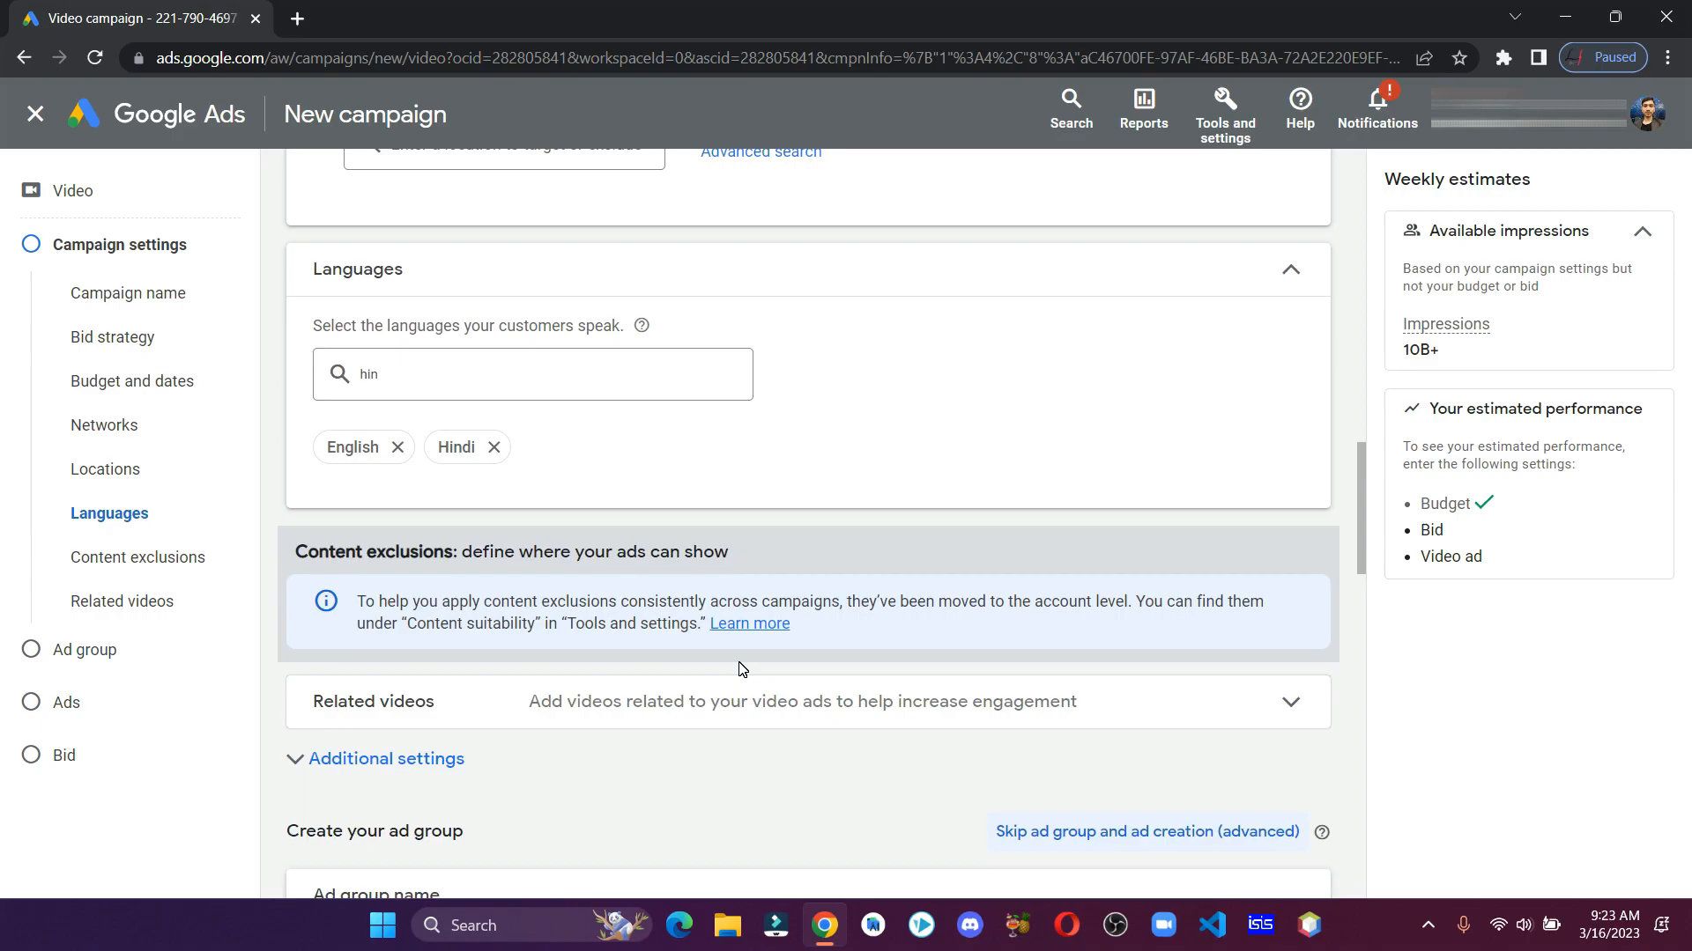
scroll("down", 3)
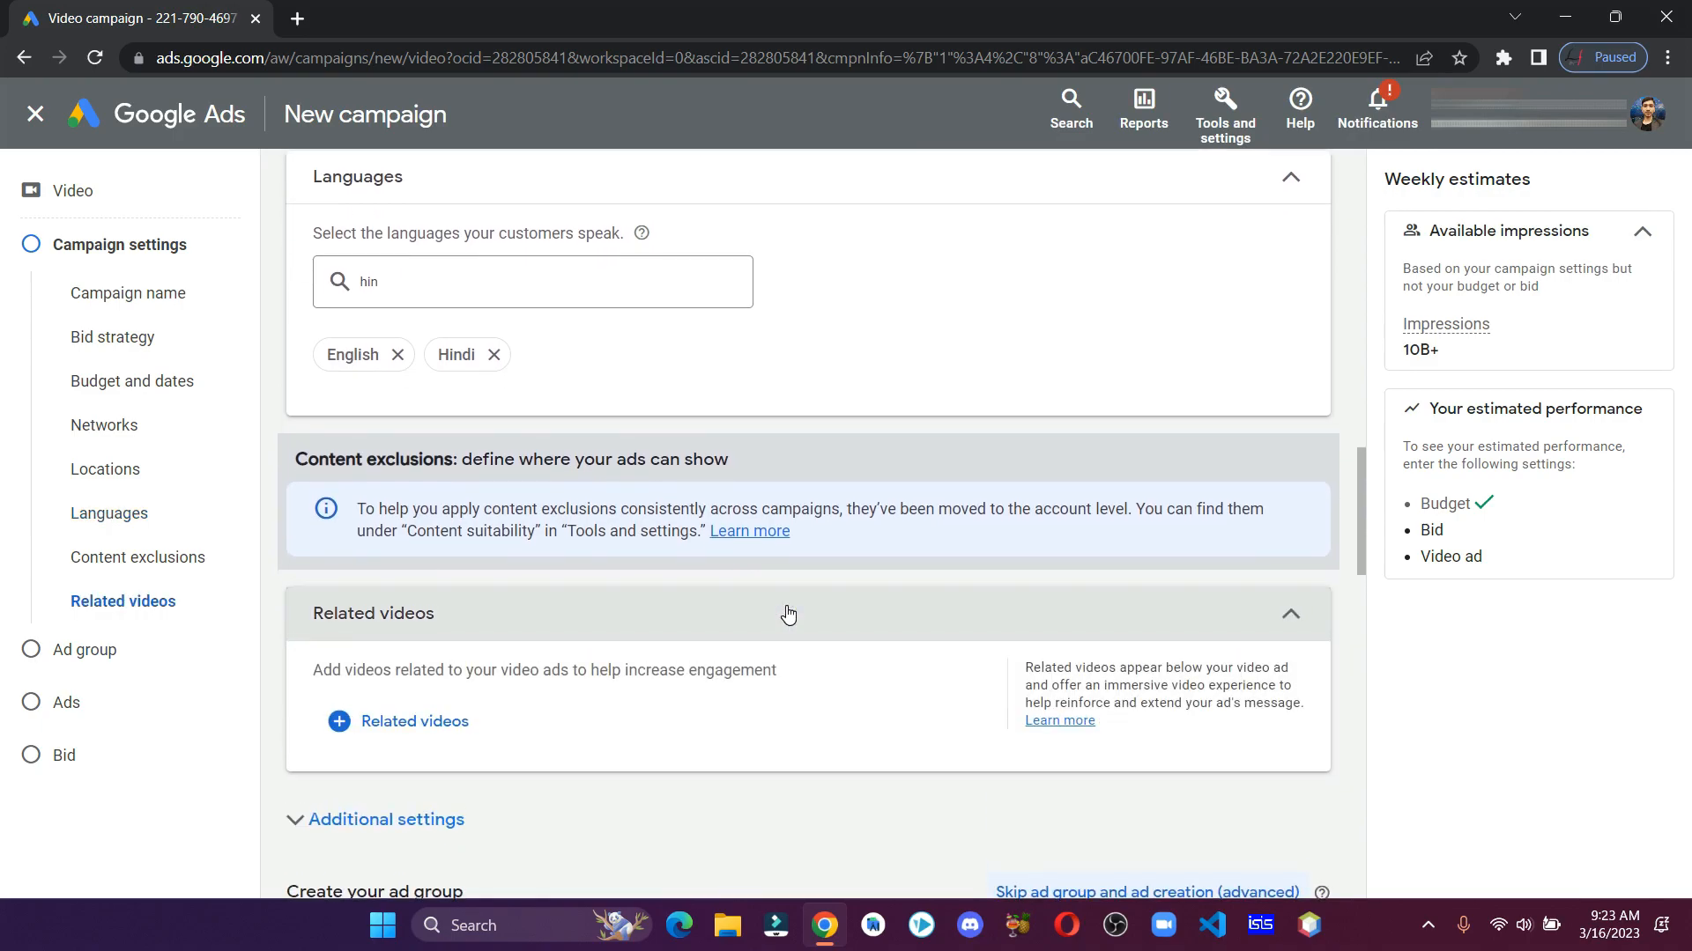
left_click(412, 722)
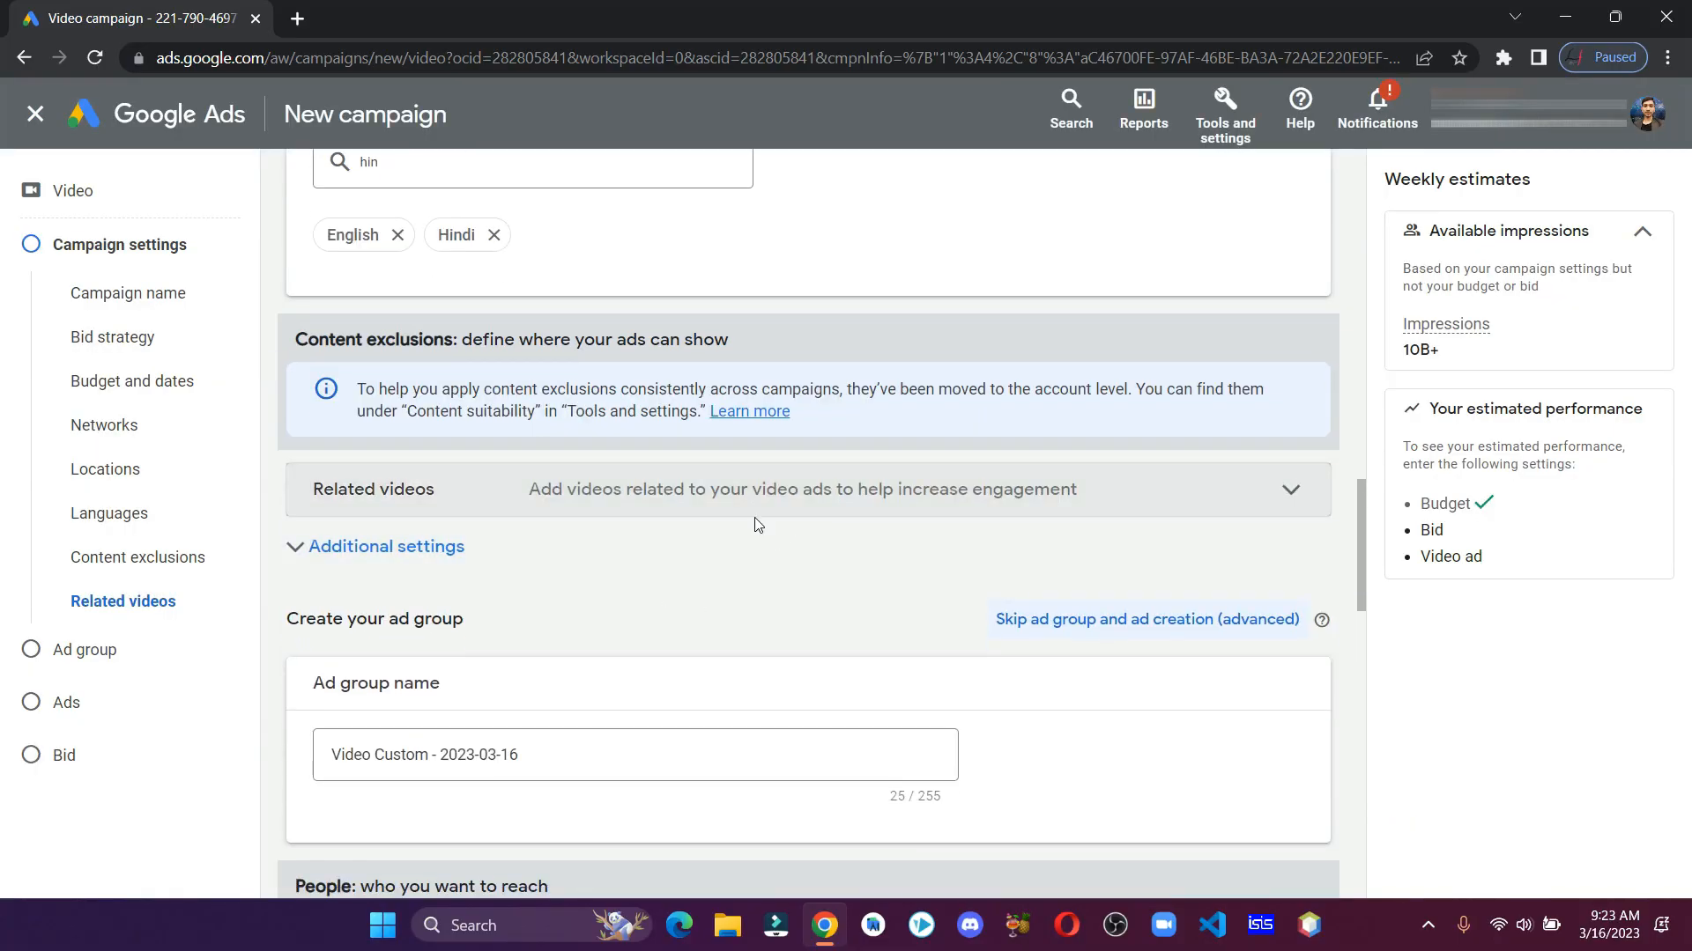
scroll("down", 3)
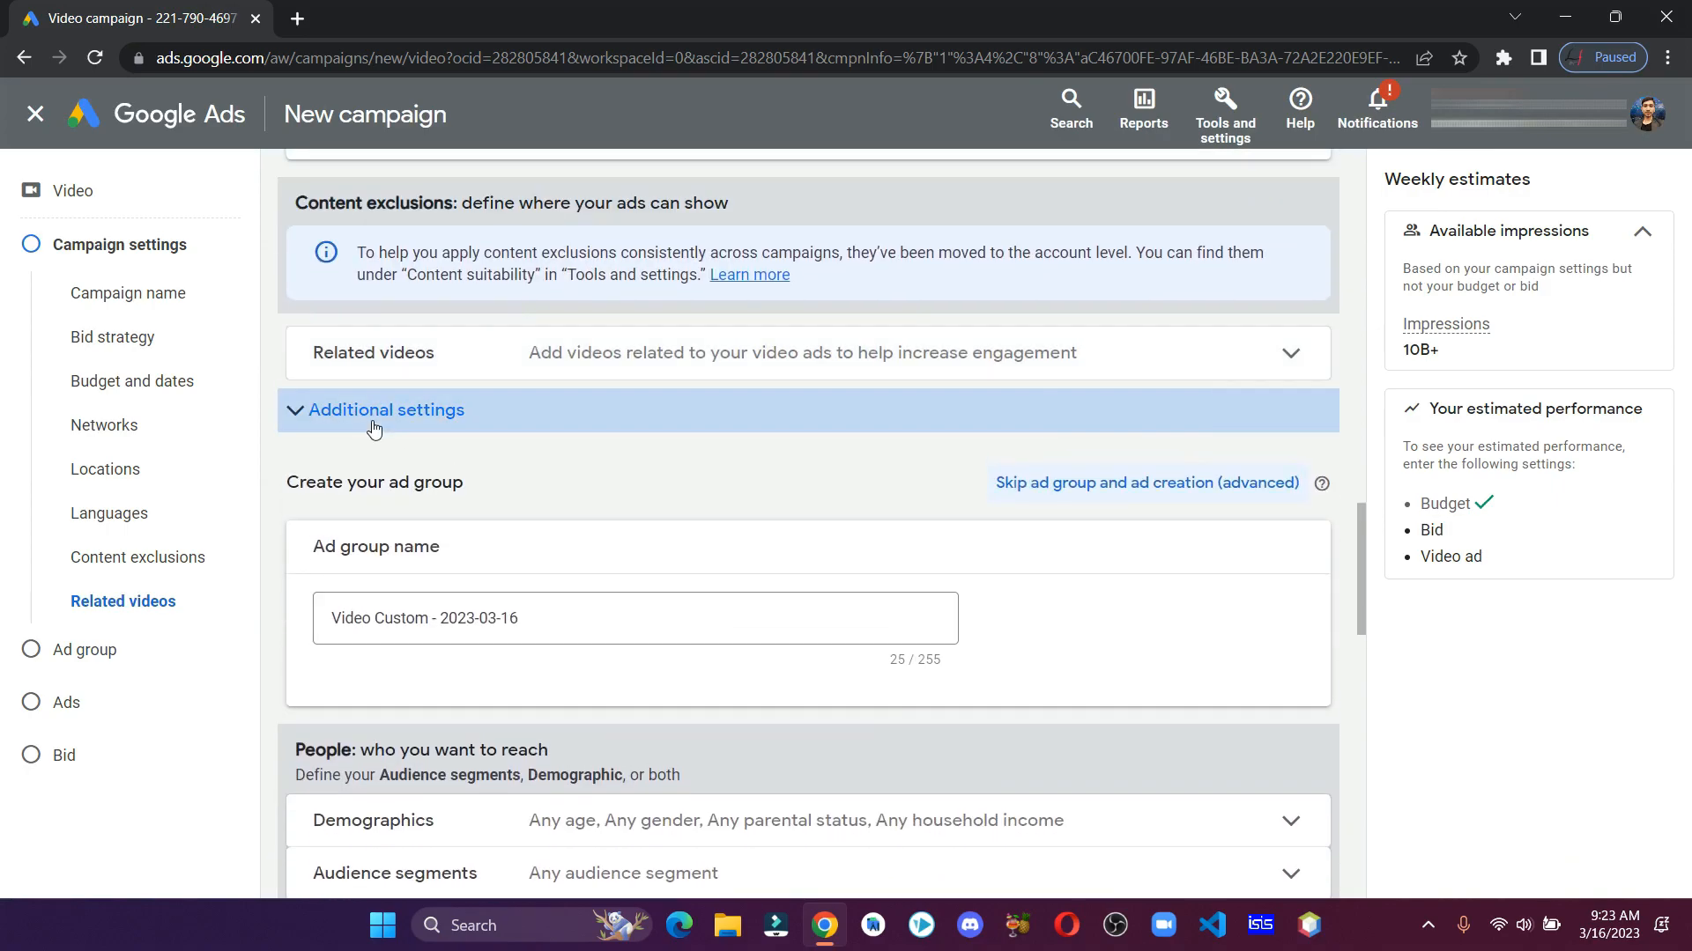
Under Additional settings, set specific device targeting for mobile phones only
left_click(386, 411)
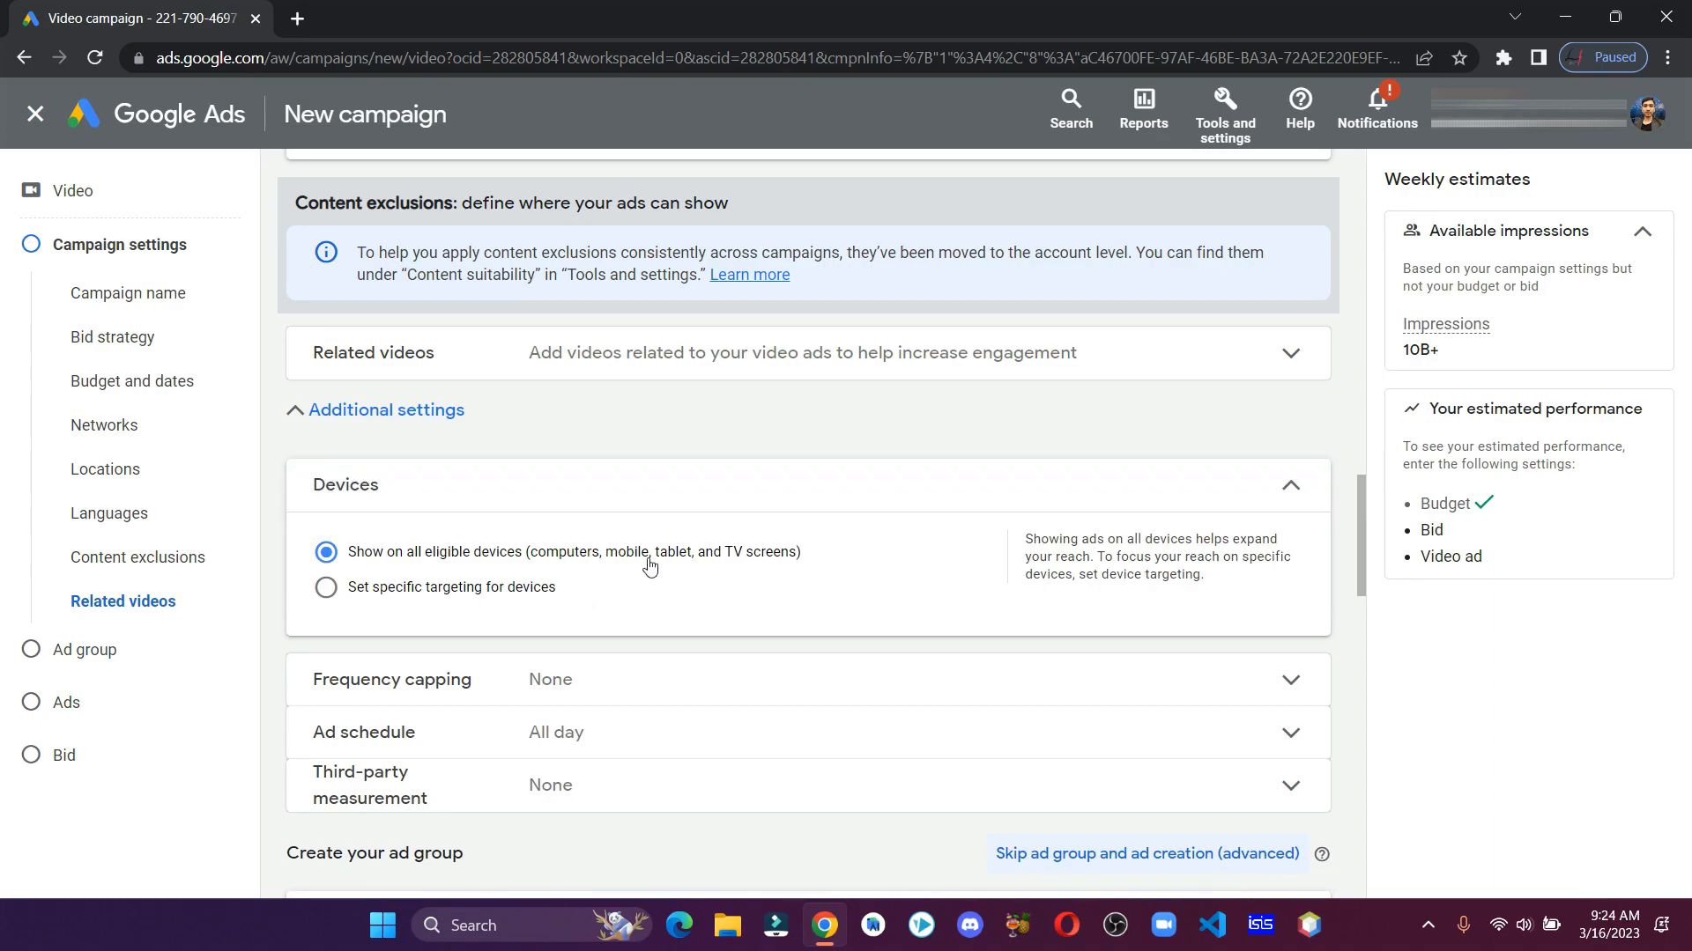
left_click(326, 586)
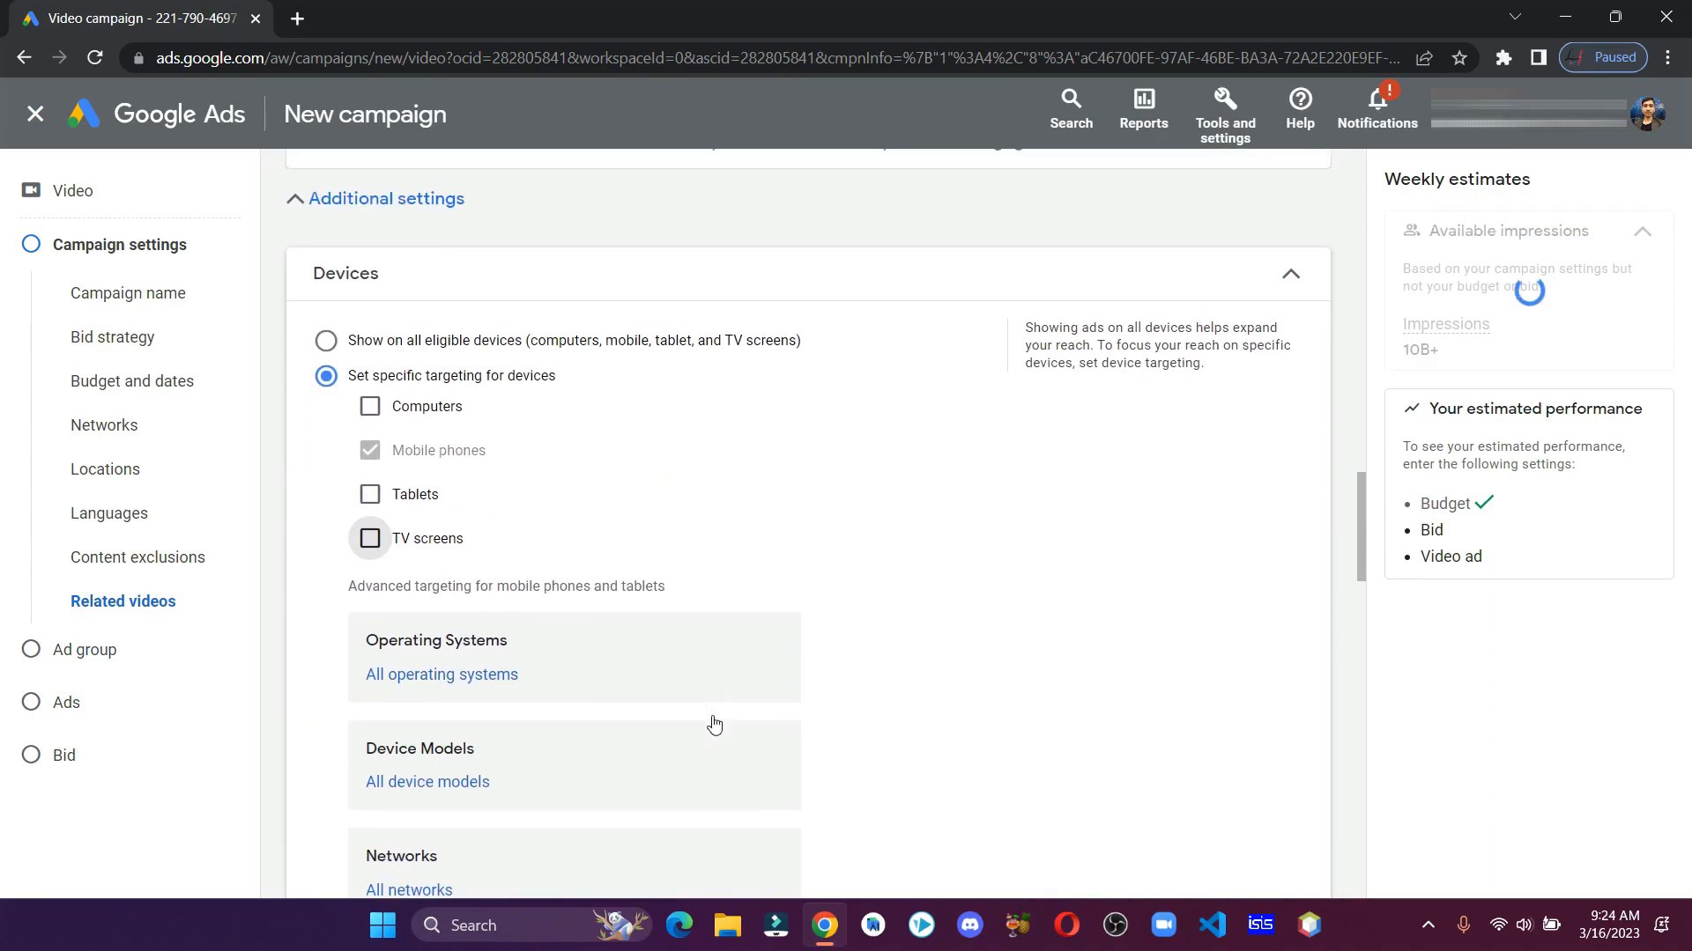
scroll("down", 3)
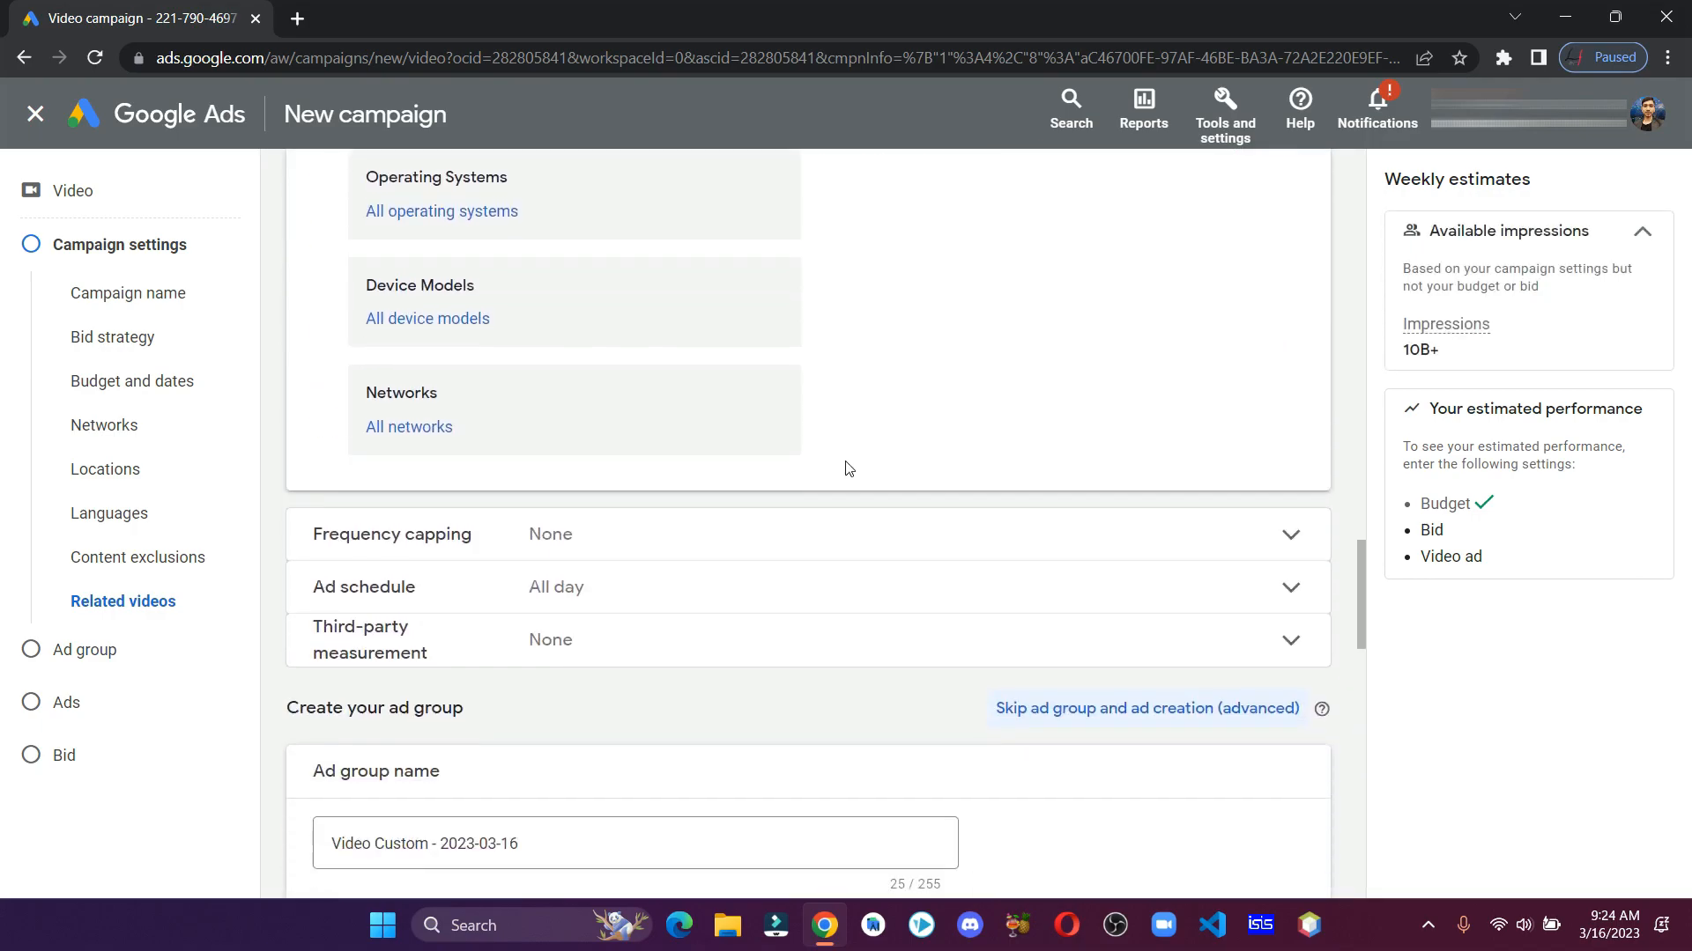
Cap impression frequency at 1 per day per user
left_click(1288, 534)
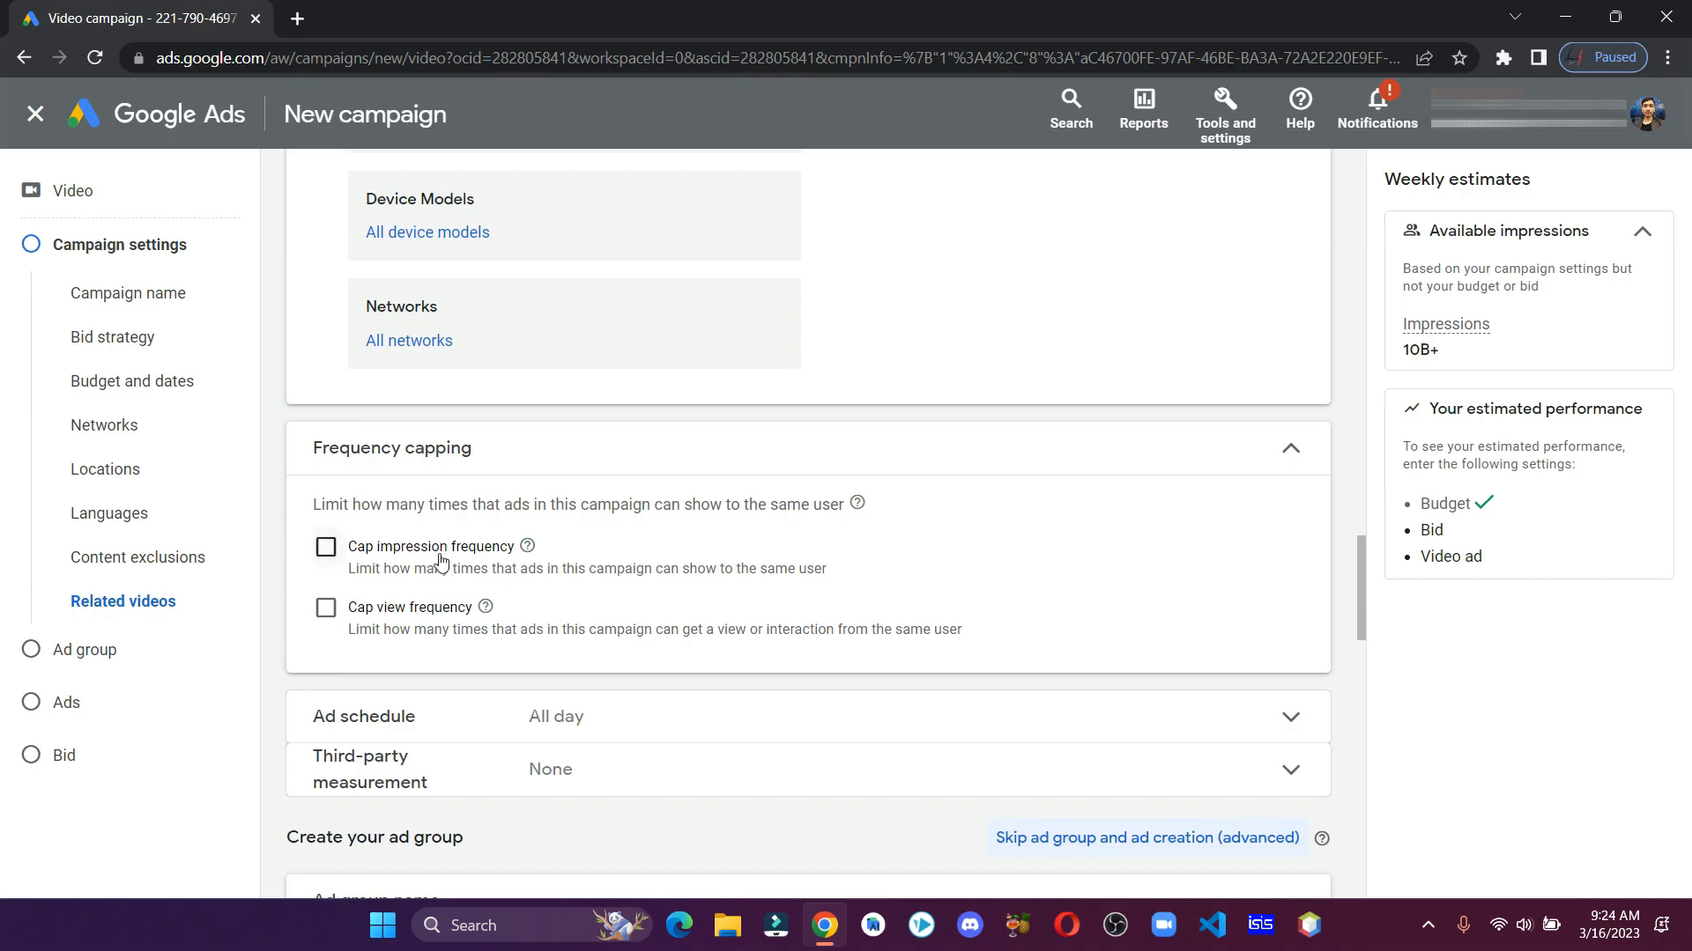
left_click(326, 547)
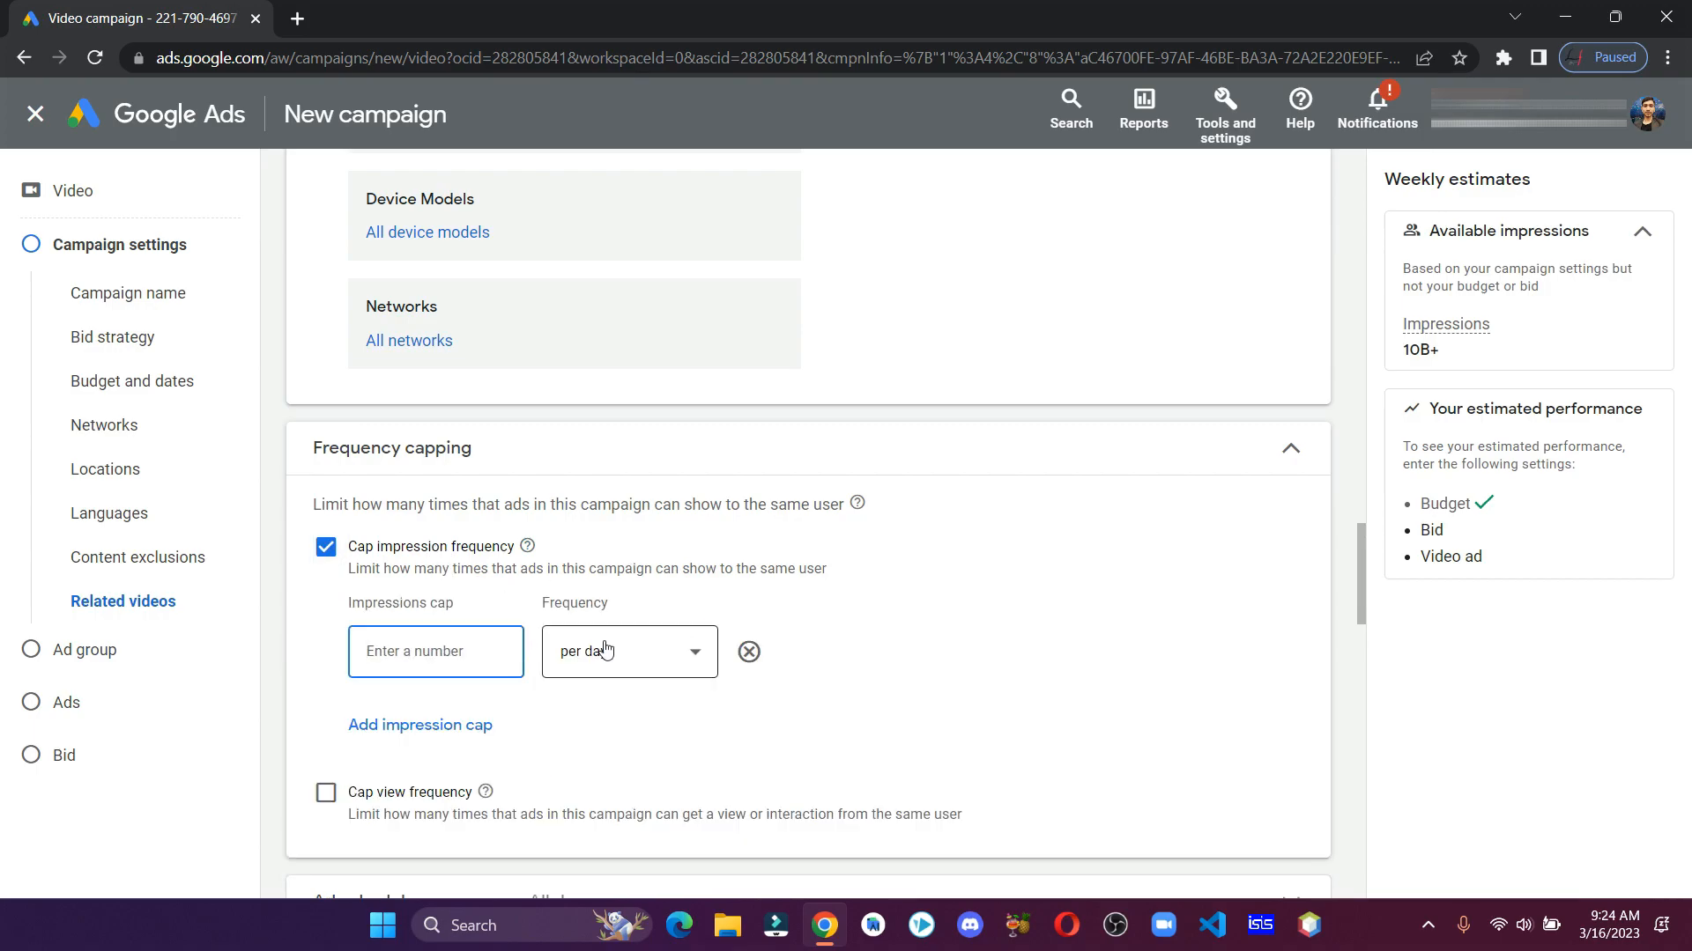
mouse_move(922, 573)
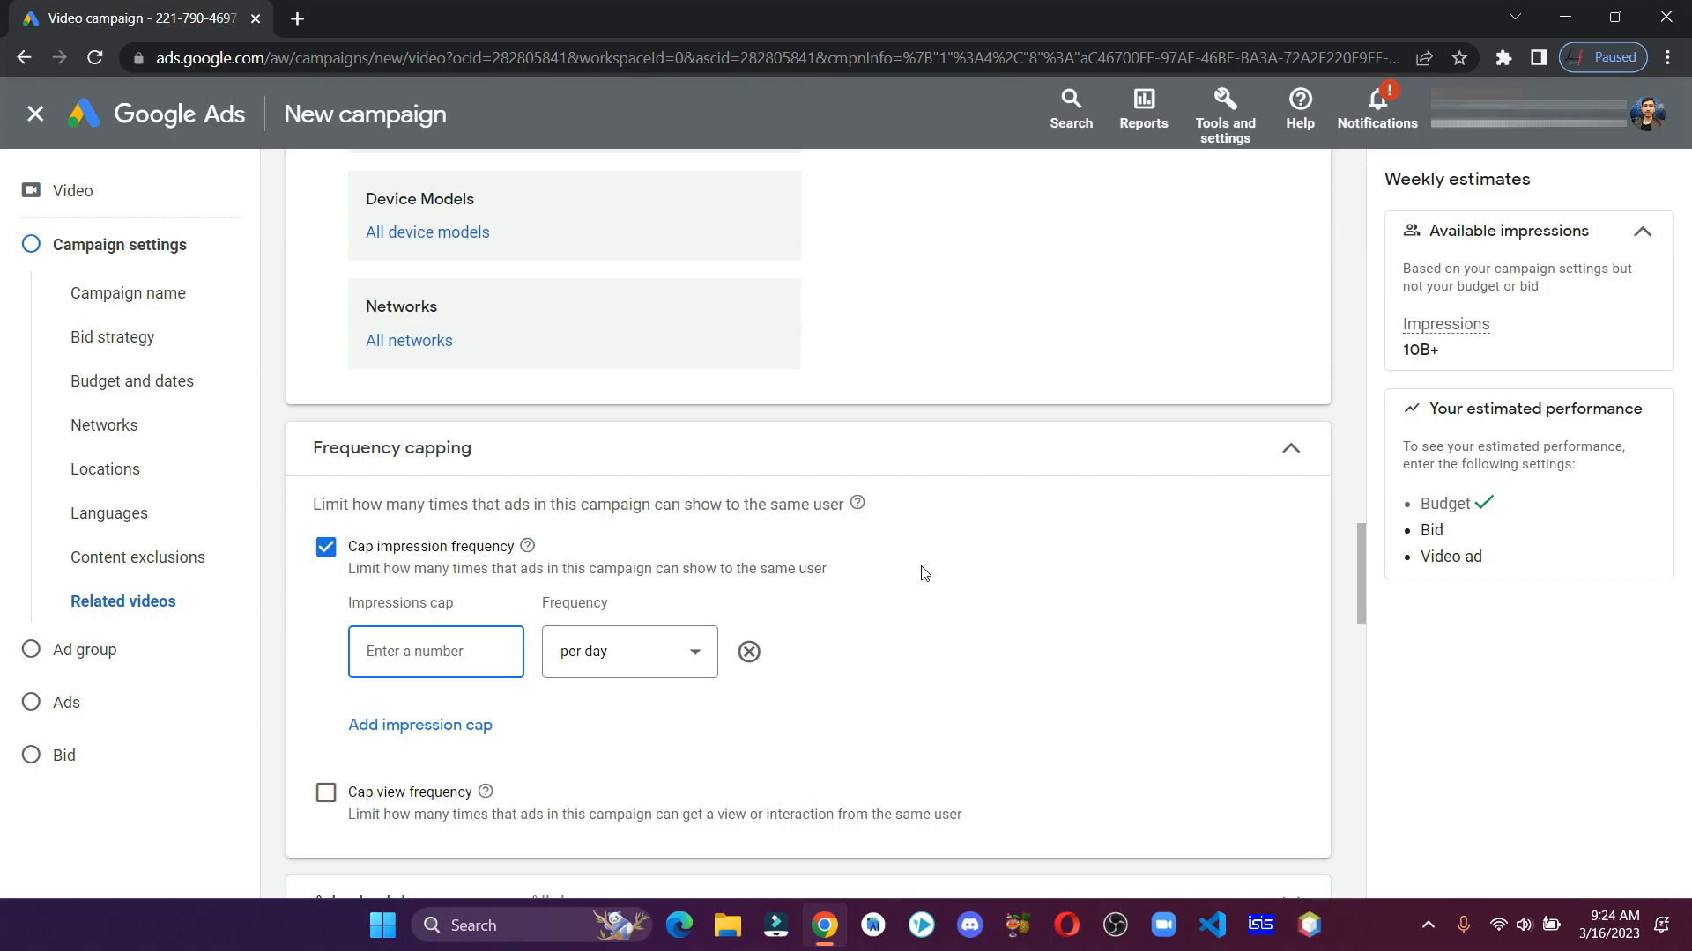
type("1")
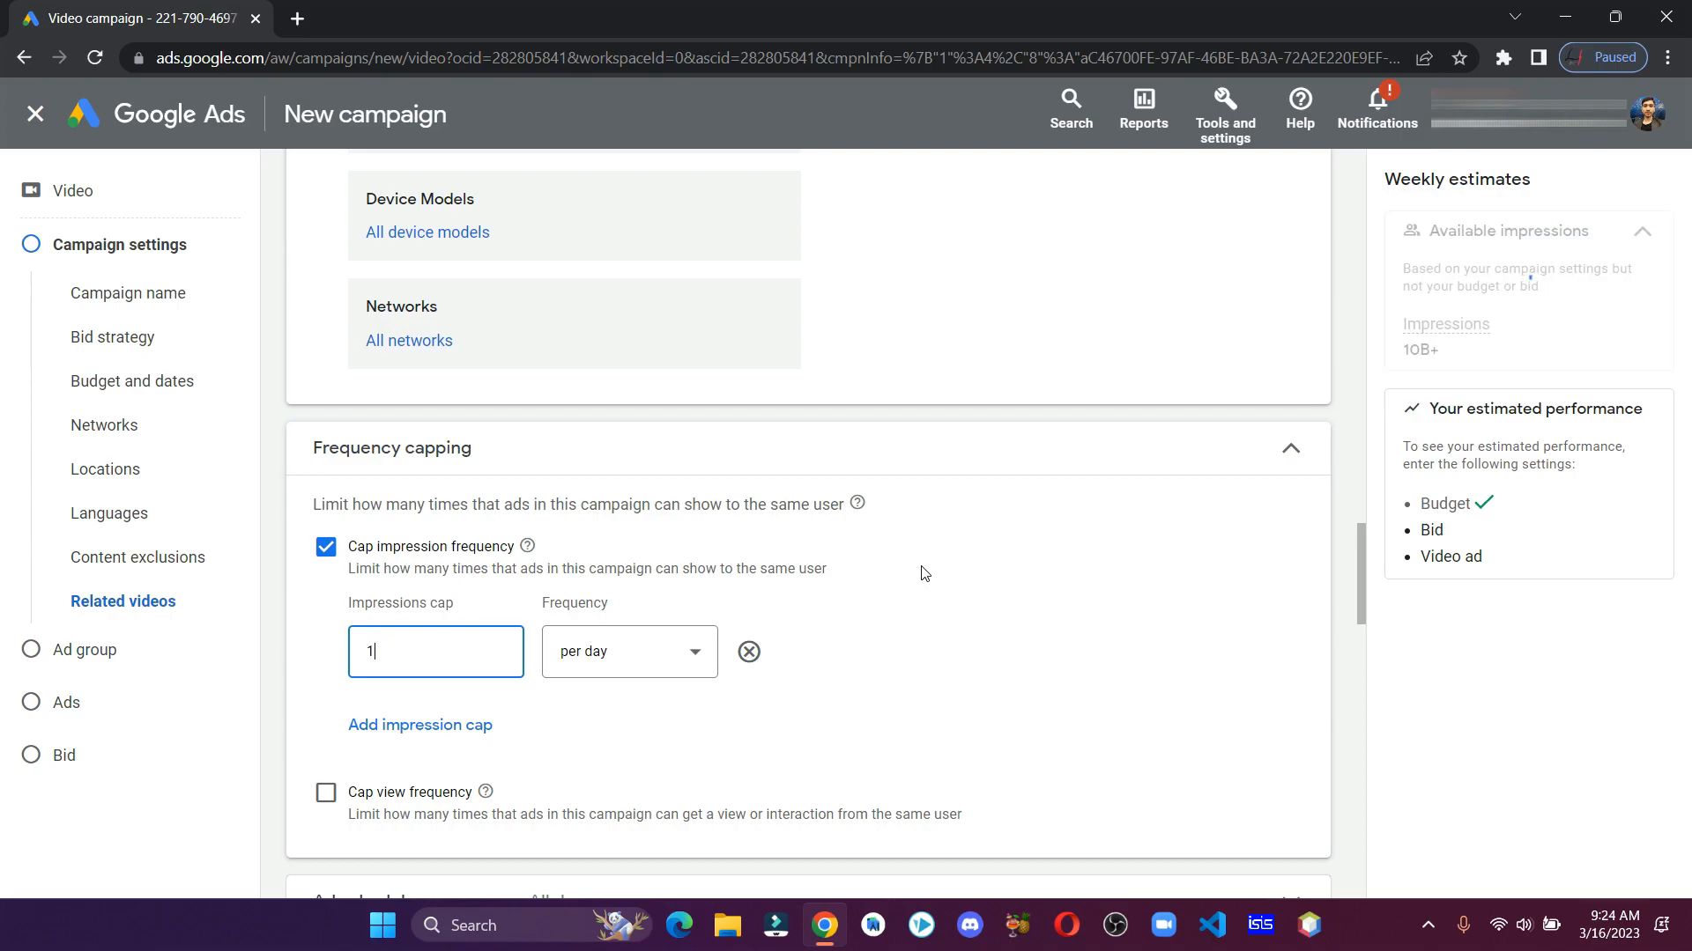
mouse_move(966, 605)
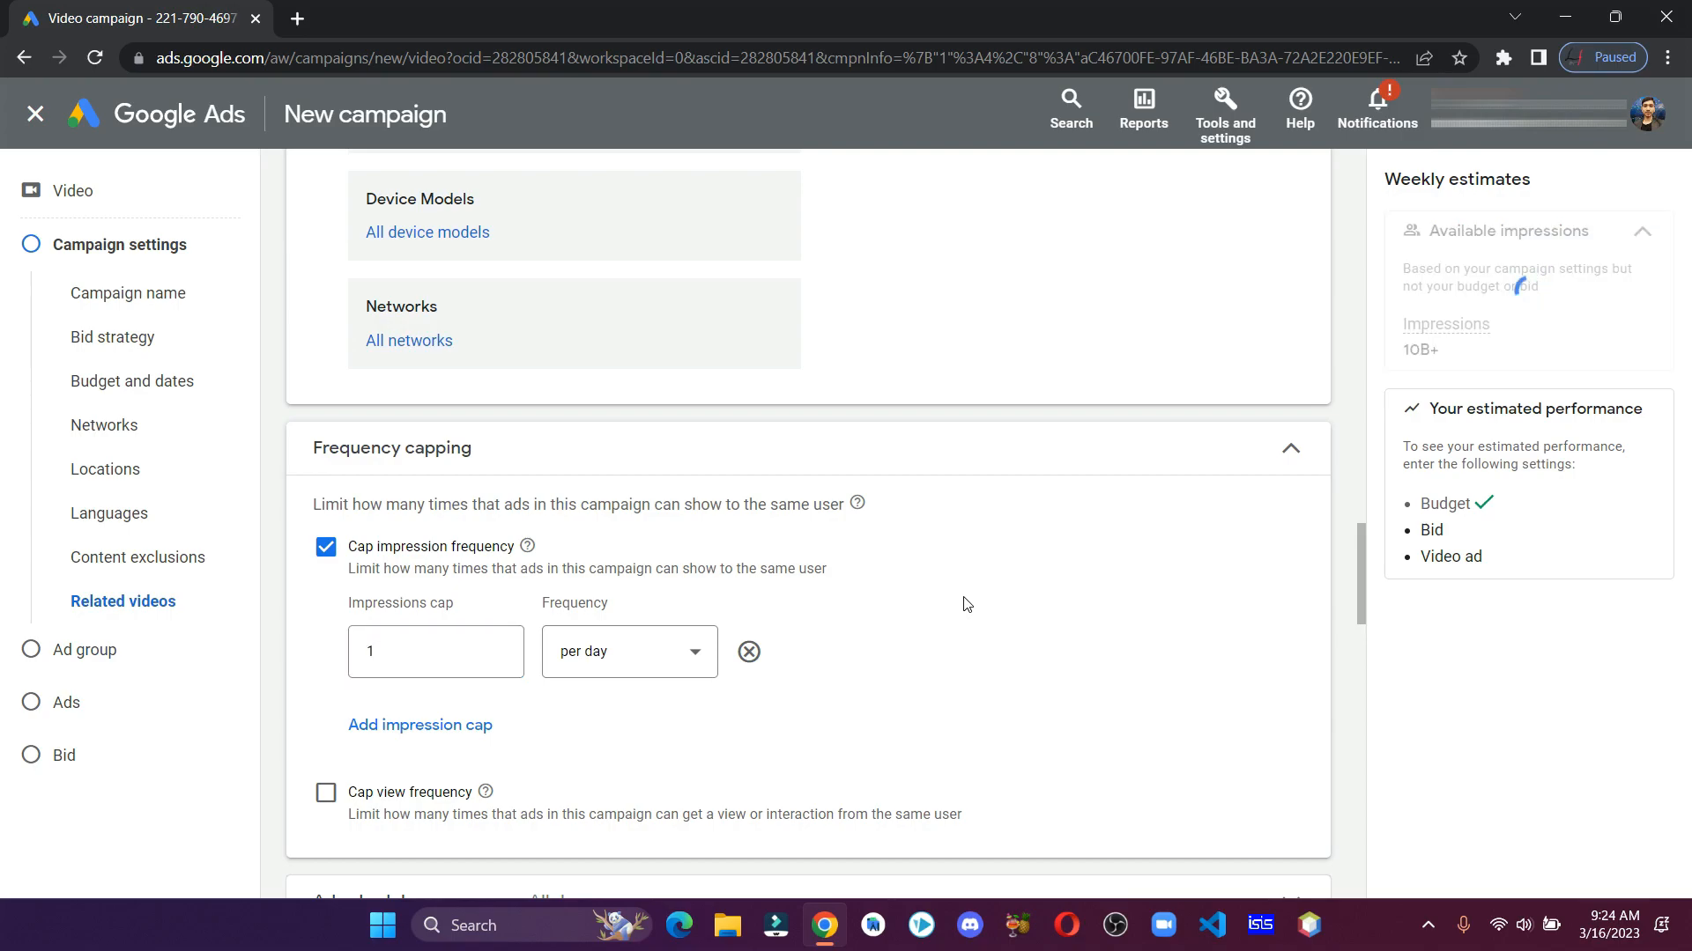
scroll("down", 3)
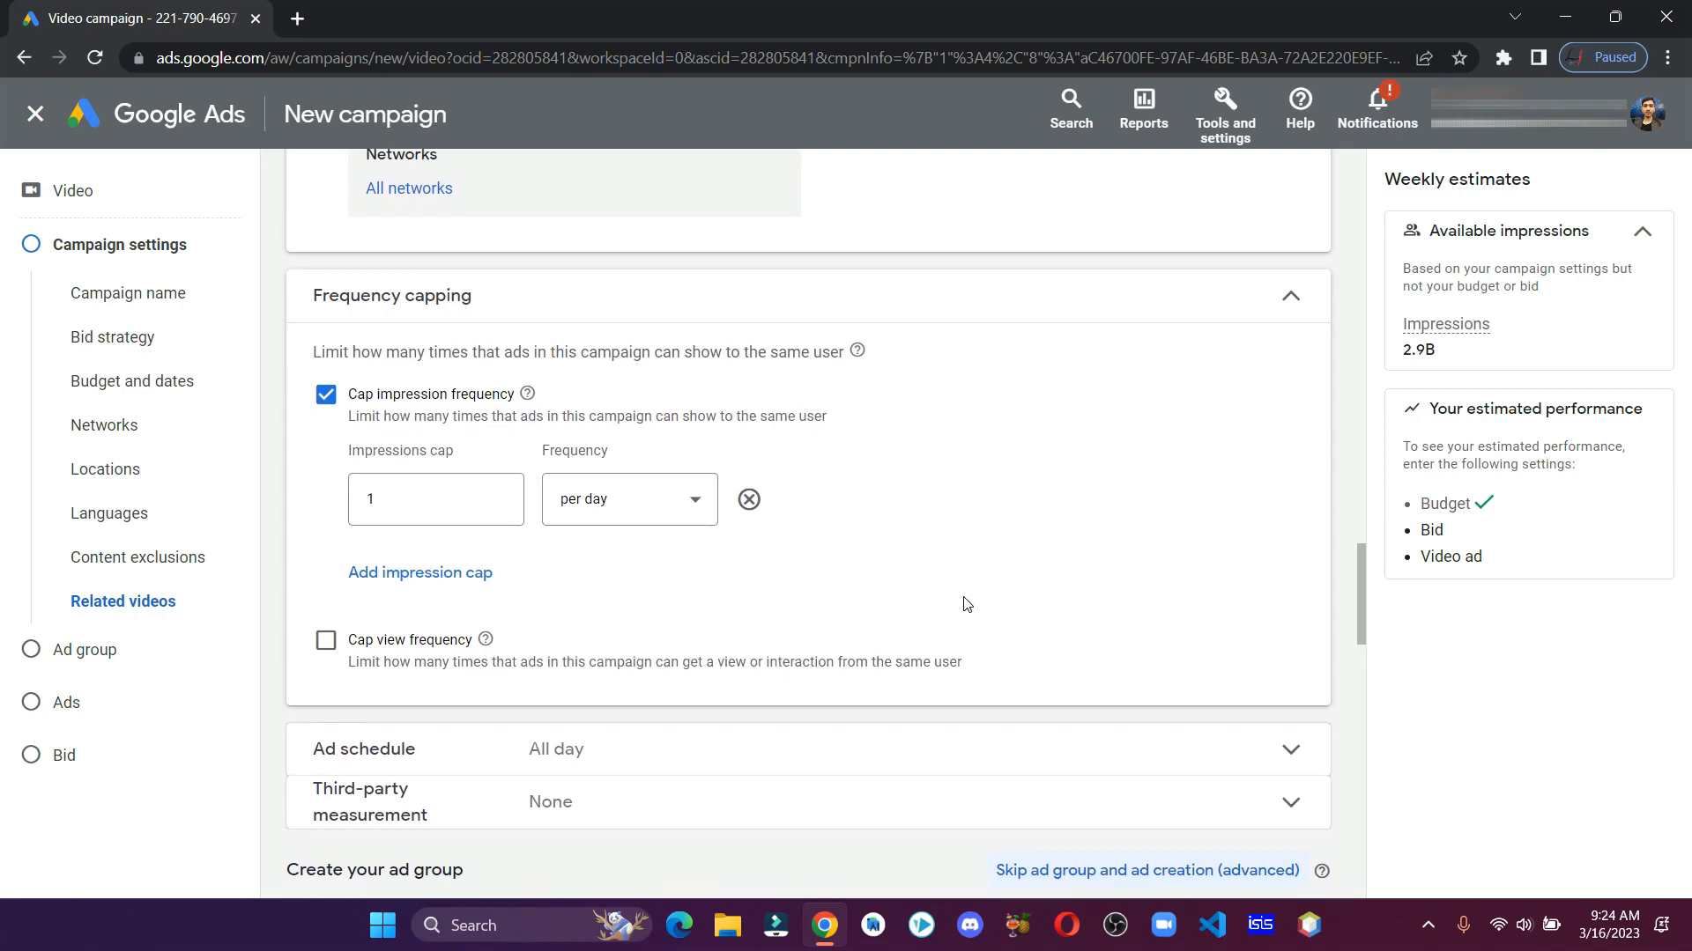
Name the ad group grp-1
type("g")
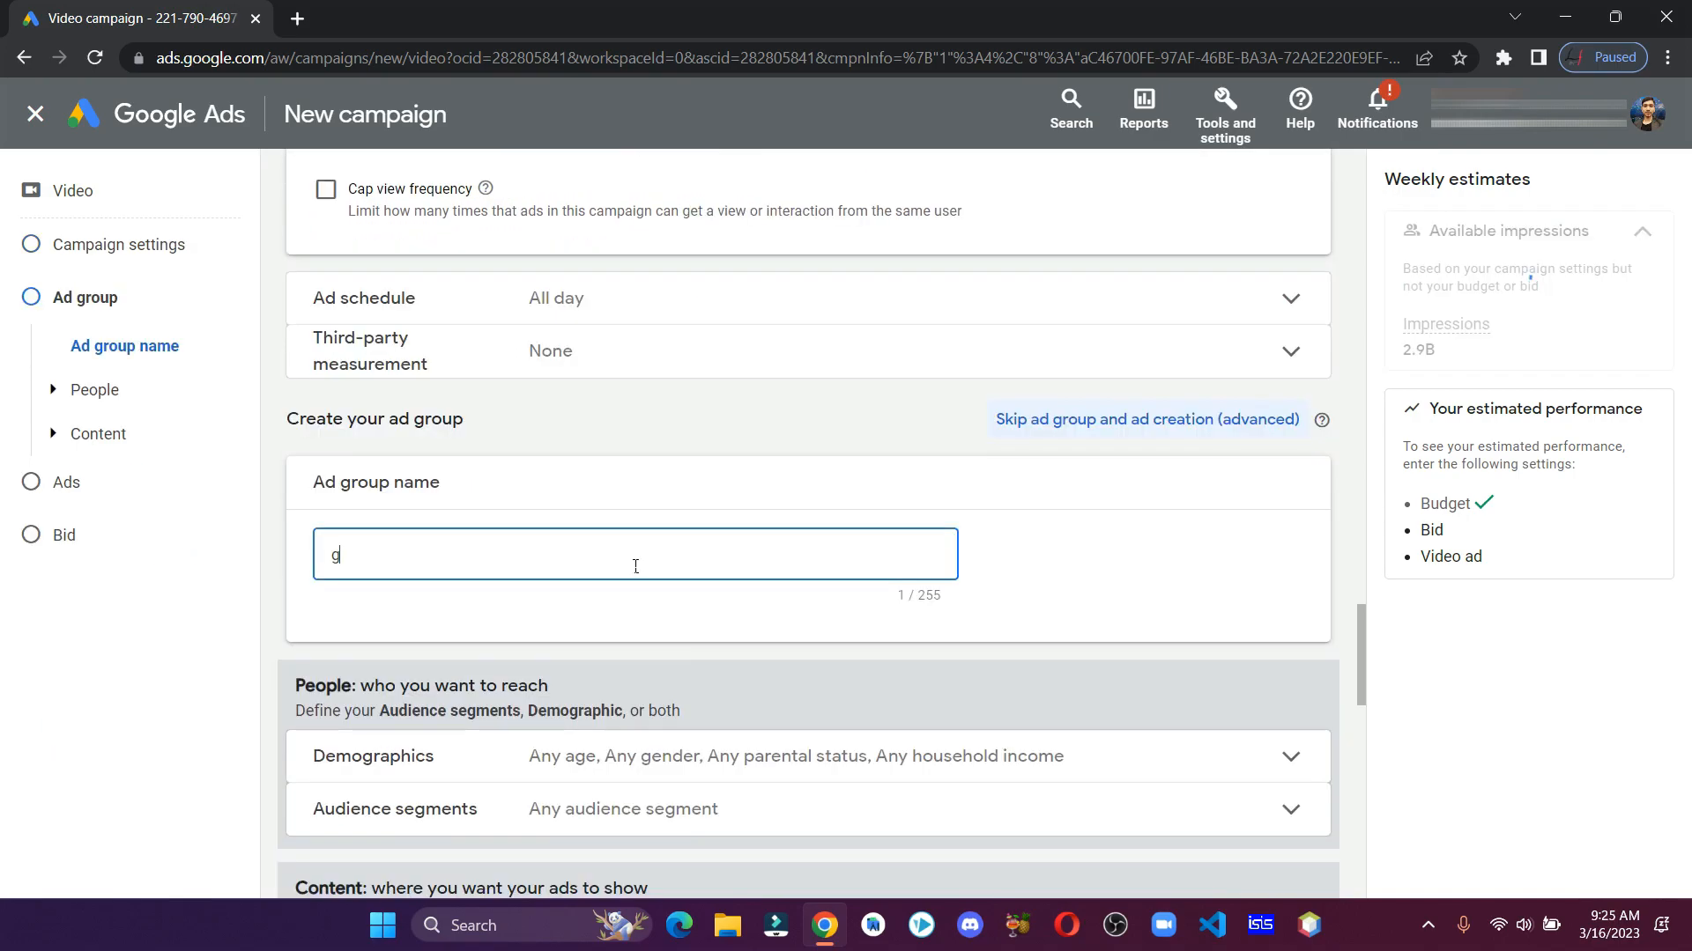
type("rp")
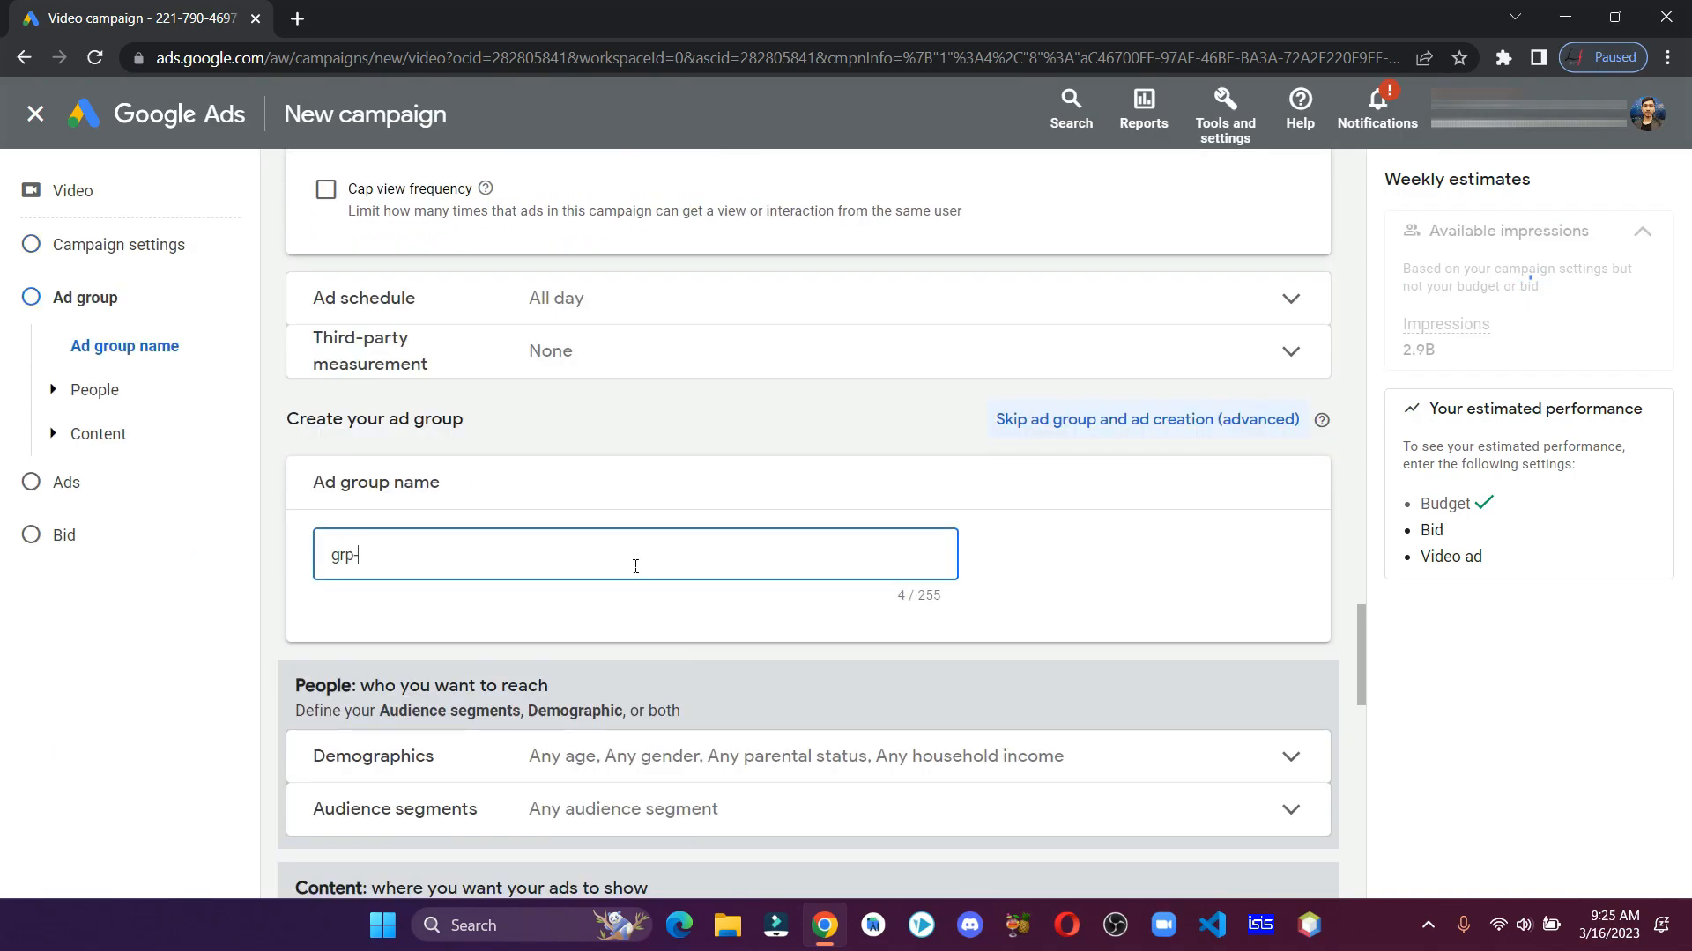
type("-1")
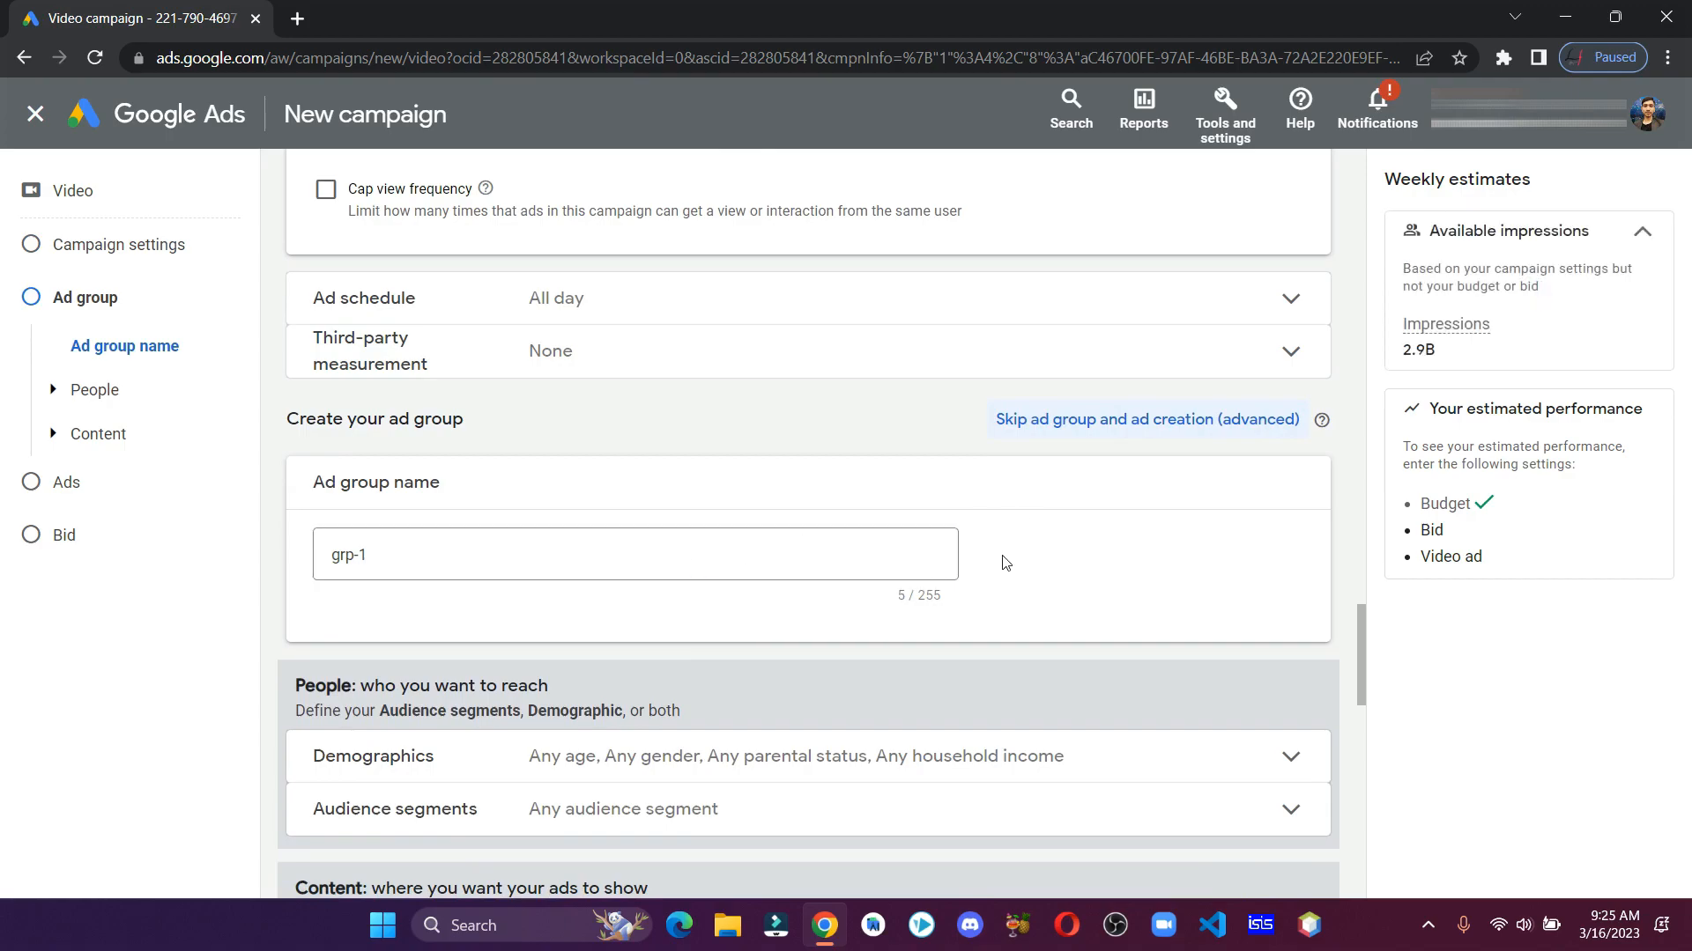
scroll("down", 3)
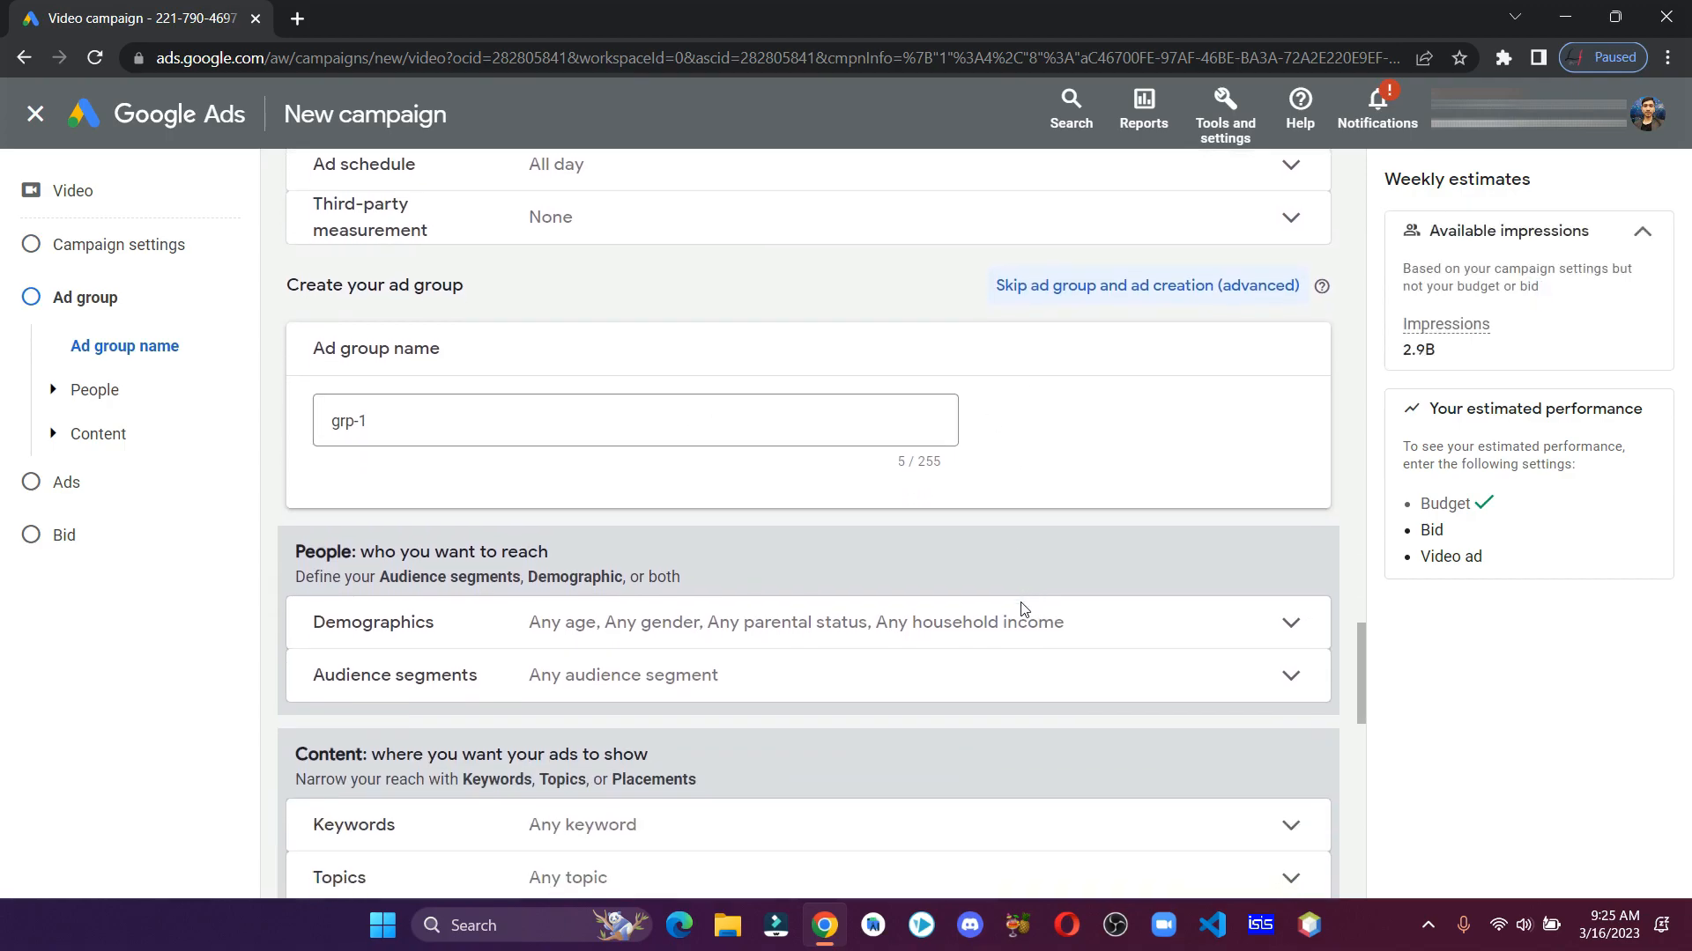
scroll("down", 3)
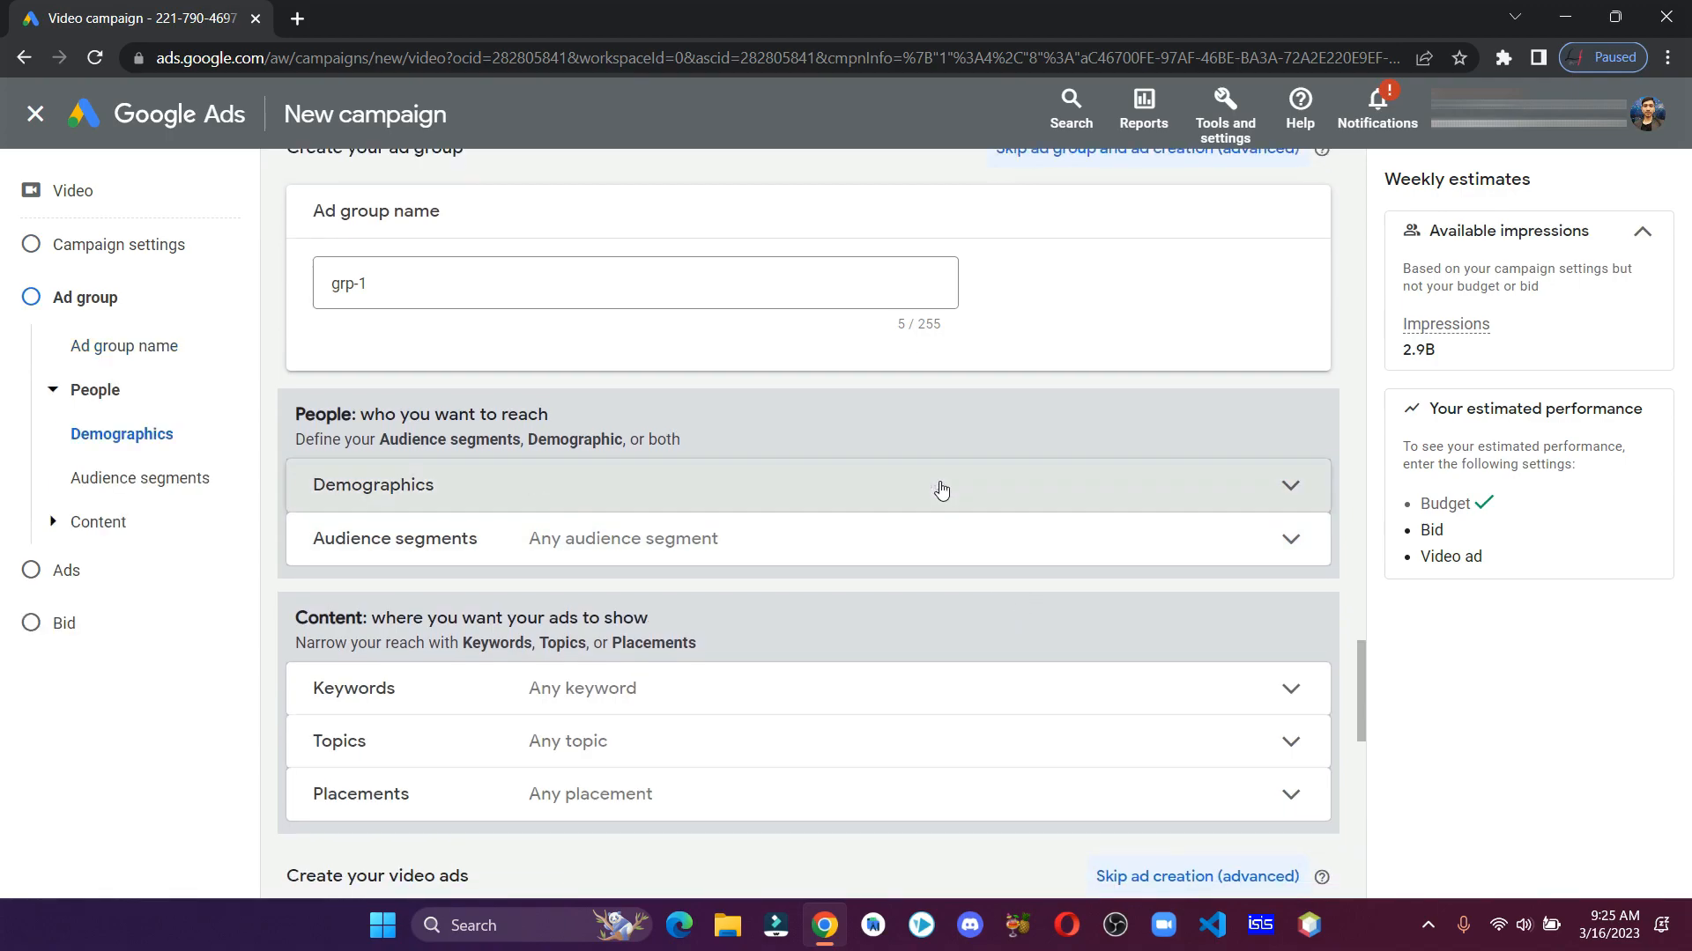
Narrow the ad group's age ranges and add the Technology and Information Technology audience segments
left_click(940, 485)
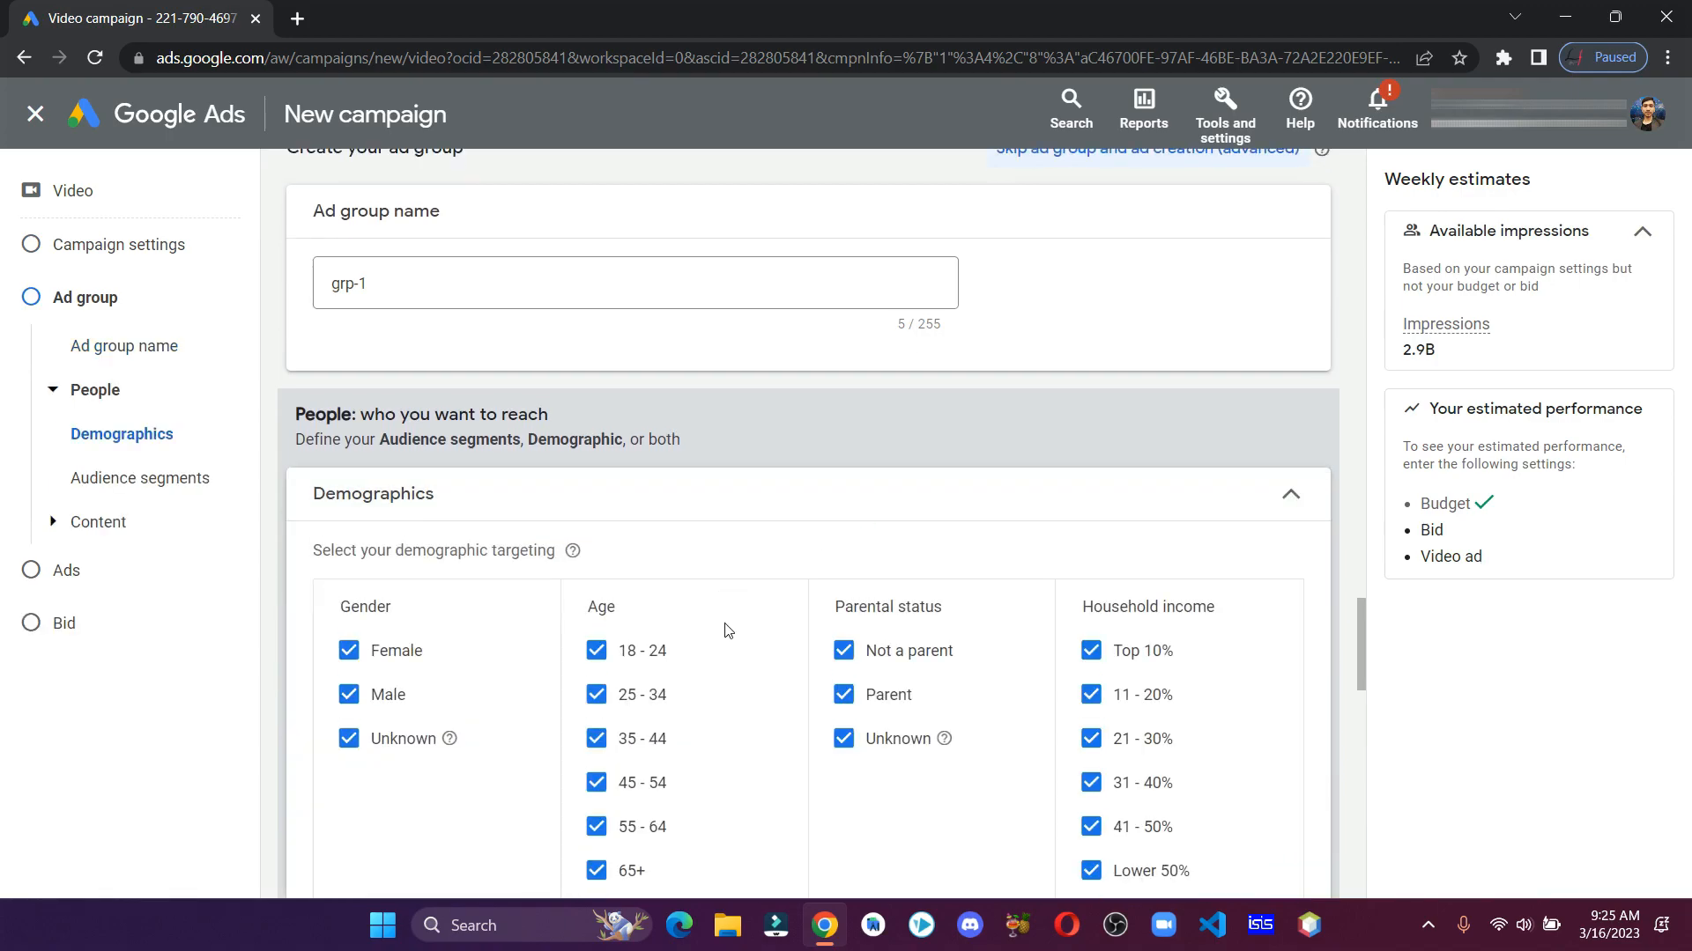
scroll("down", 3)
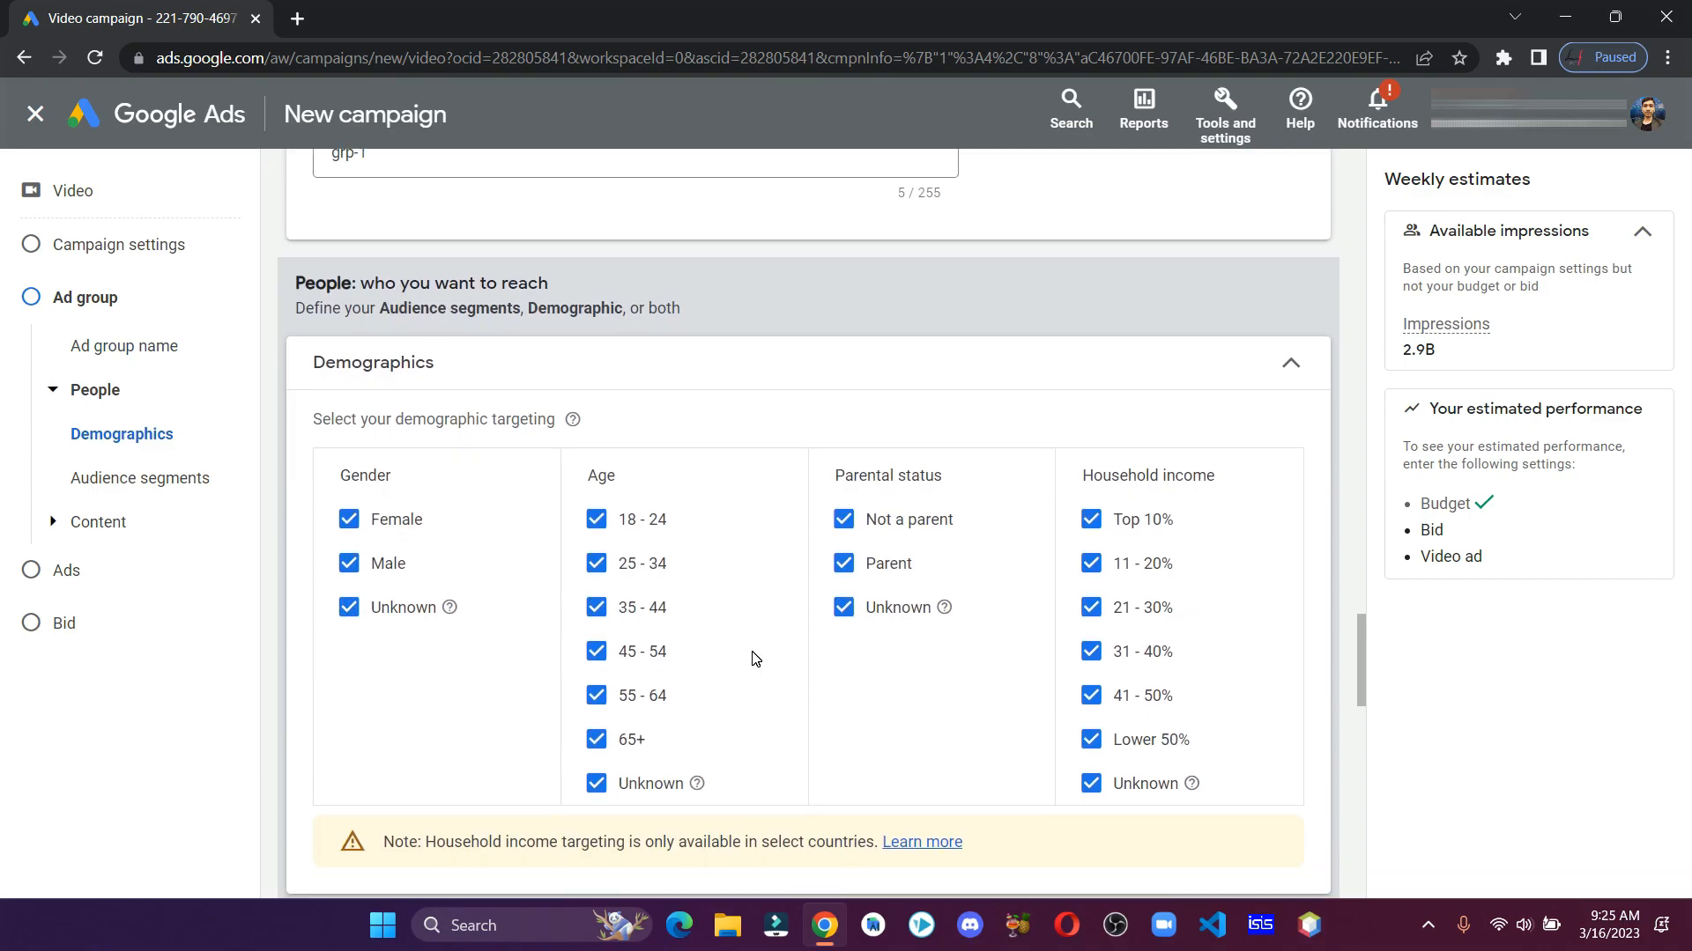
left_click(1290, 361)
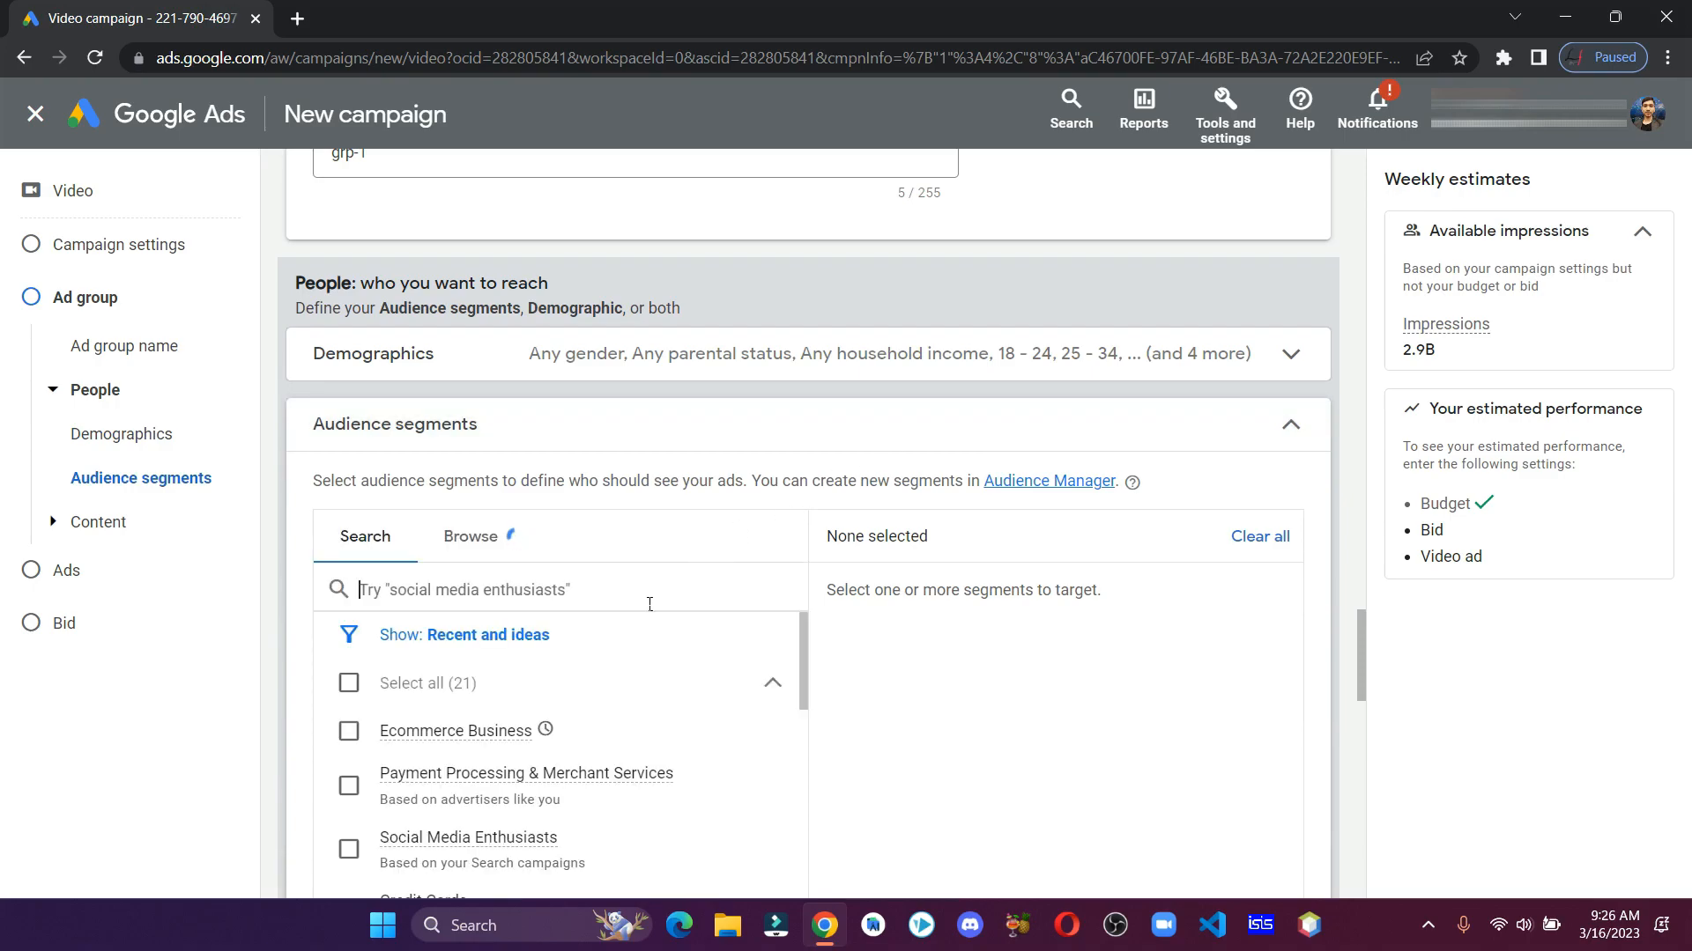
scroll("down", 3)
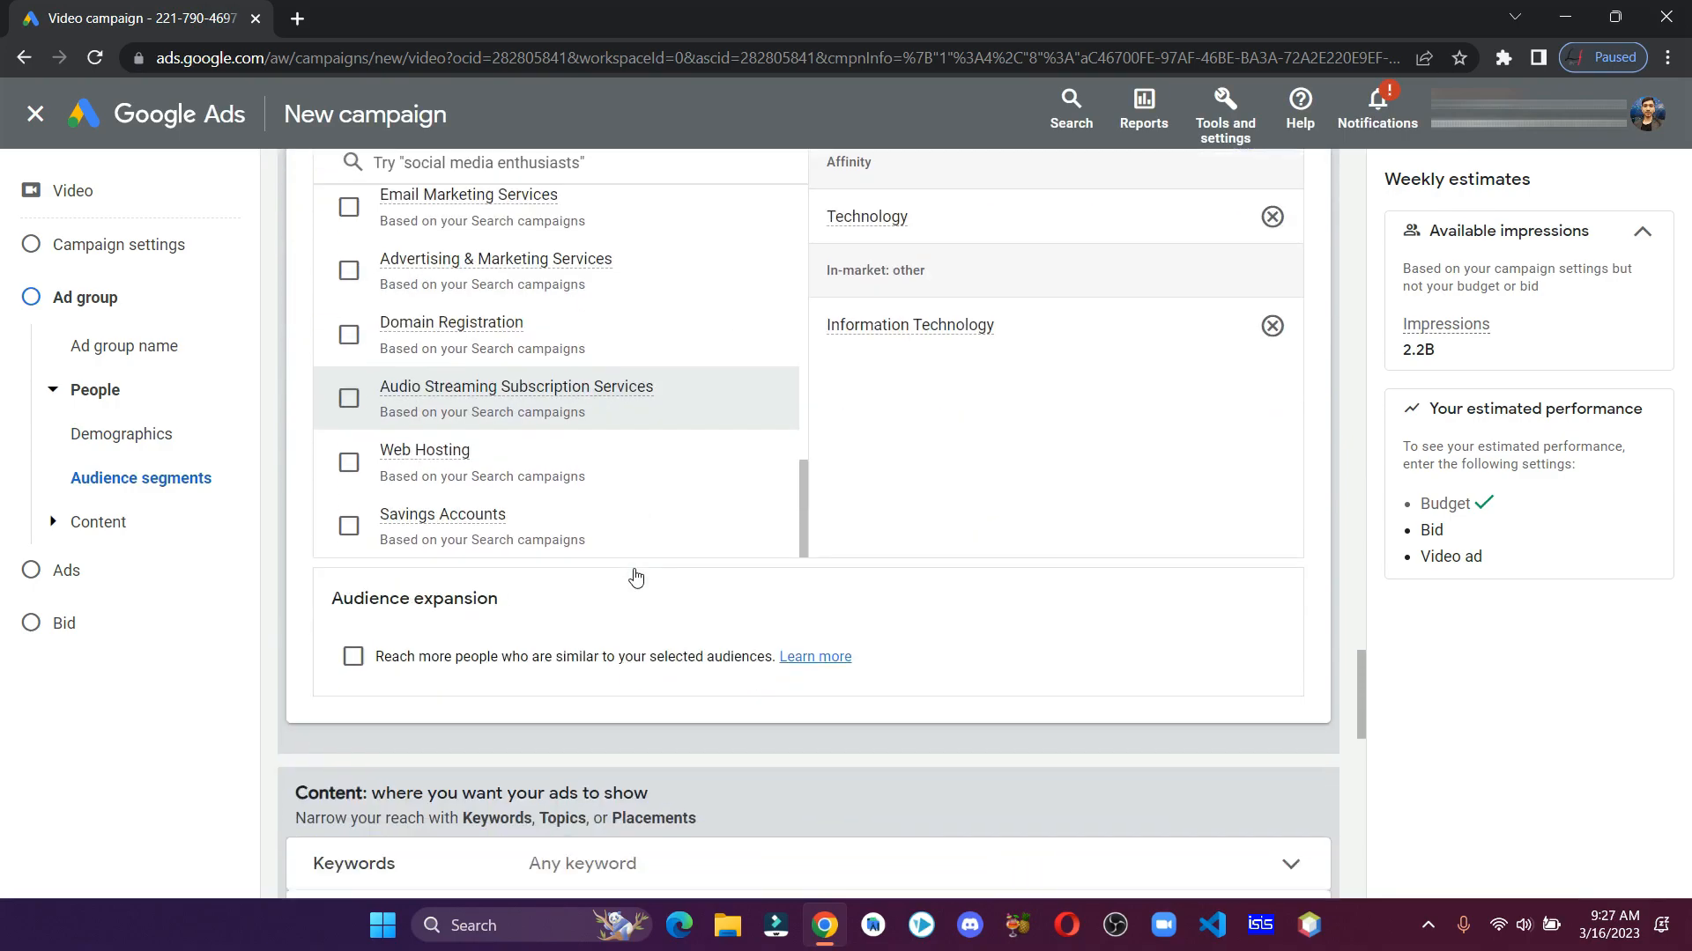
scroll("down", 3)
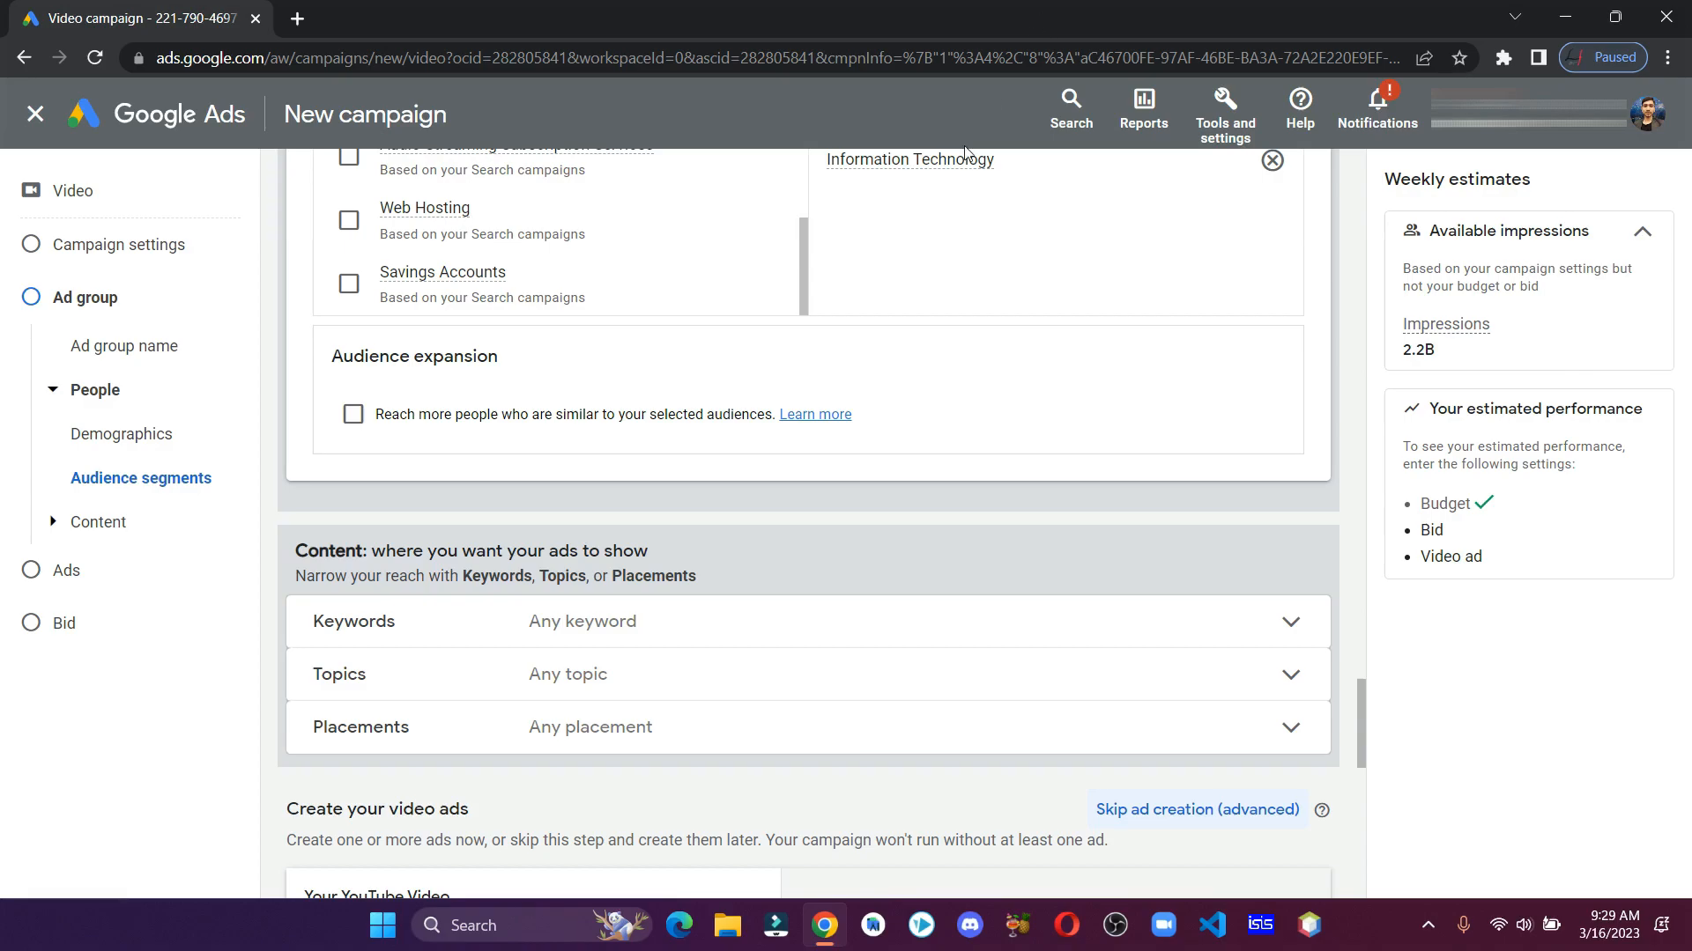
scroll("down", 3)
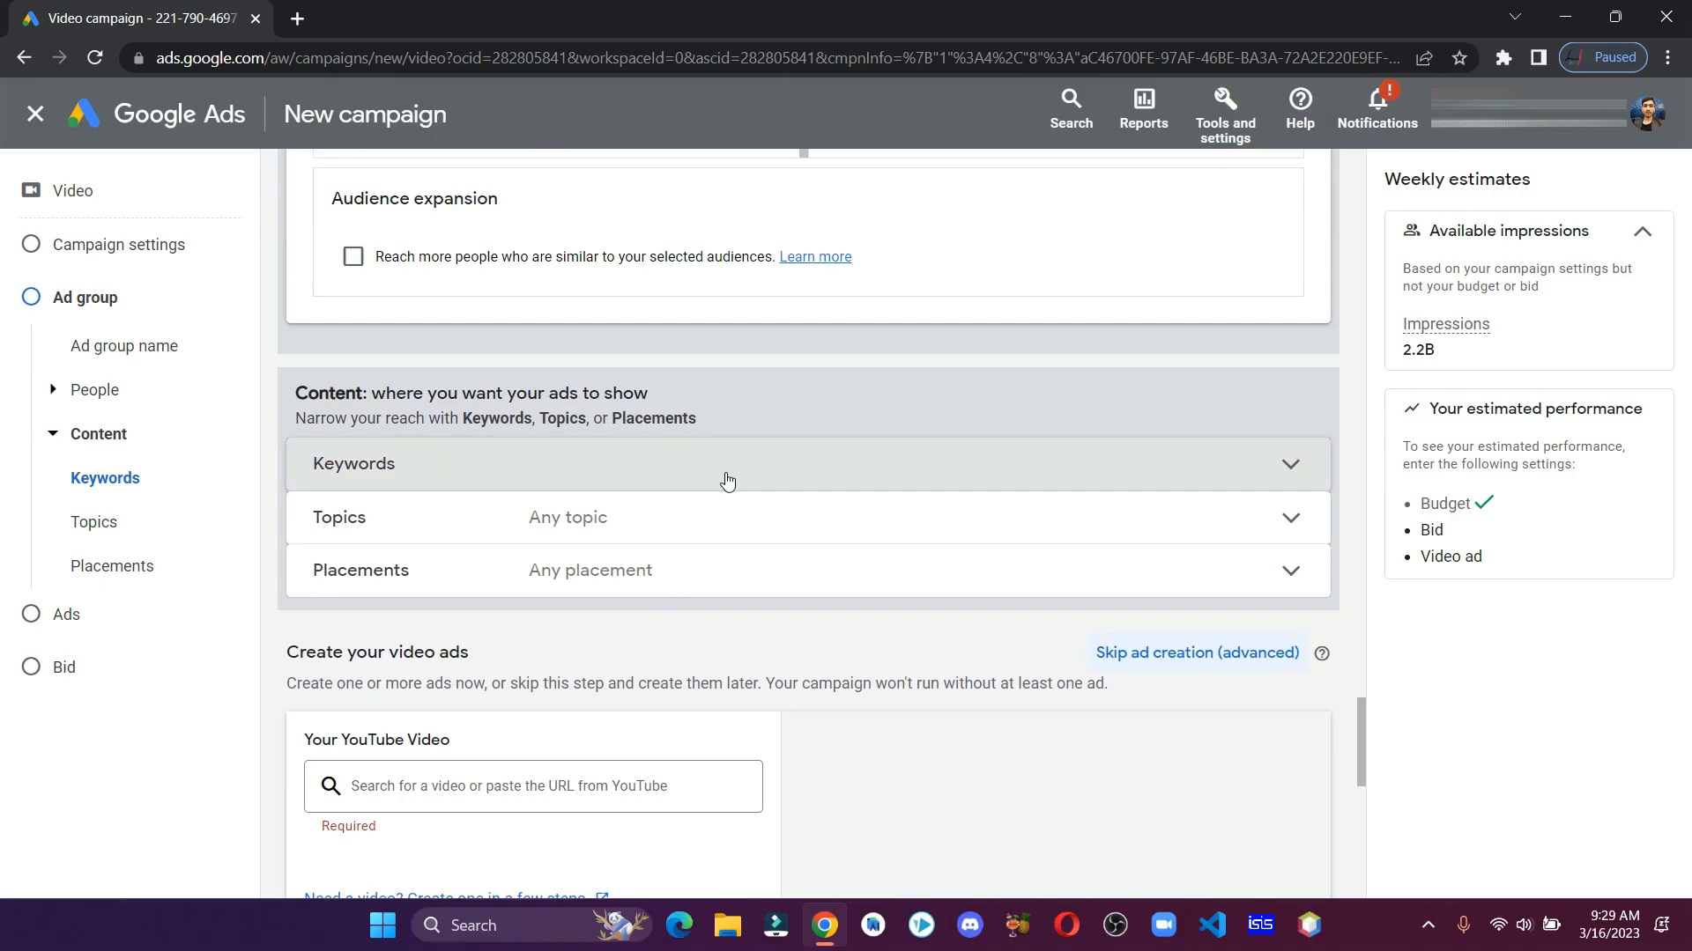
Add the ten git/GitHub keywords to grp-1 and attach the GitHub account-creation YouTube video
left_click(727, 463)
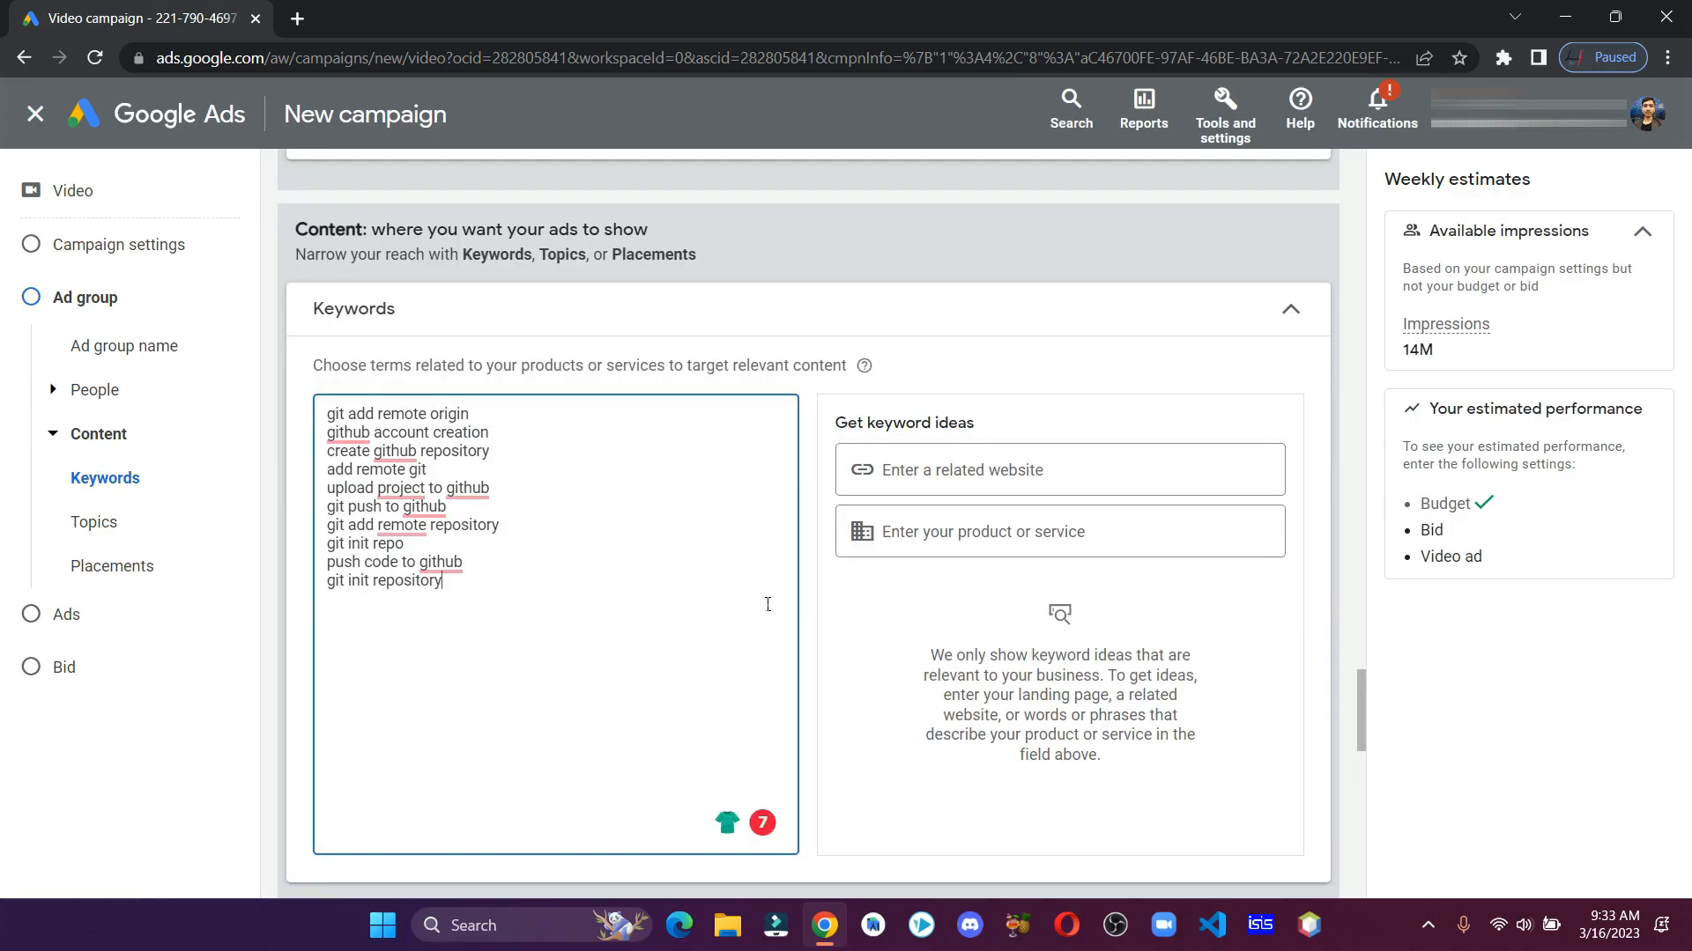
scroll("down", 3)
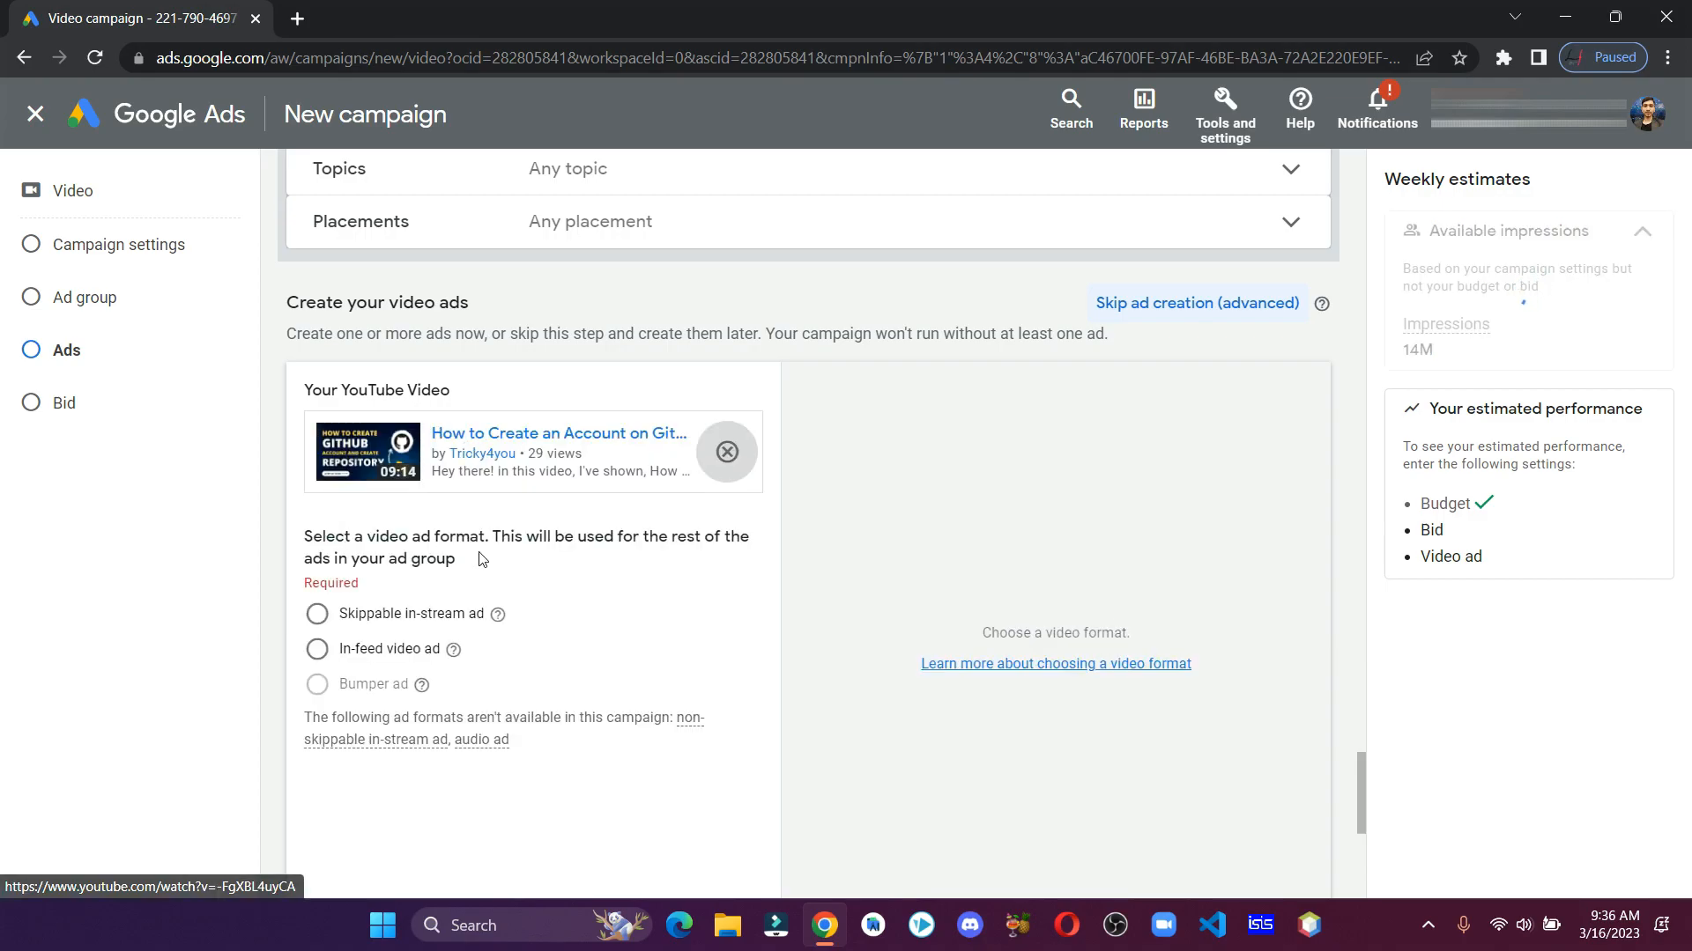
Make the ad an in-feed video ad with headline, two descriptions and the name ad-1
left_click(317, 649)
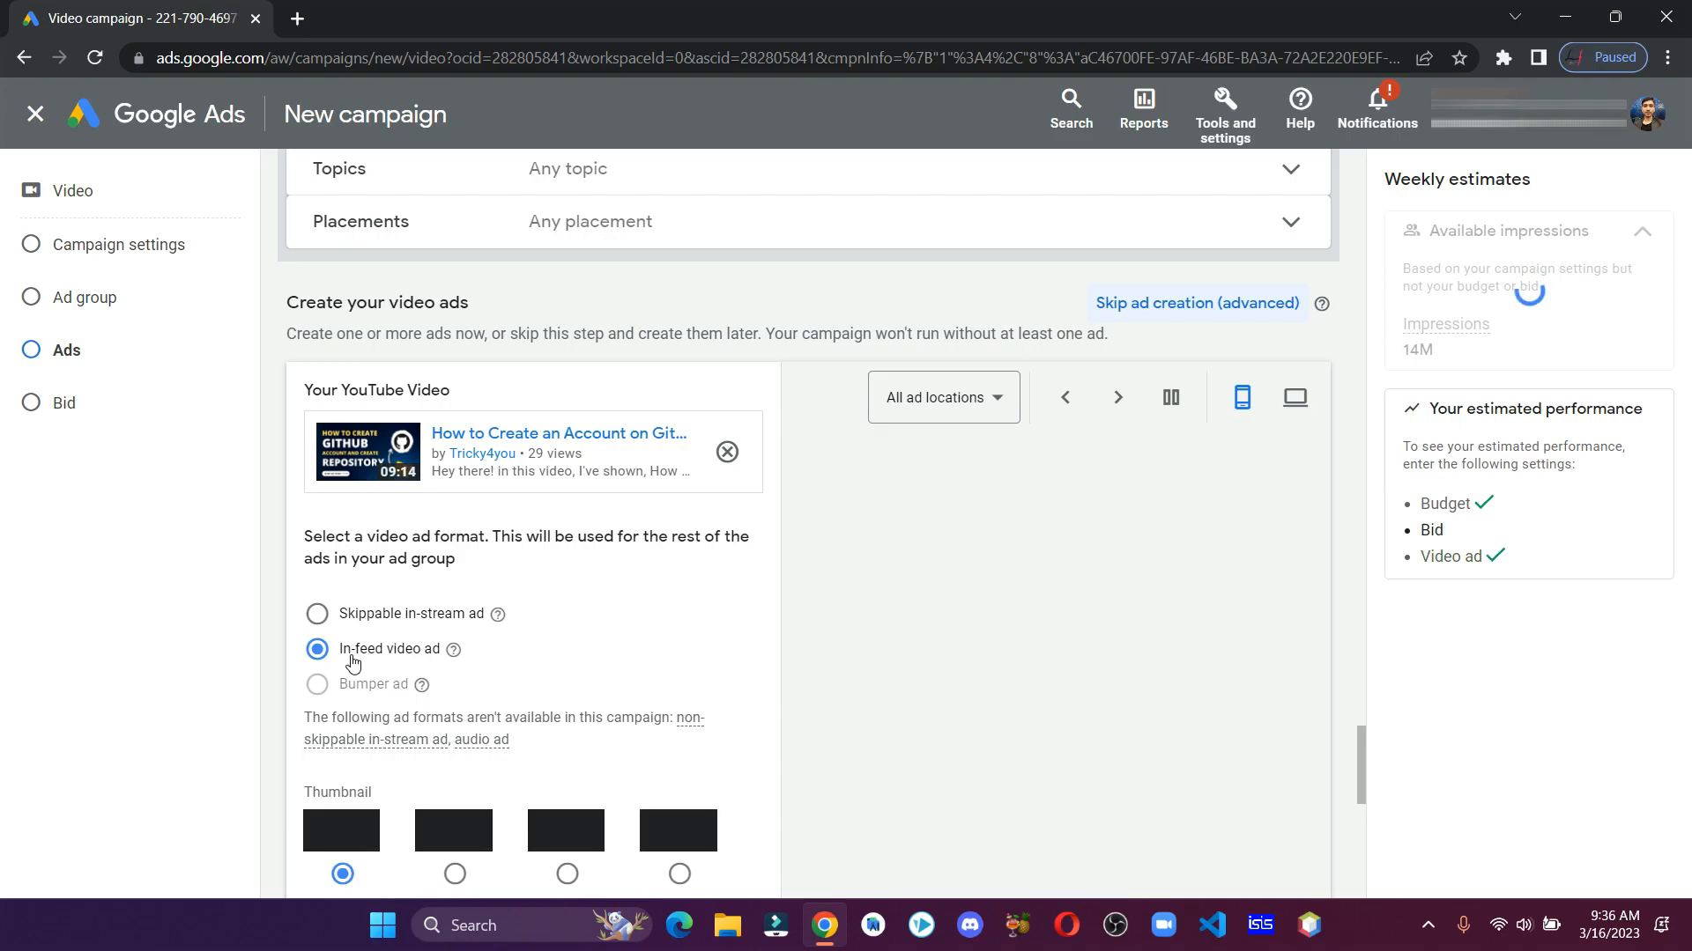
scroll("down", 3)
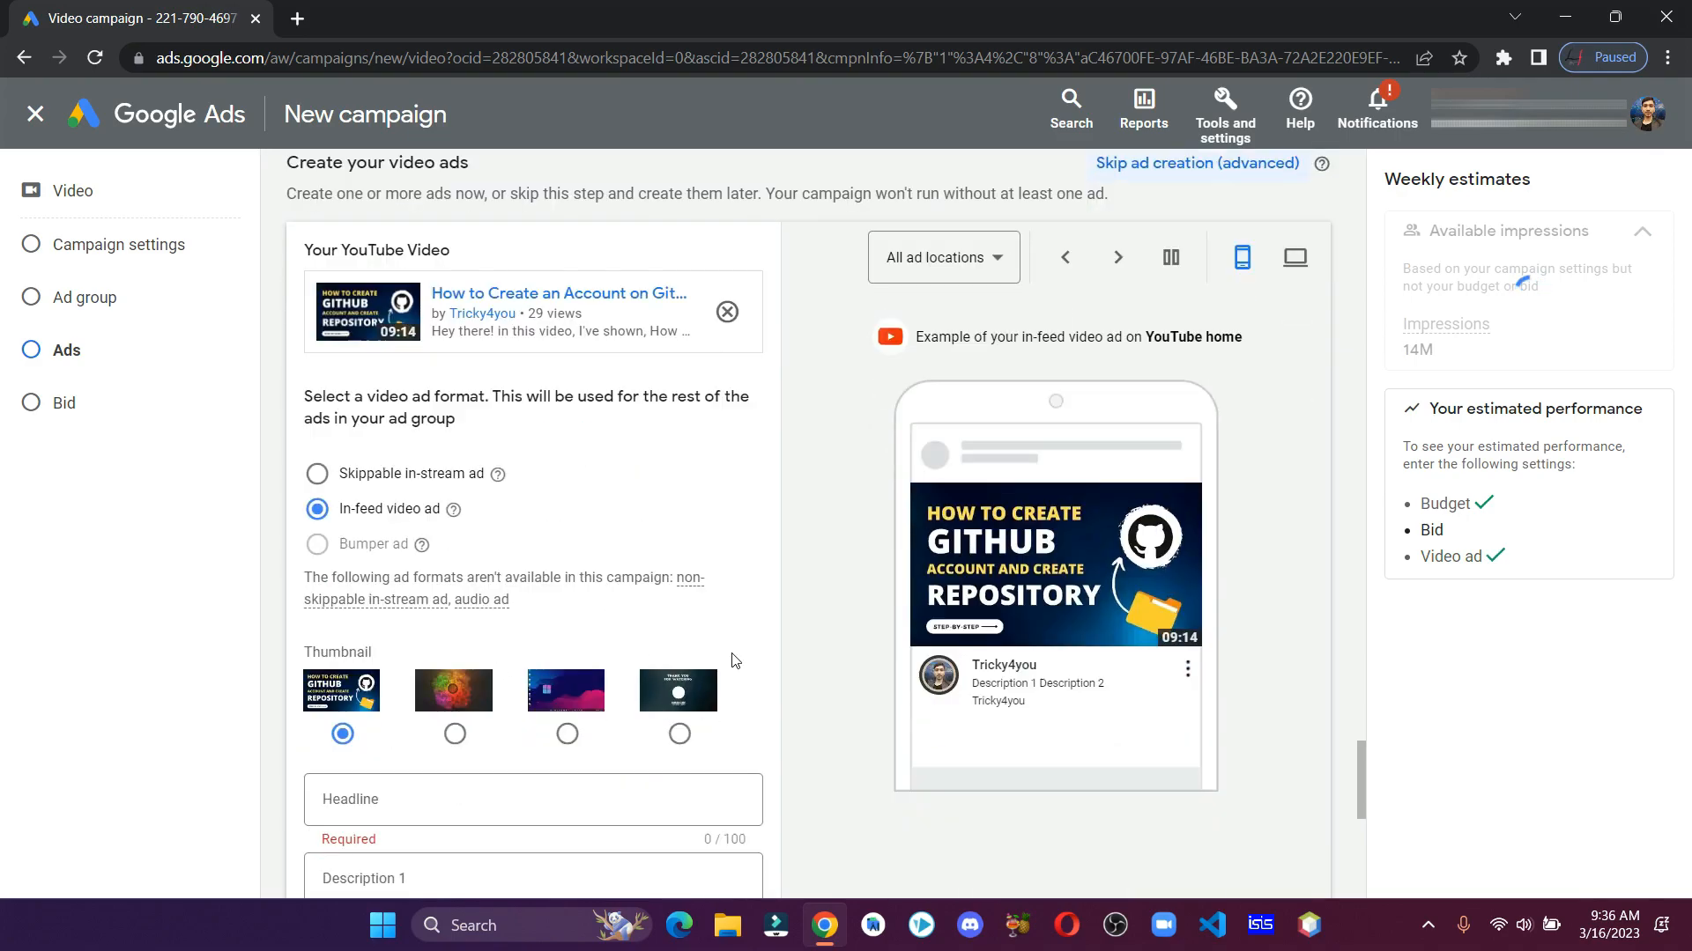
scroll("down", 3)
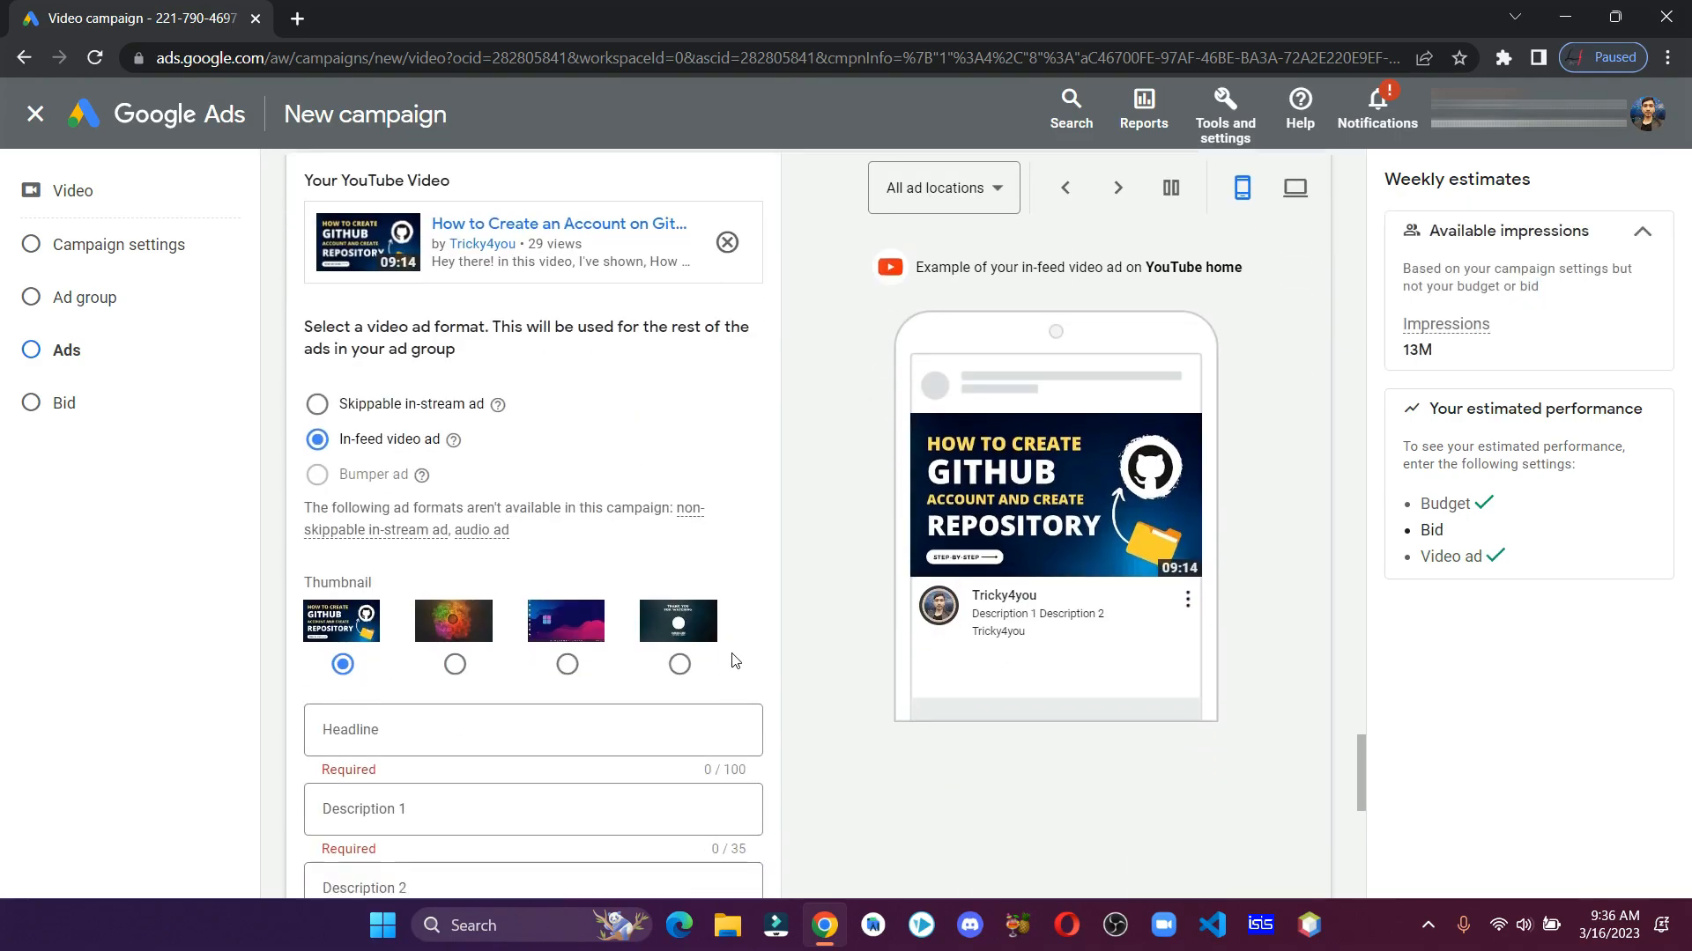
scroll("down", 3)
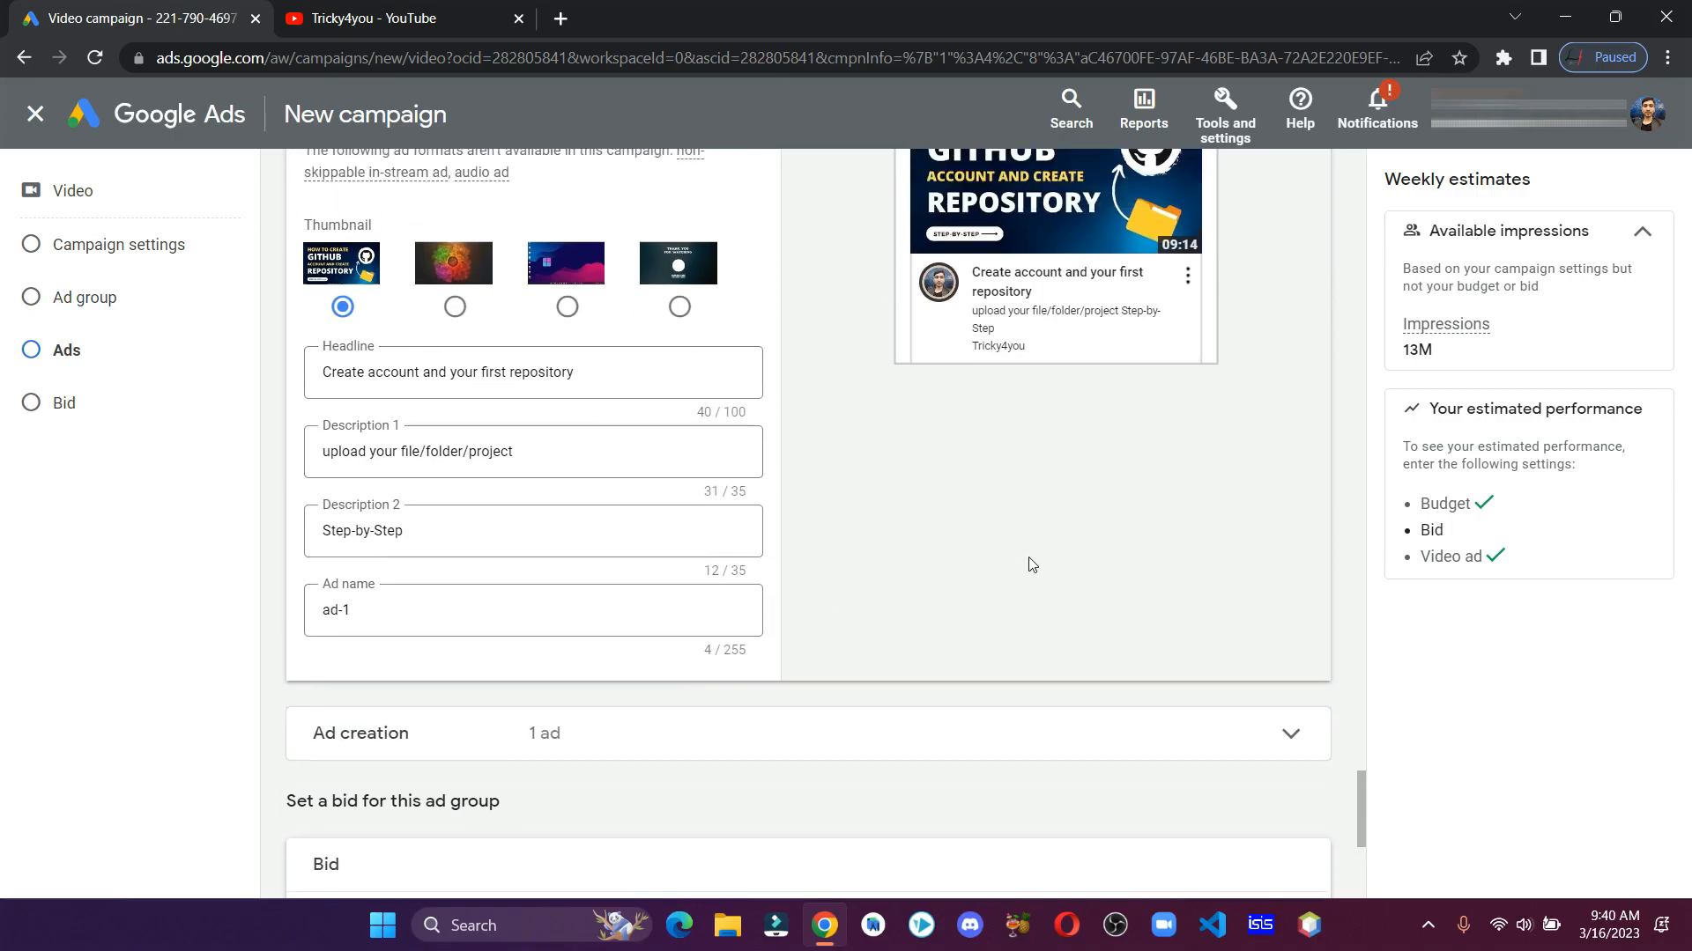
Accept the suggested $0.02 maximum CPV bid so the campaign is ready with one ad group and one ad
scroll("down", 3)
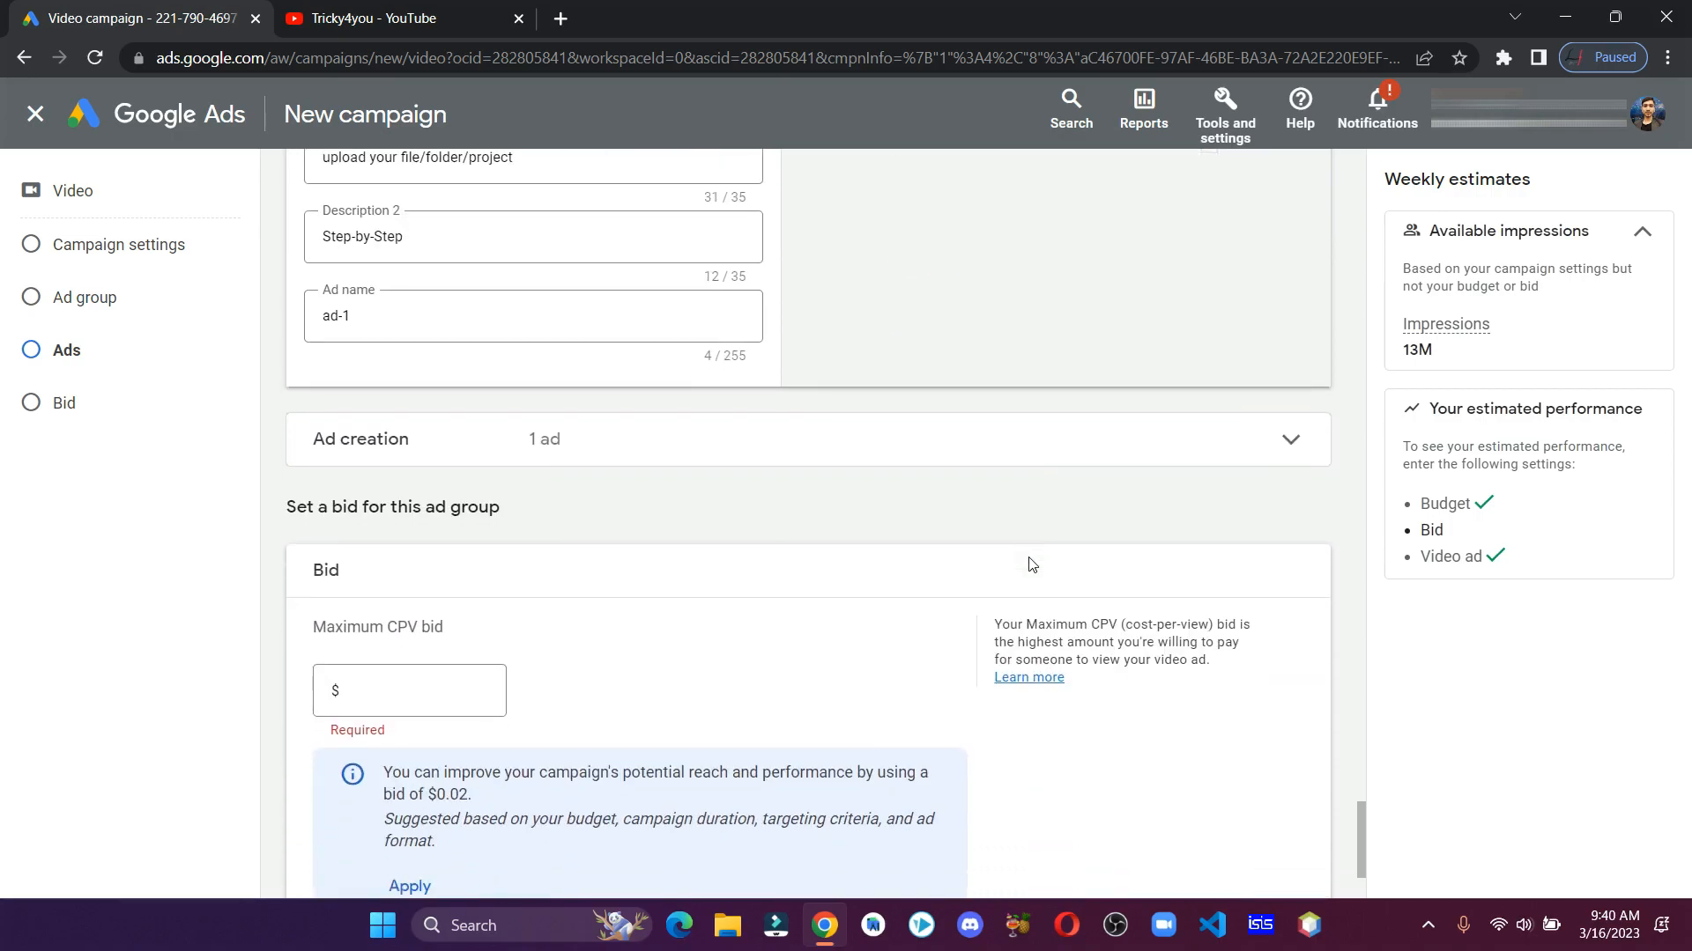
scroll("down", 3)
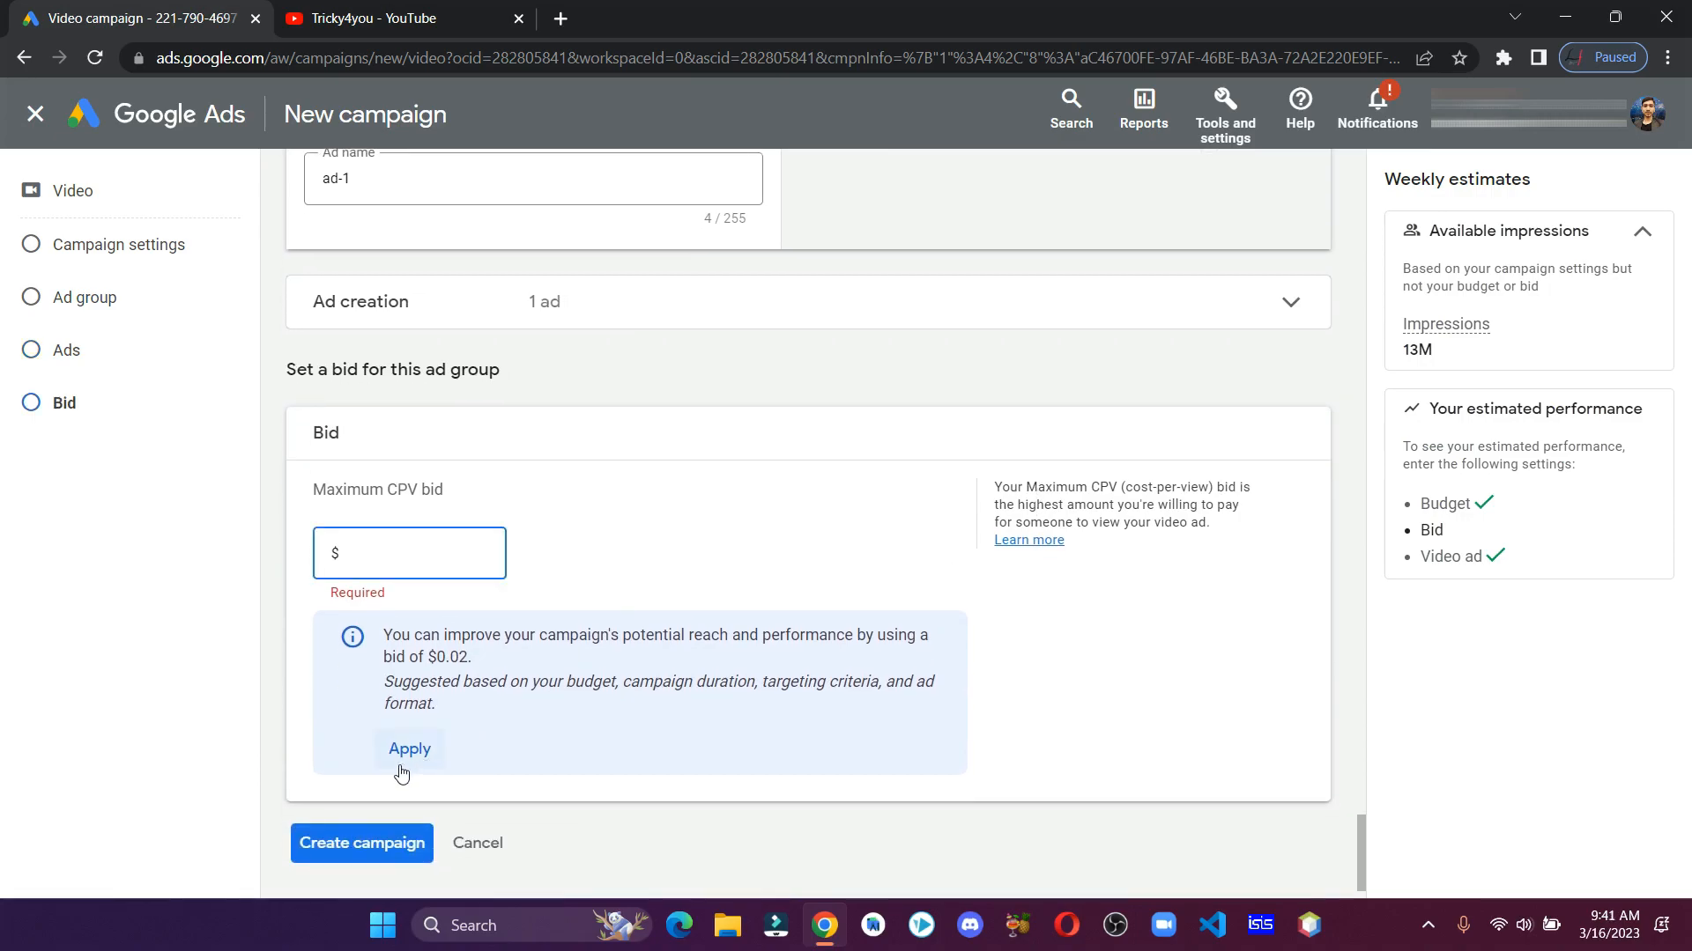
left_click(411, 748)
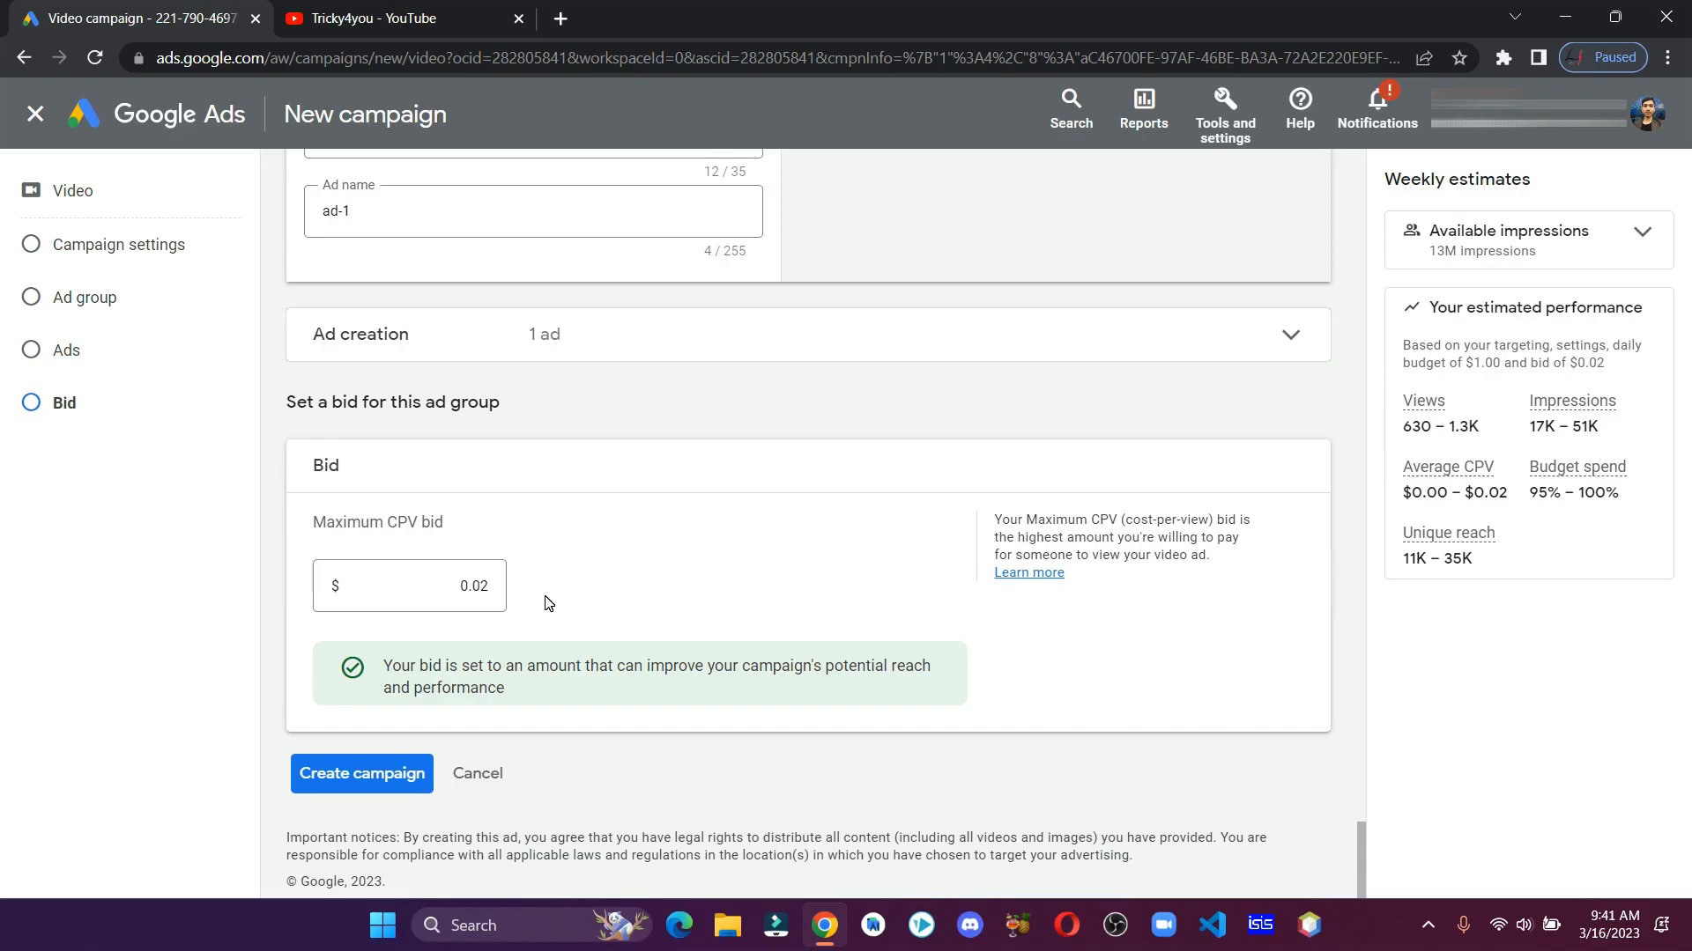
mouse_move(498, 606)
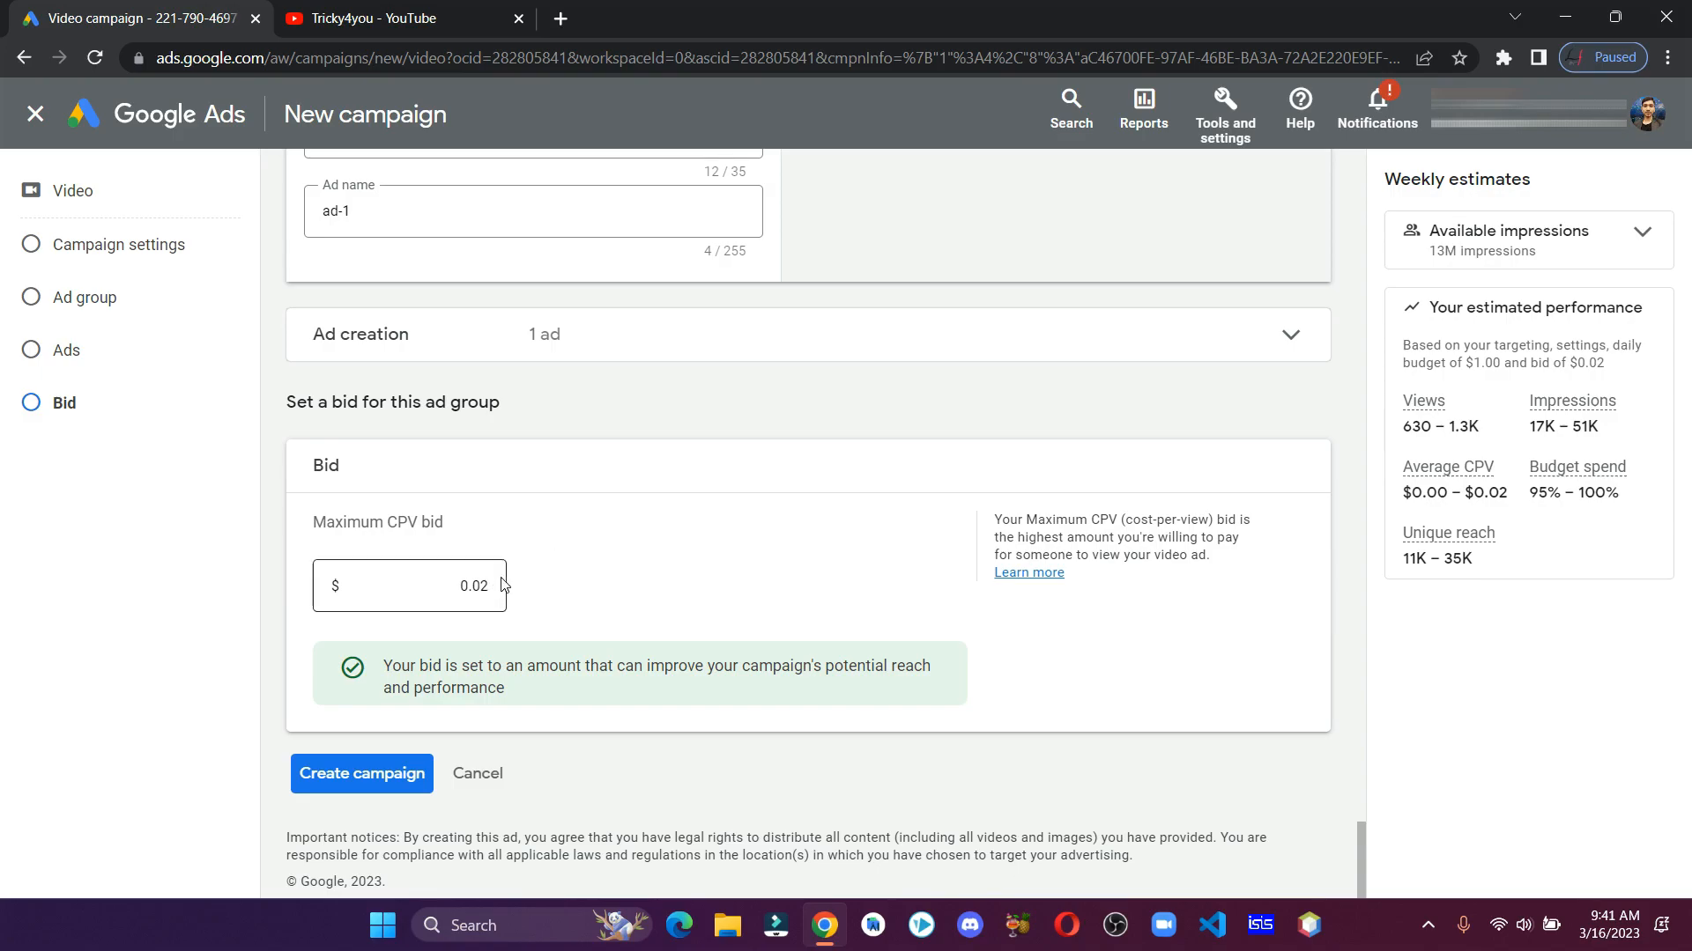
left_click(362, 773)
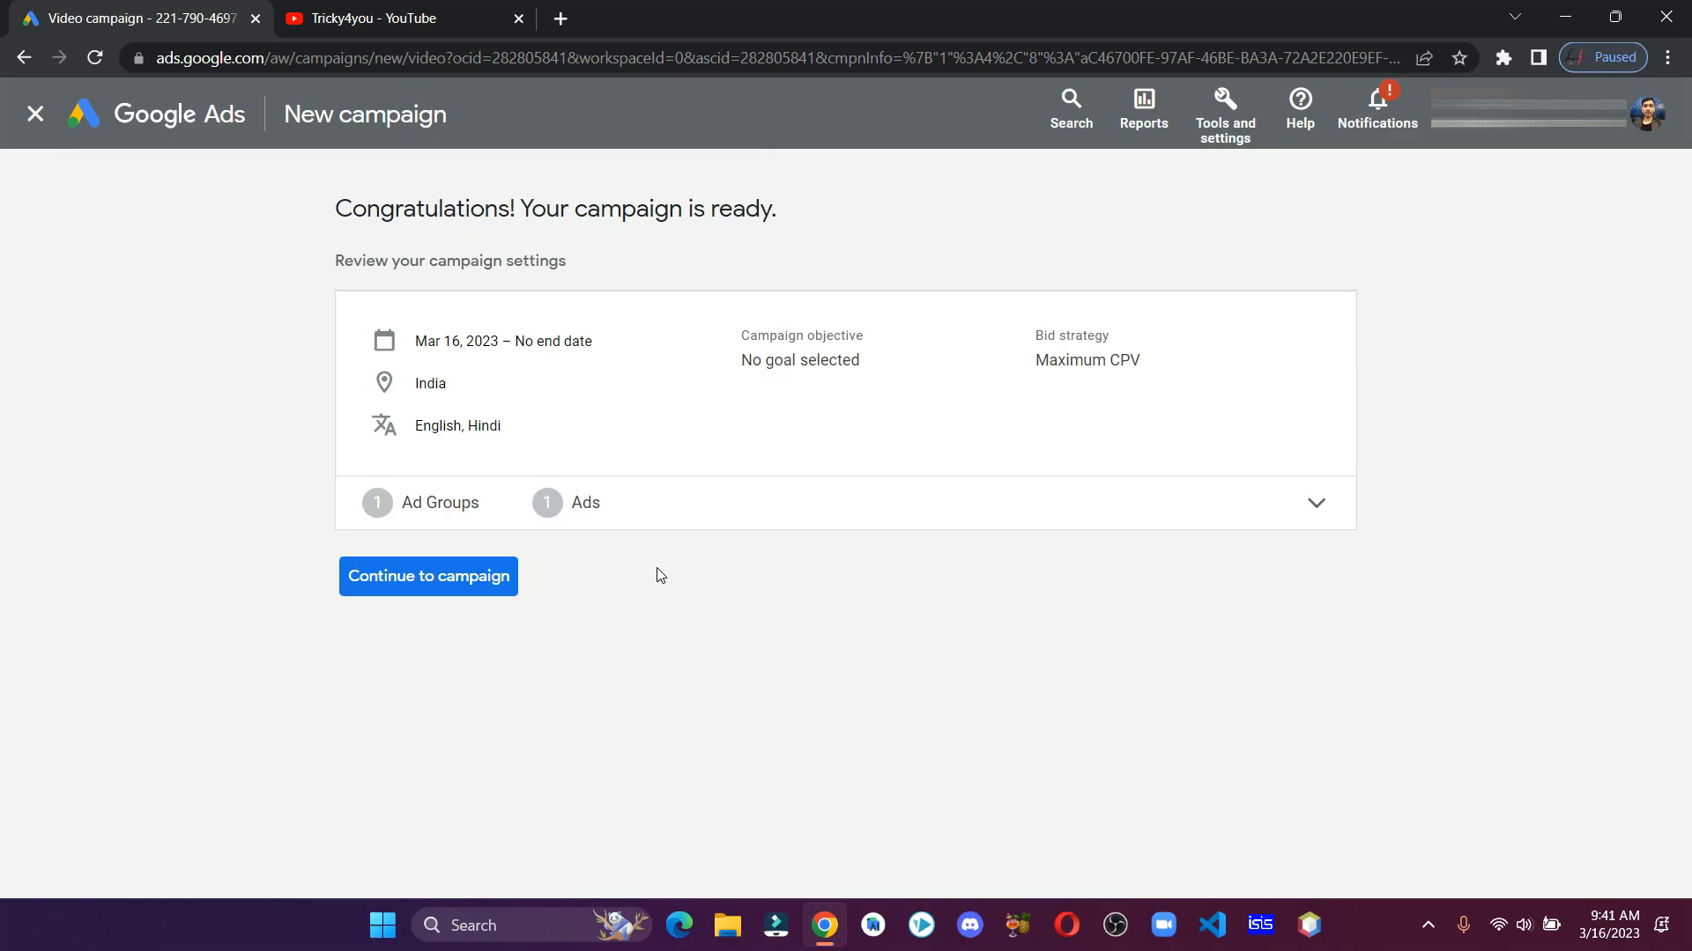
mouse_move(630, 571)
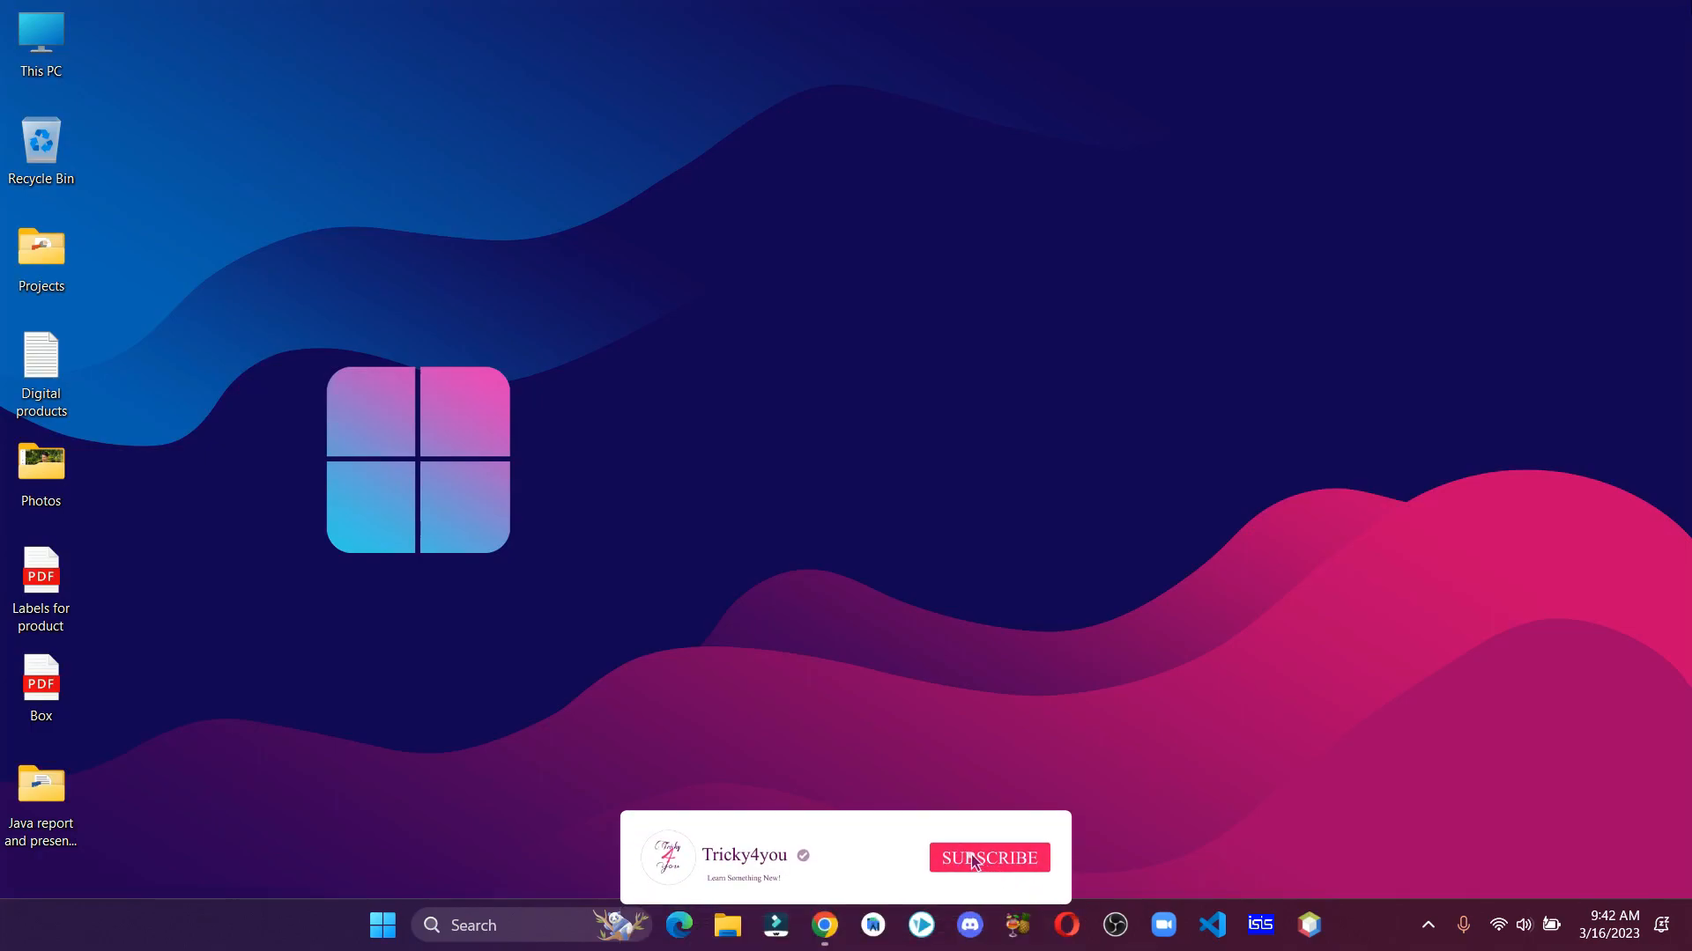
Dismiss the Chrome window to return to the Windows desktop
left_click(987, 858)
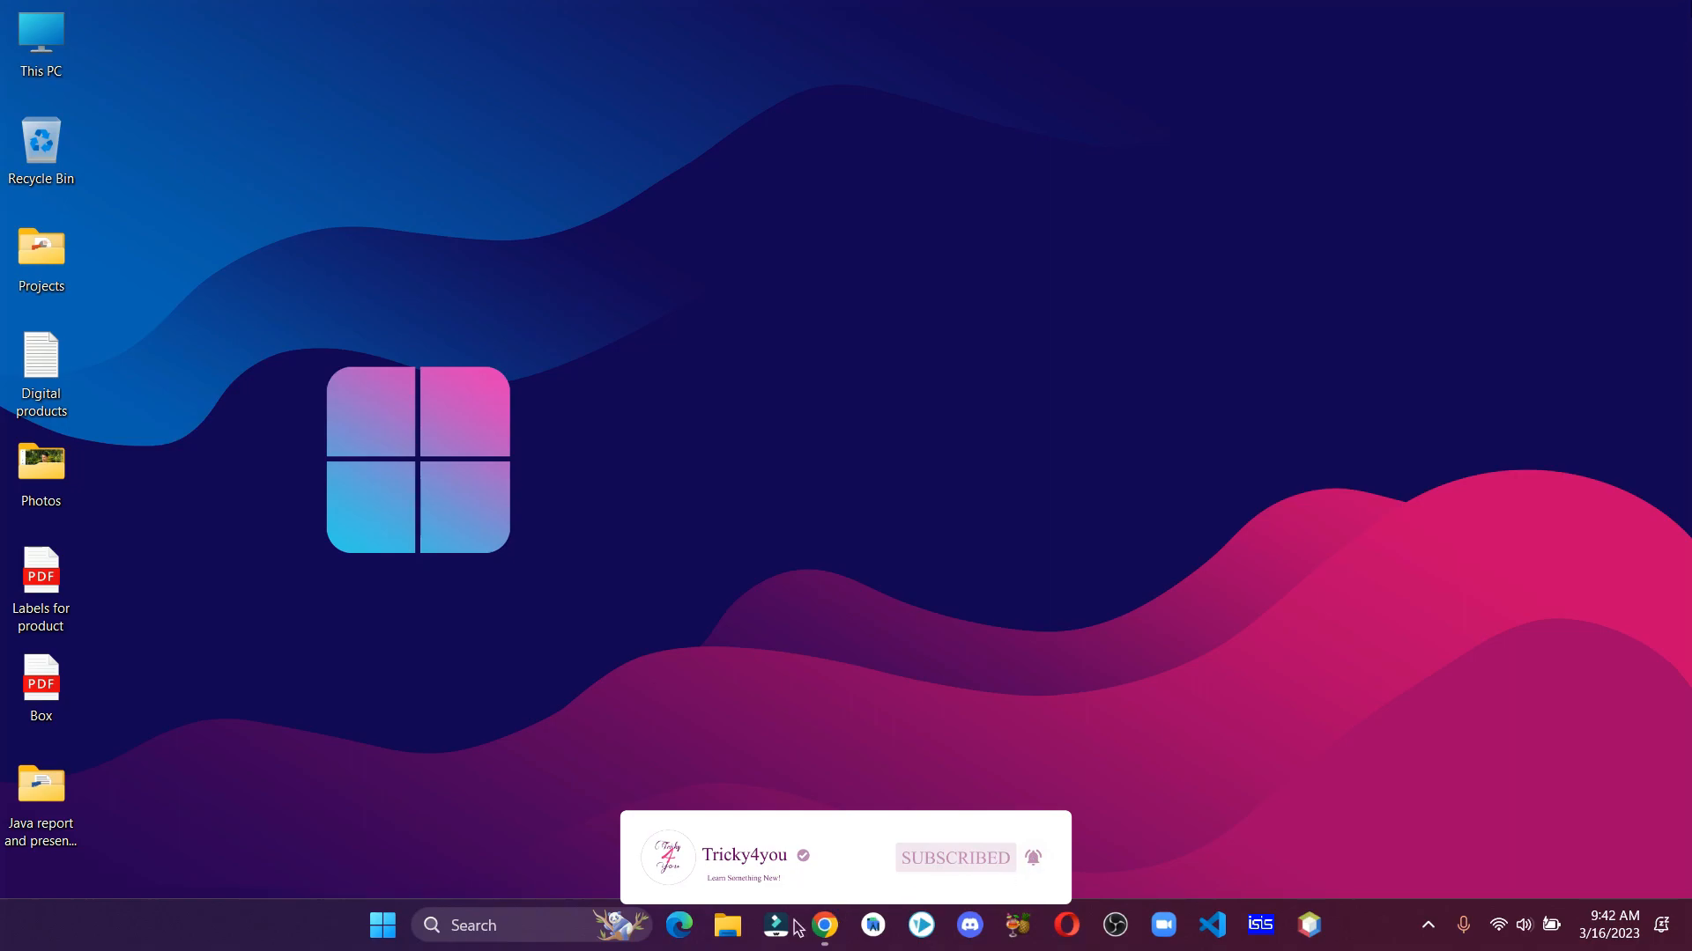